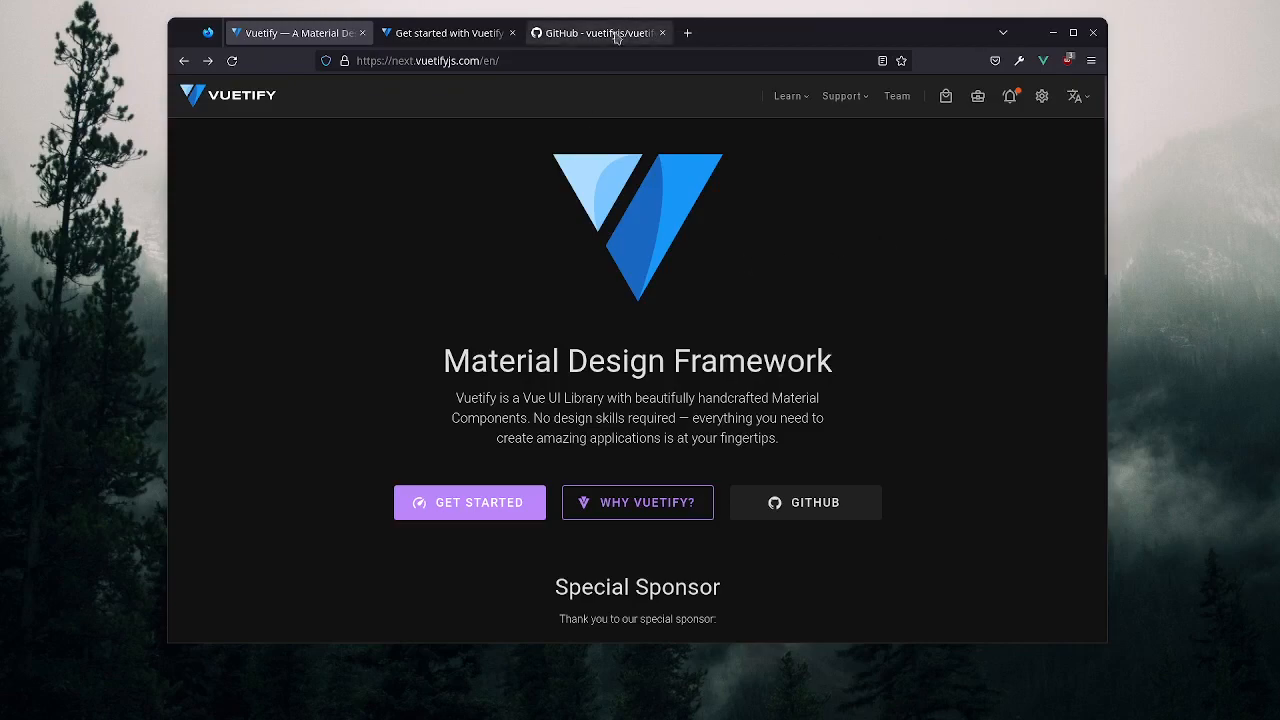
# - Switch to the GitHub tab showing the vuetifyjs/vuetify repository with release v3.0.0
pyautogui.click(596, 32)
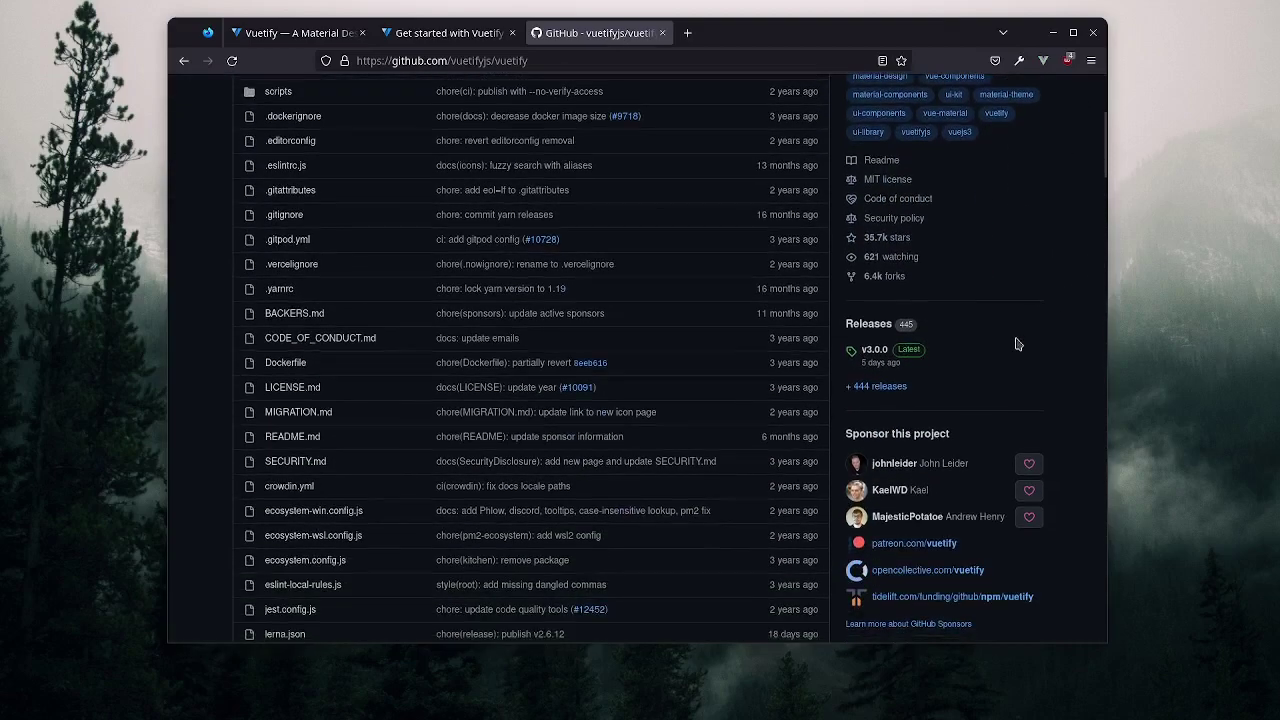
pyautogui.moveTo(1008, 390)
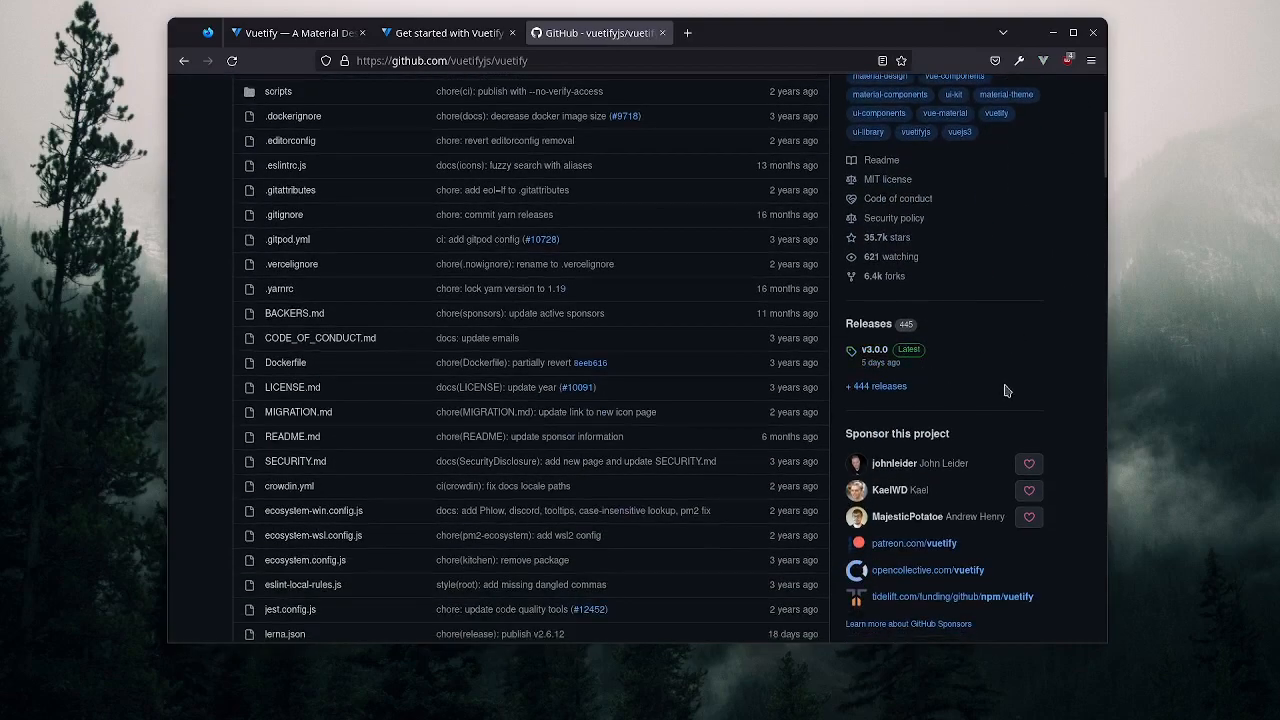
pyautogui.moveTo(868, 324)
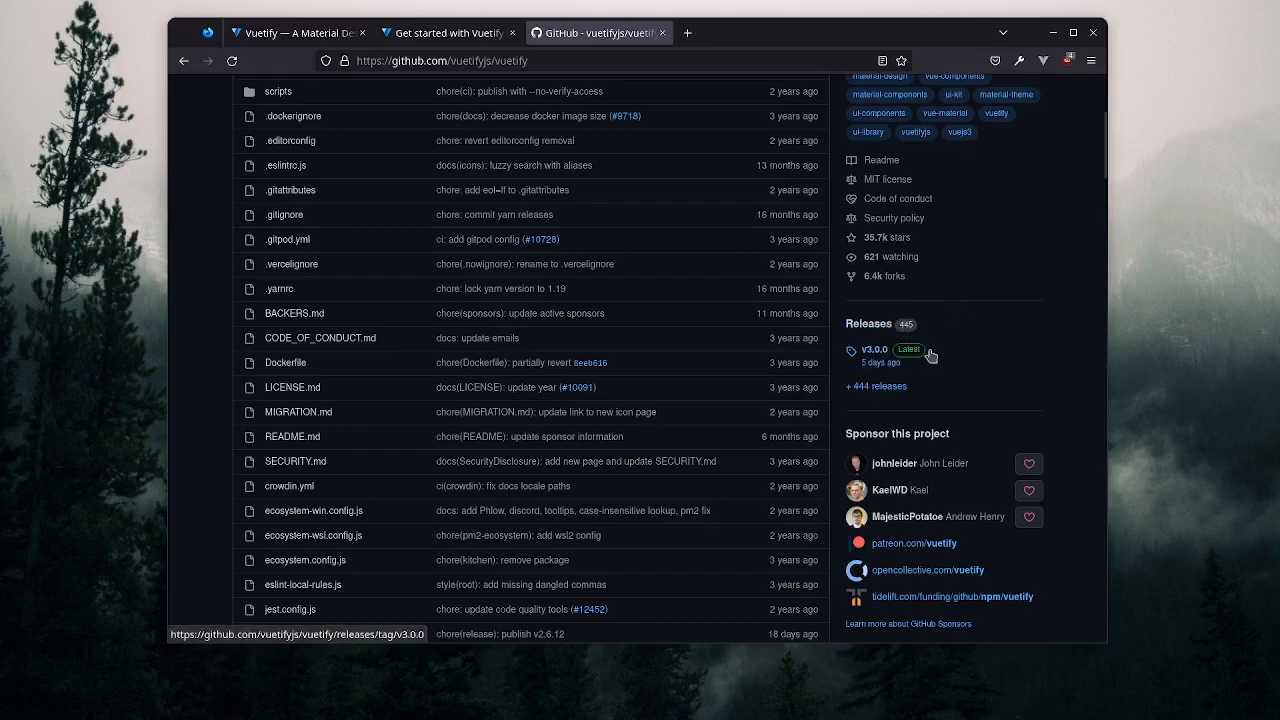
pyautogui.moveTo(888, 360)
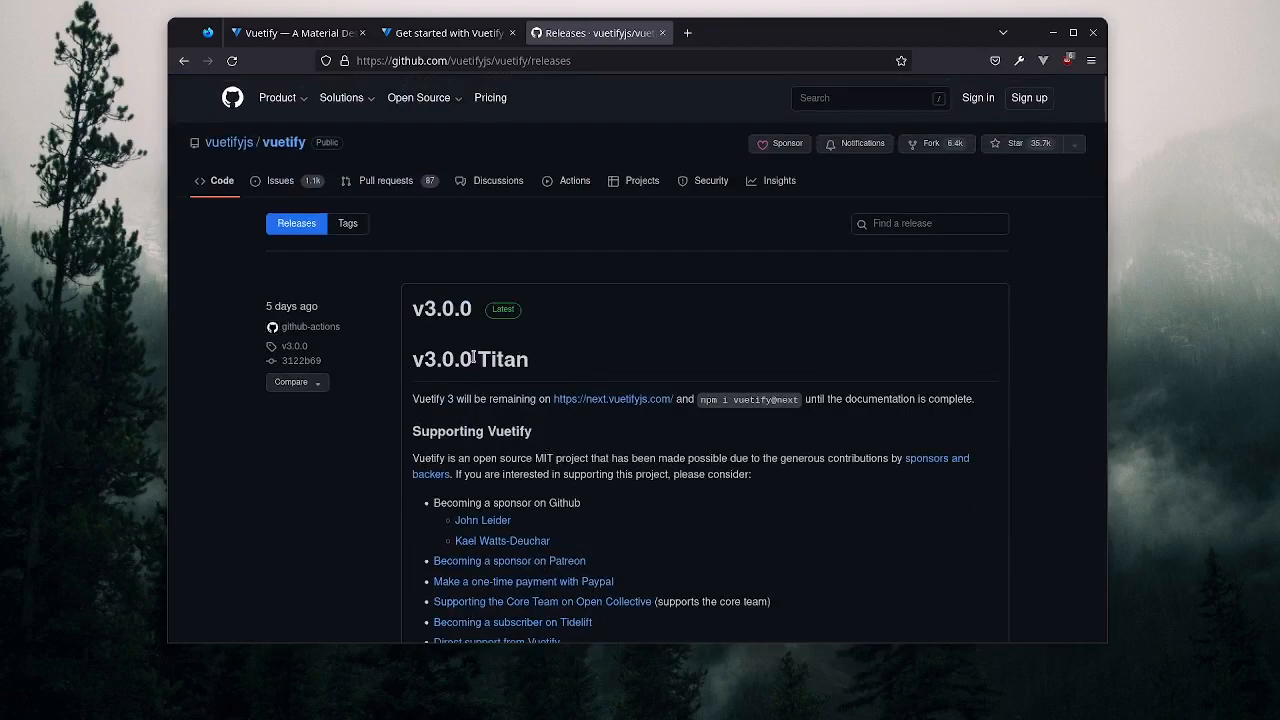
pyautogui.scroll(-3)
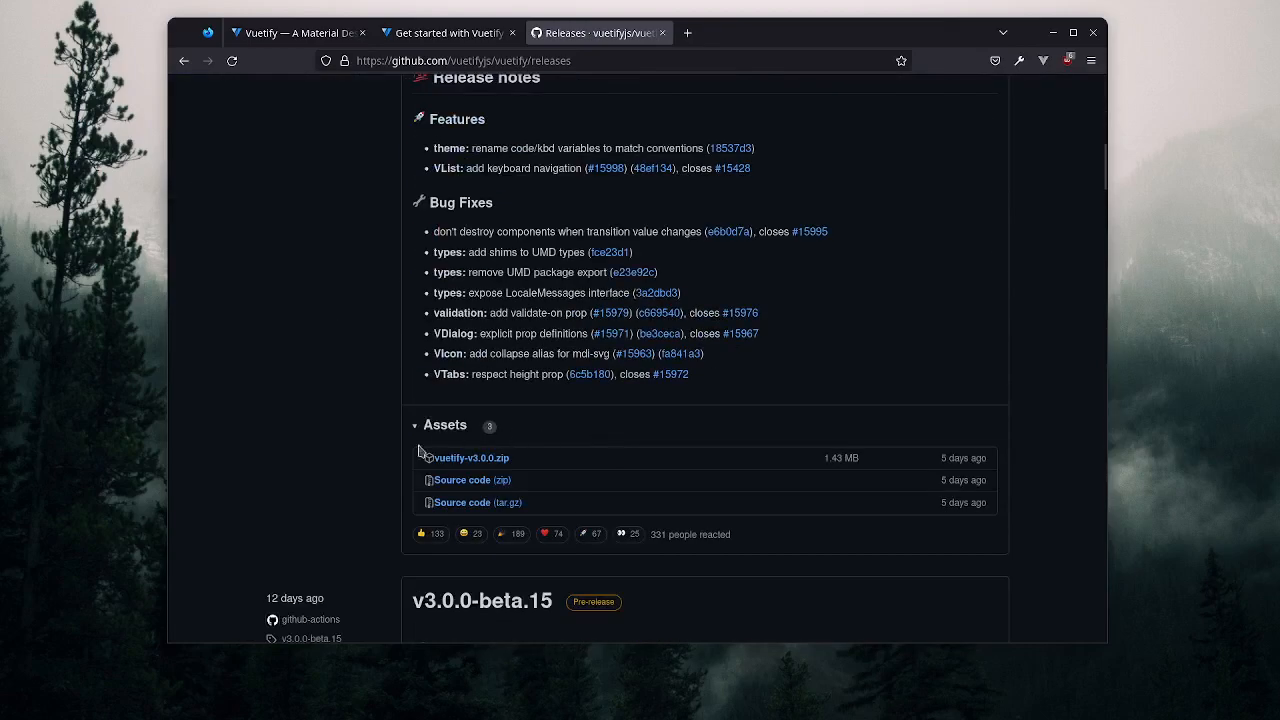
pyautogui.scroll(-3)
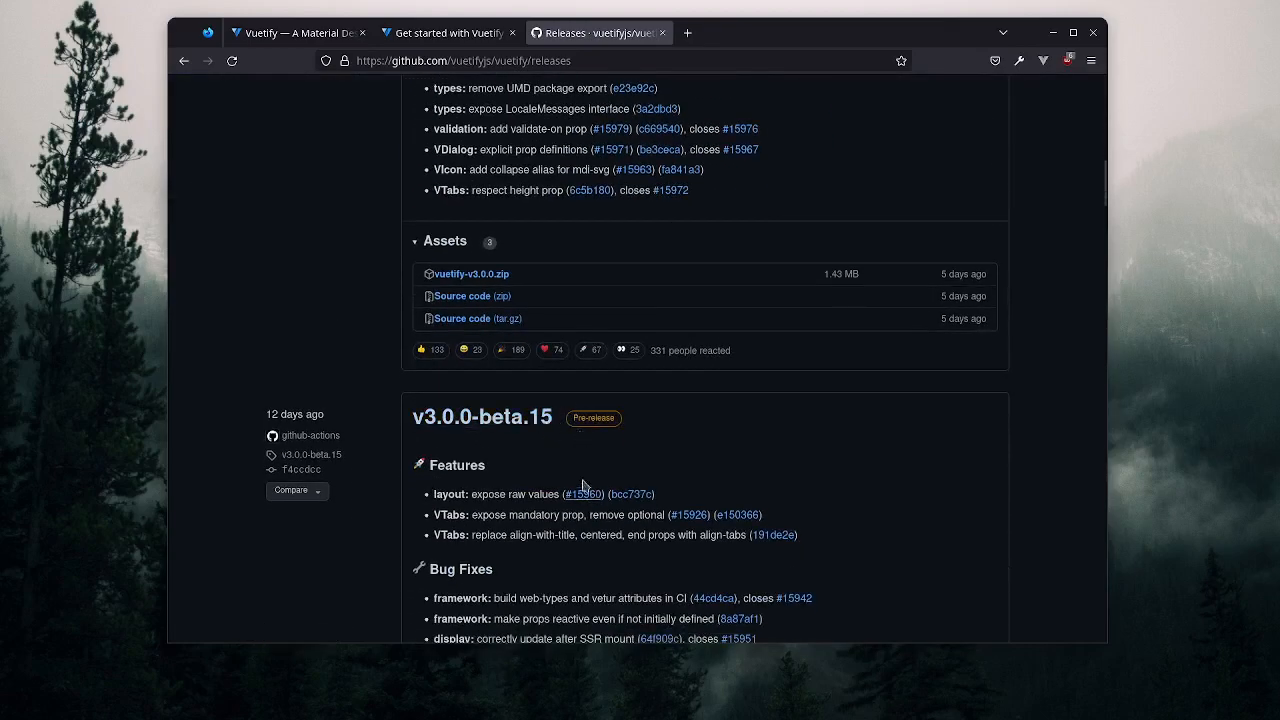
pyautogui.scroll(3)
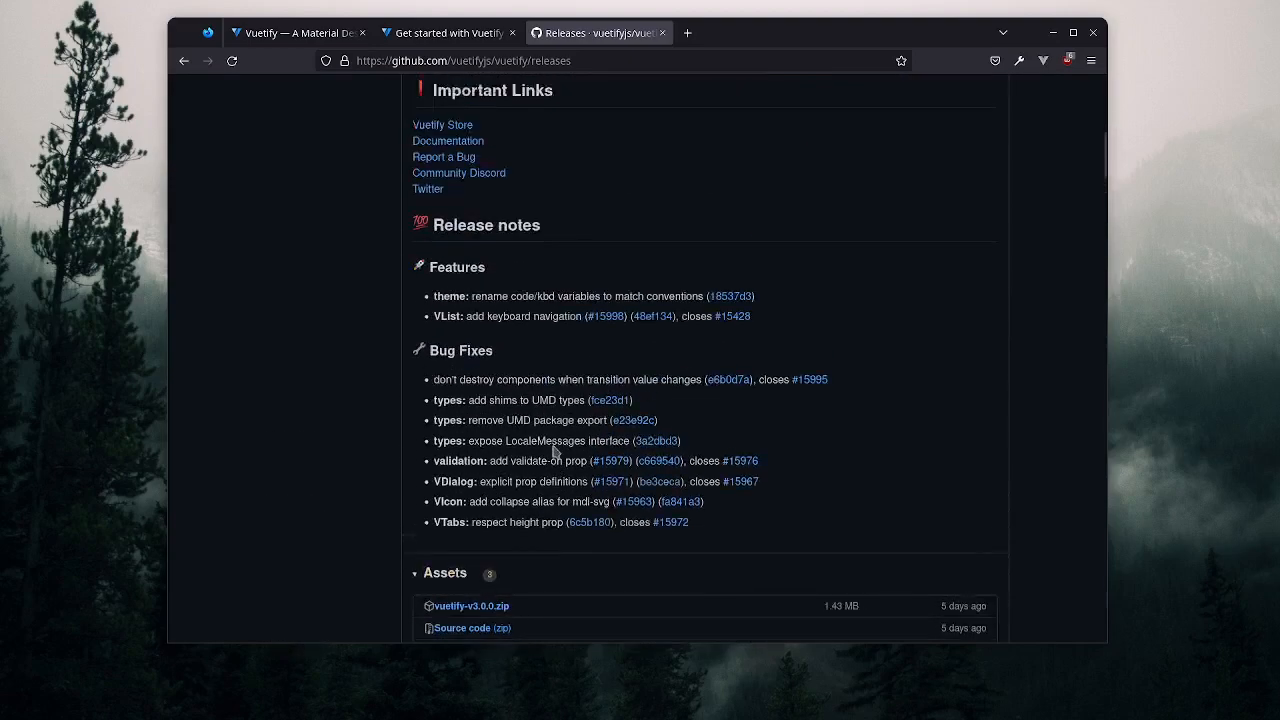
pyautogui.scroll(3)
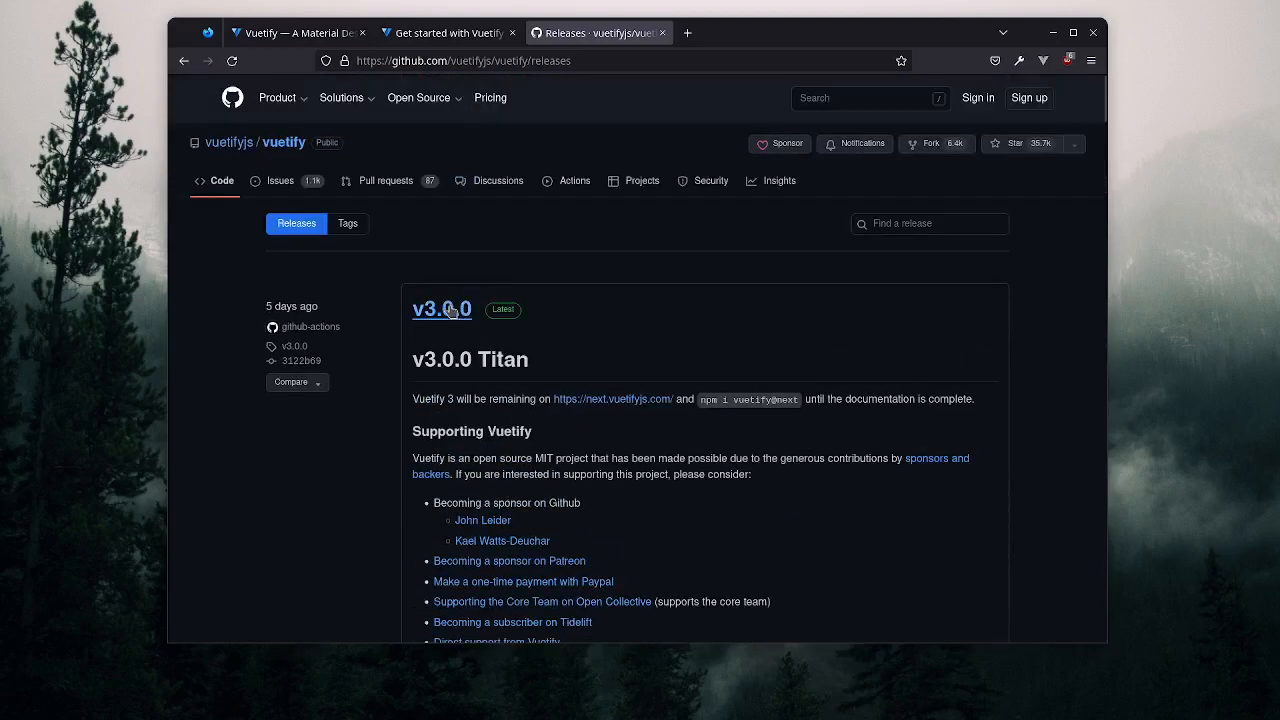
pyautogui.moveTo(468, 396)
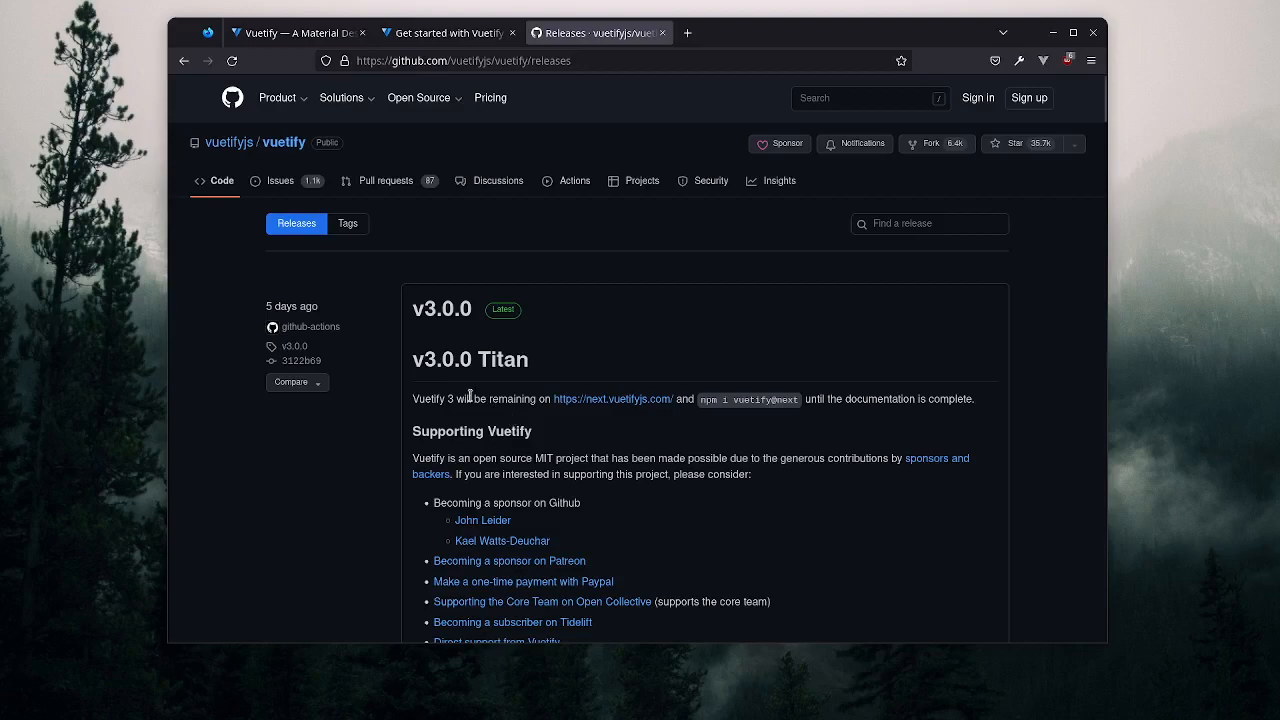
pyautogui.moveTo(470, 418)
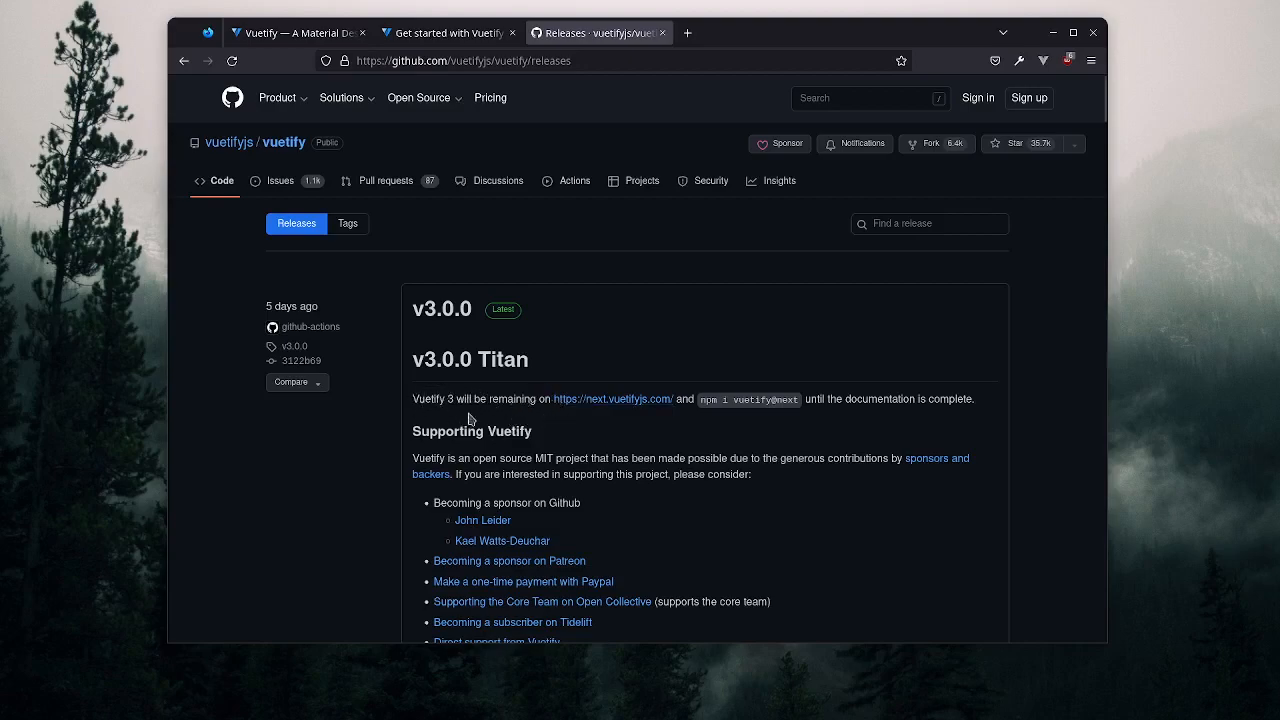
pyautogui.moveTo(636, 400)
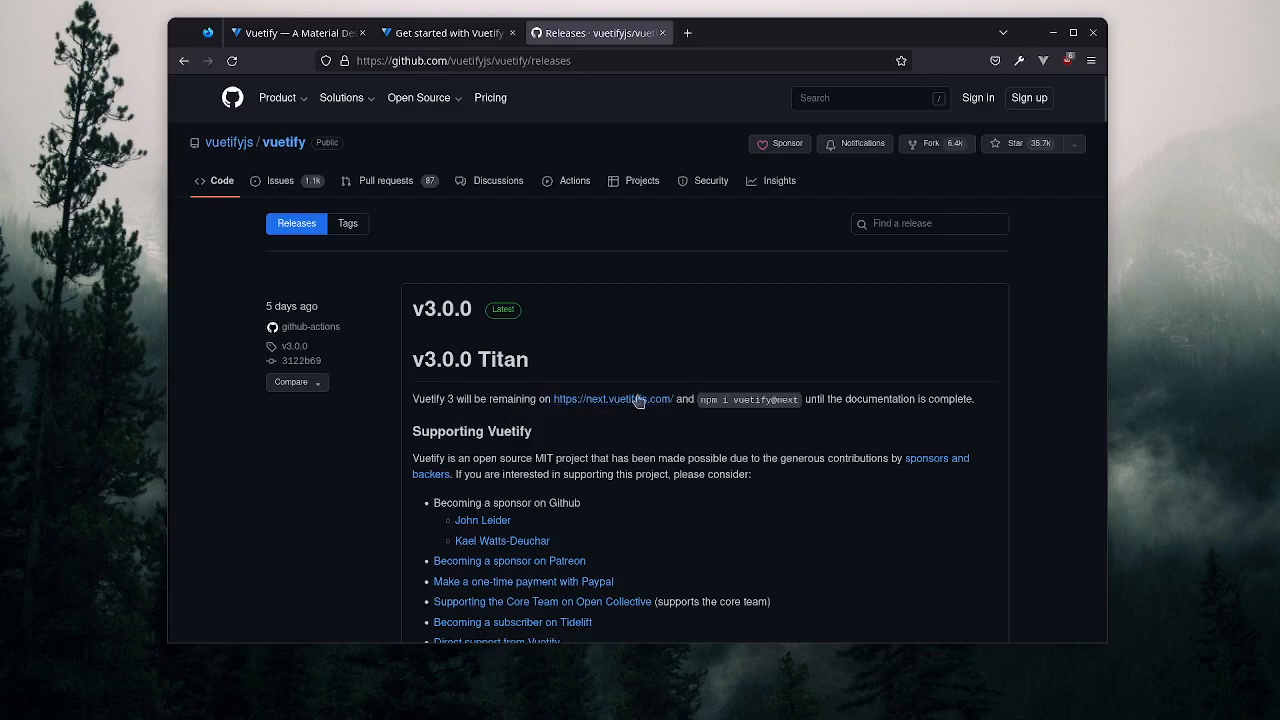
pyautogui.moveTo(748, 400)
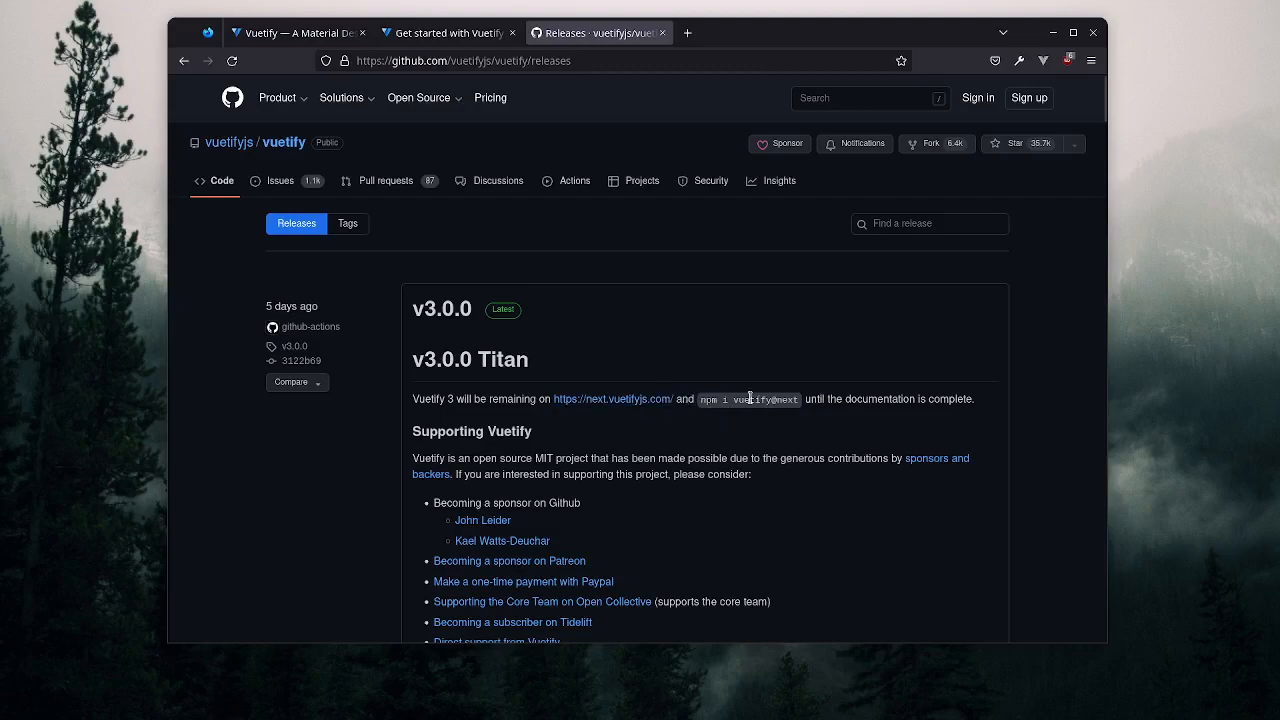
pyautogui.moveTo(830, 424)
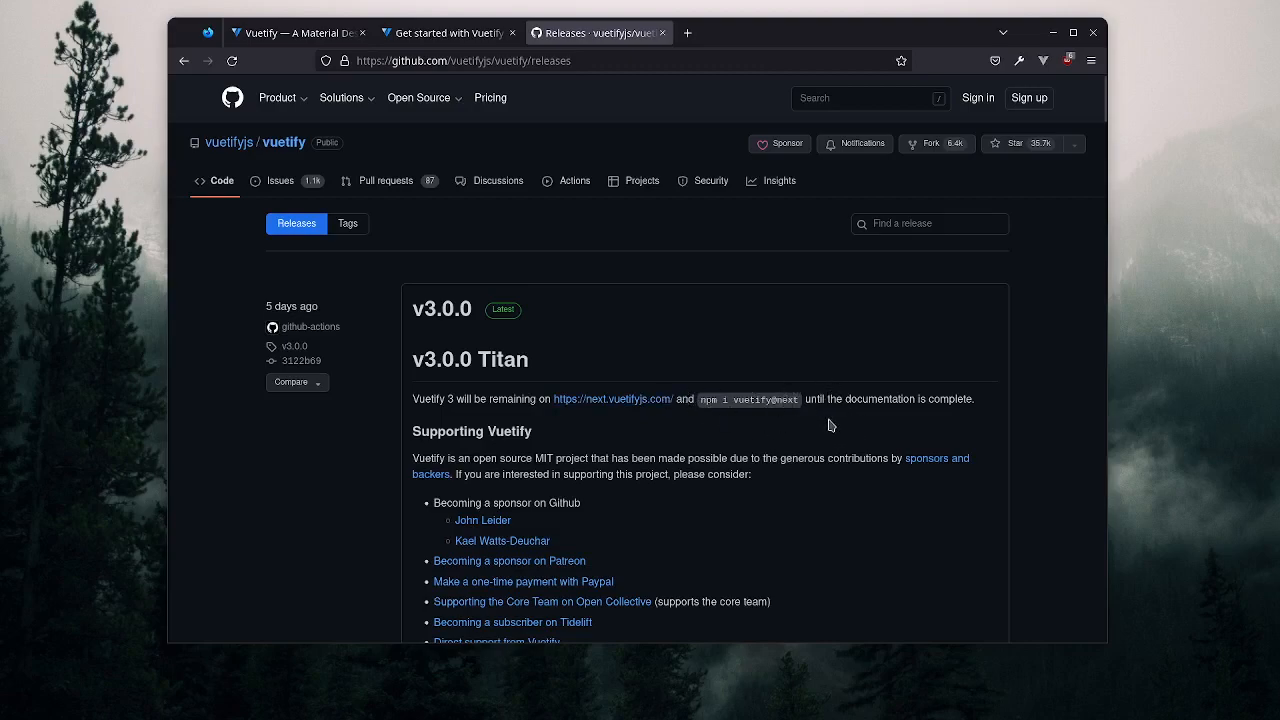
pyautogui.moveTo(786, 532)
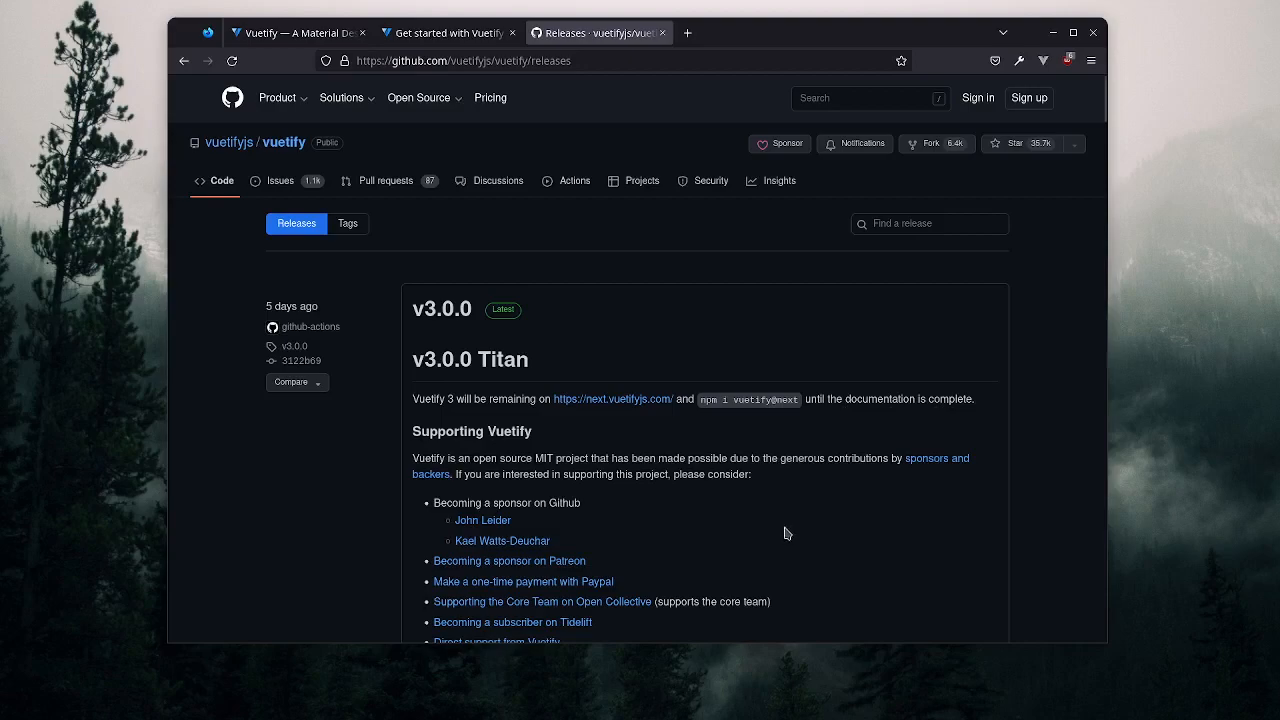
pyautogui.moveTo(784, 520)
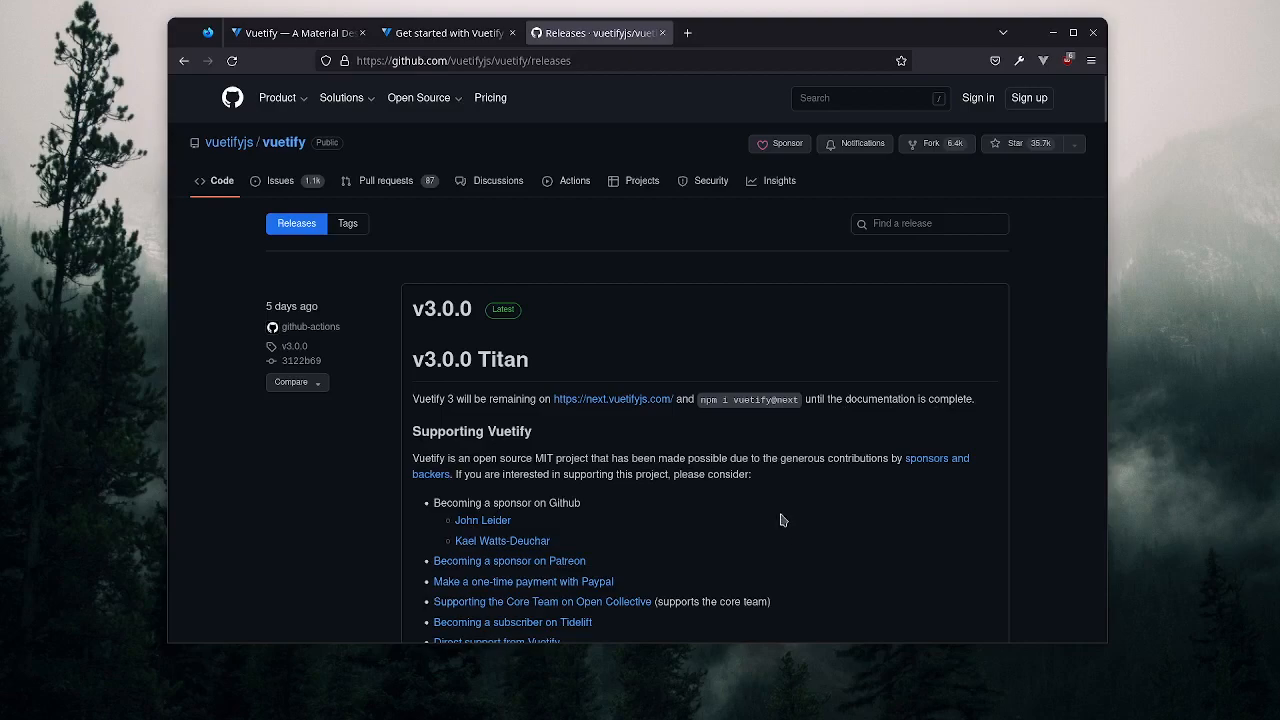
pyautogui.scroll(-3)
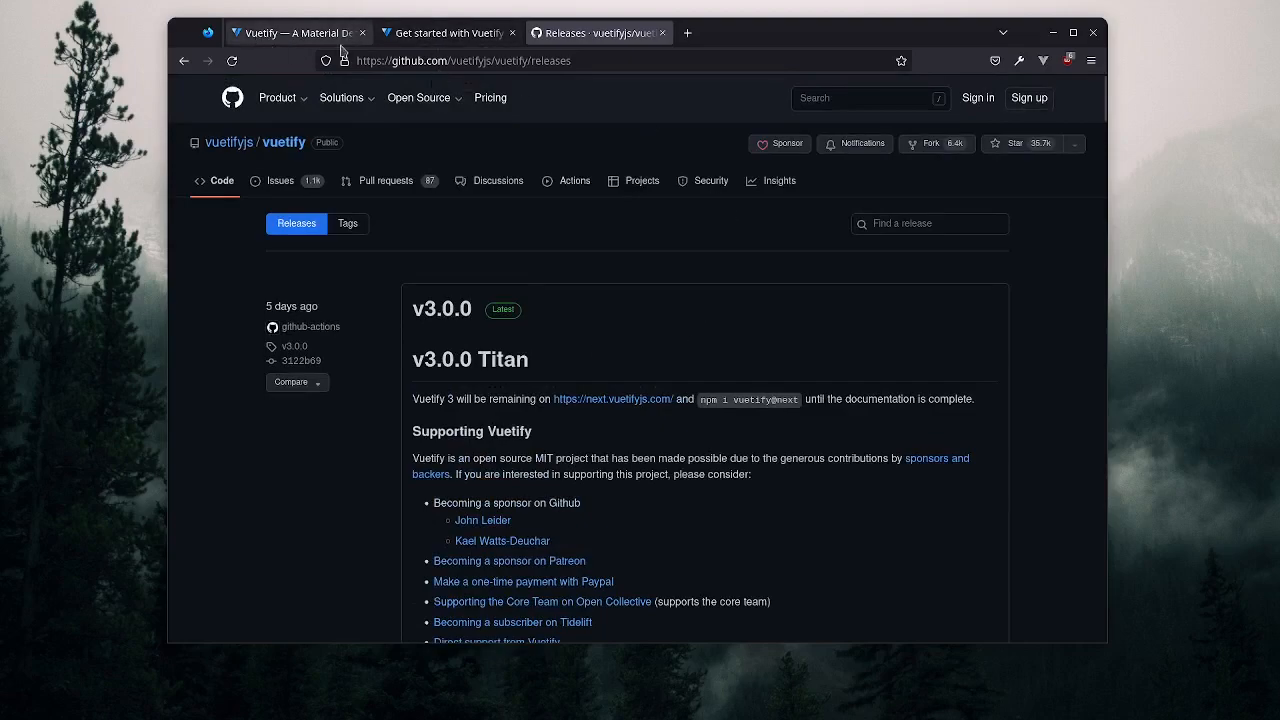
# - View the Vuetify 2 Vue CLI installation guide, then return to the next.vuetifyjs.com home page
pyautogui.click(444, 32)
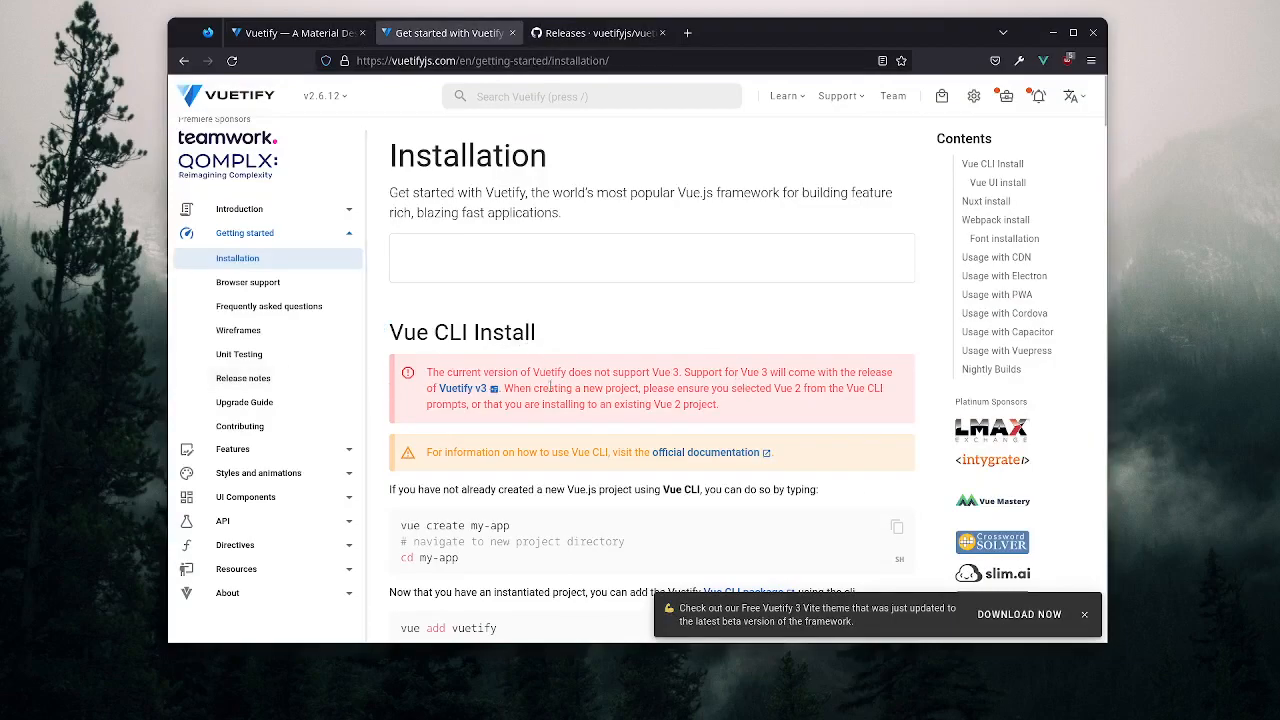
pyautogui.moveTo(904, 482)
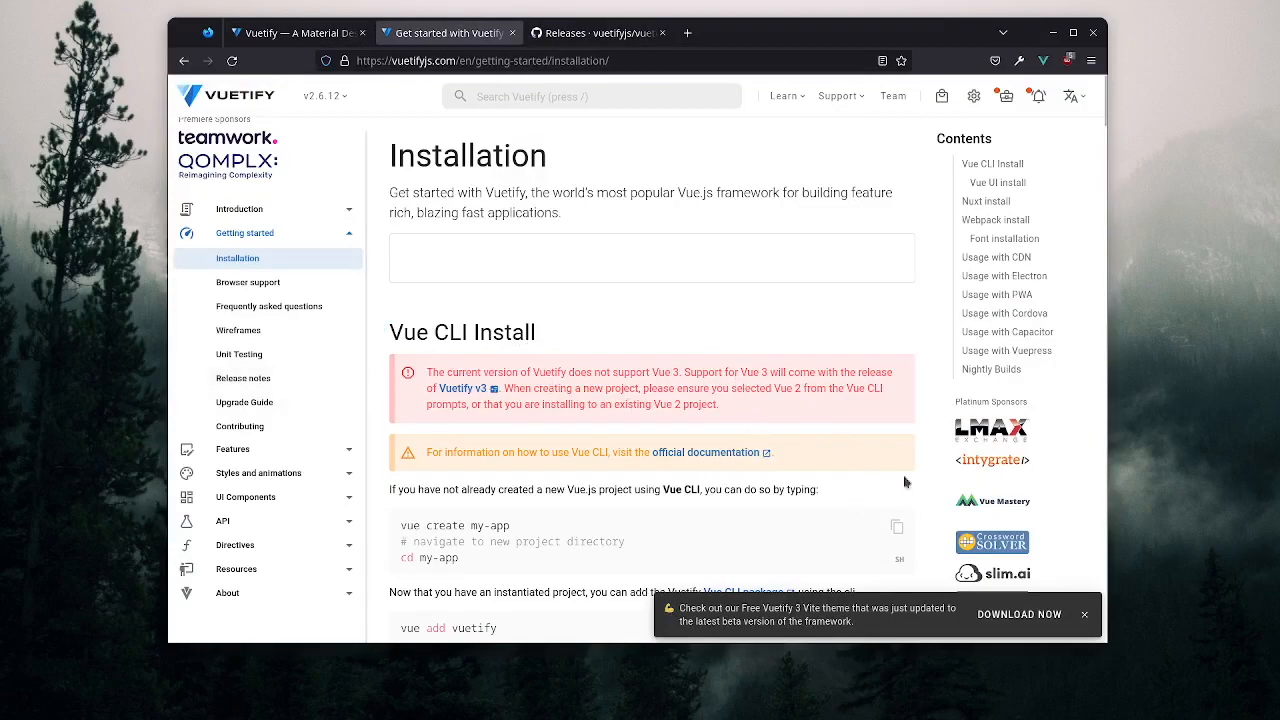
pyautogui.moveTo(820, 460)
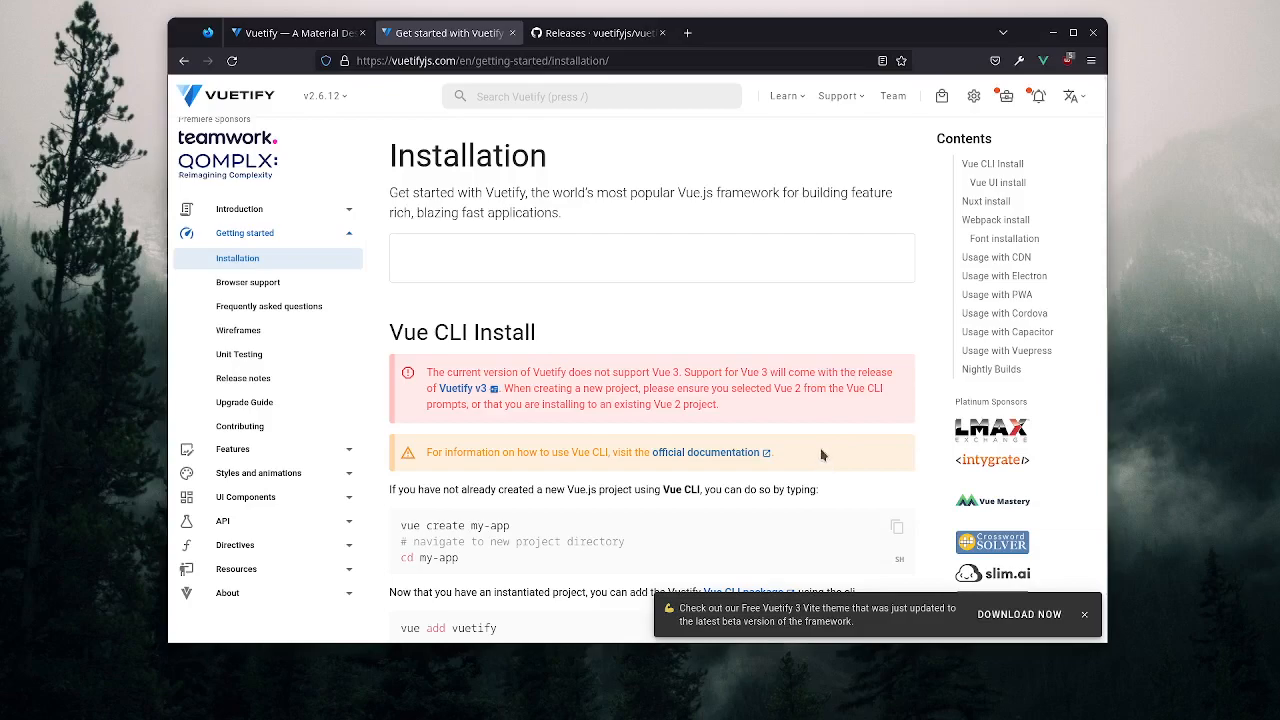
pyautogui.click(290, 32)
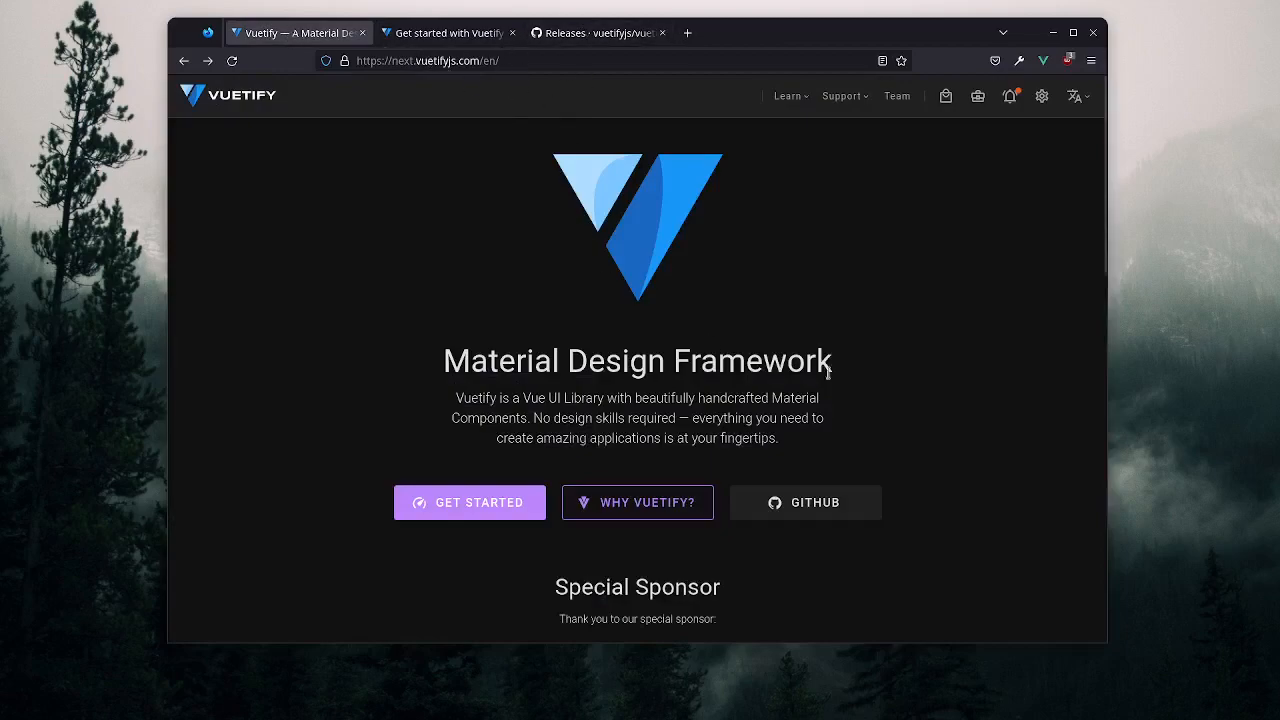
# - Read the Vuetify 3 Installation page covering create-vuetify, SSR, Vue CLI and manual setup
pyautogui.click(468, 502)
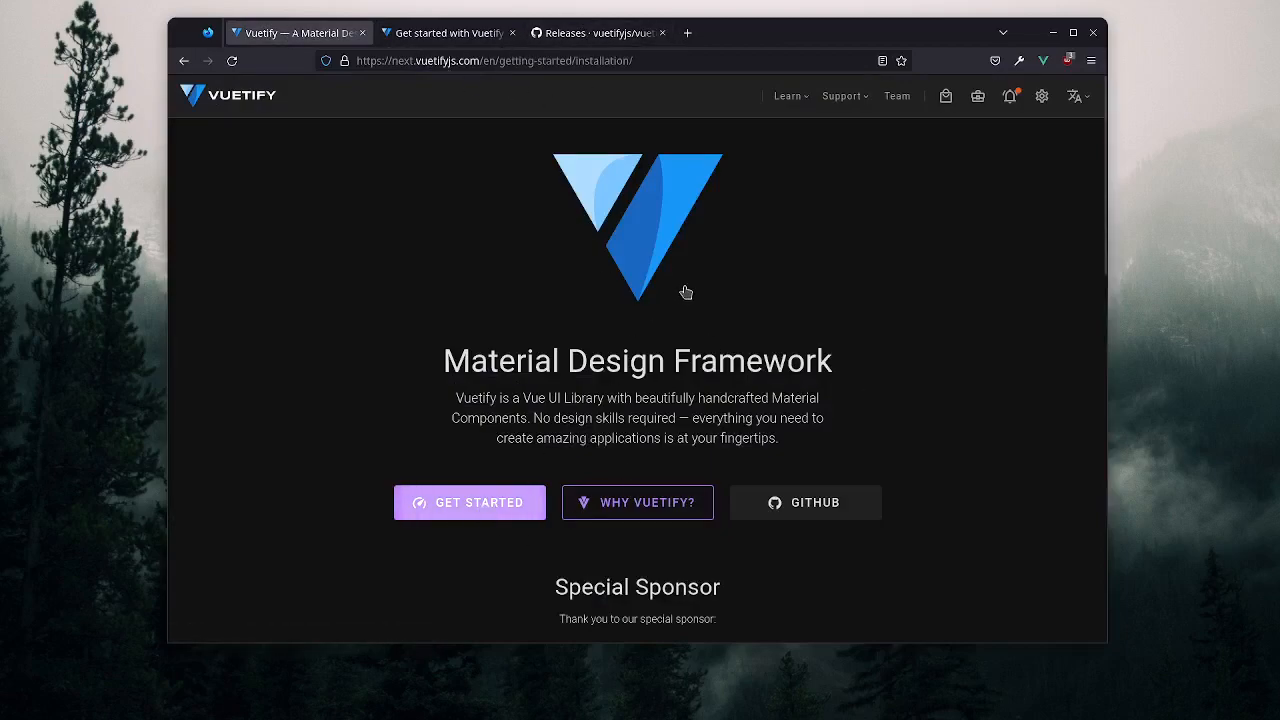
pyautogui.click(470, 502)
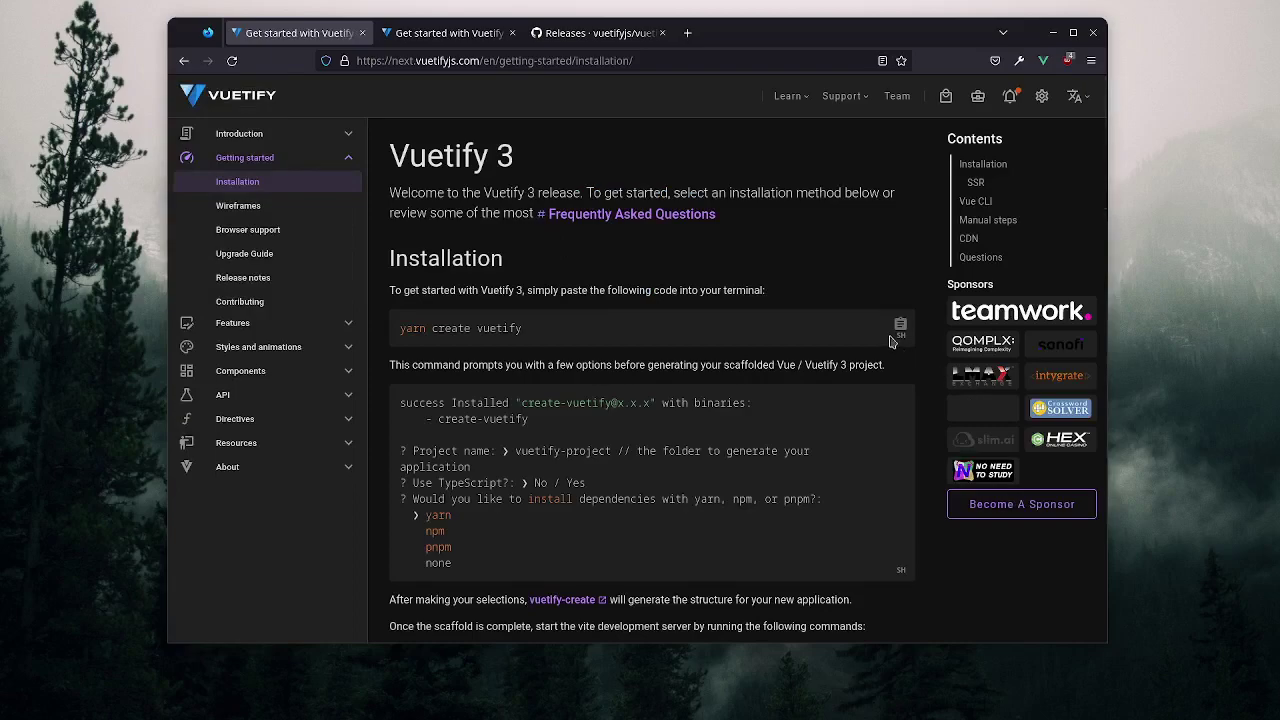
pyautogui.scroll(-3)
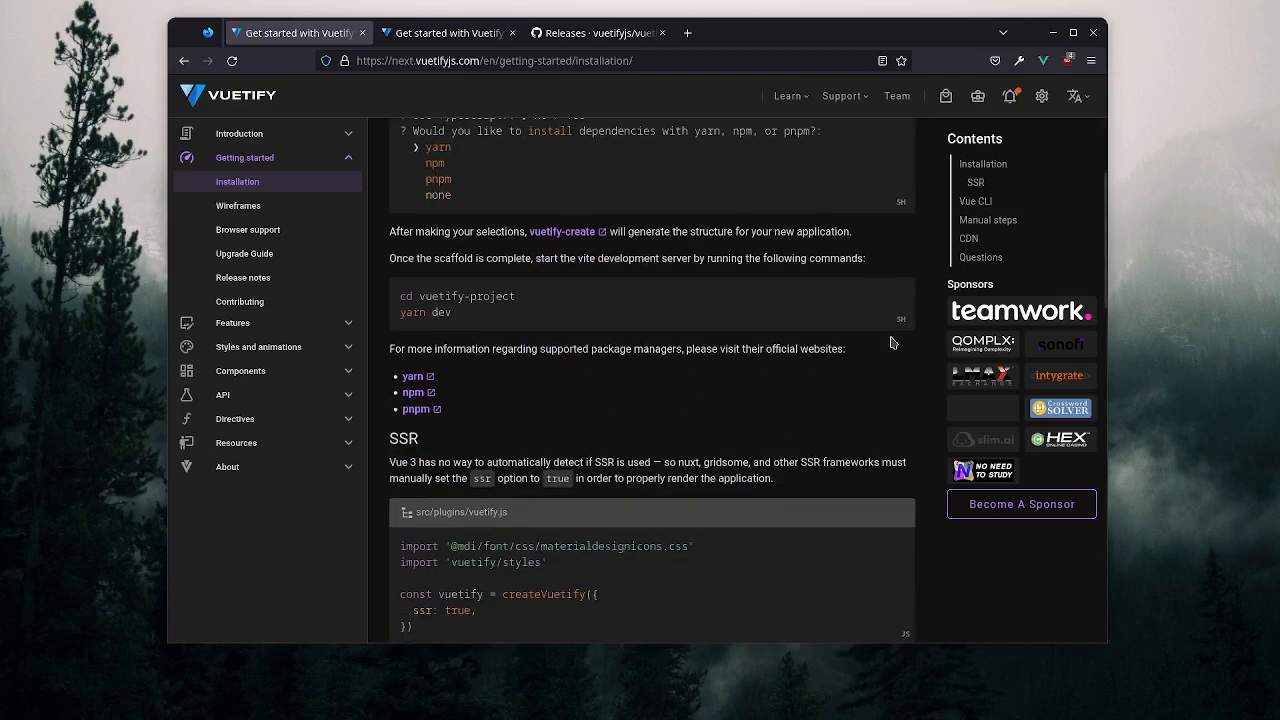
pyautogui.scroll(-3)
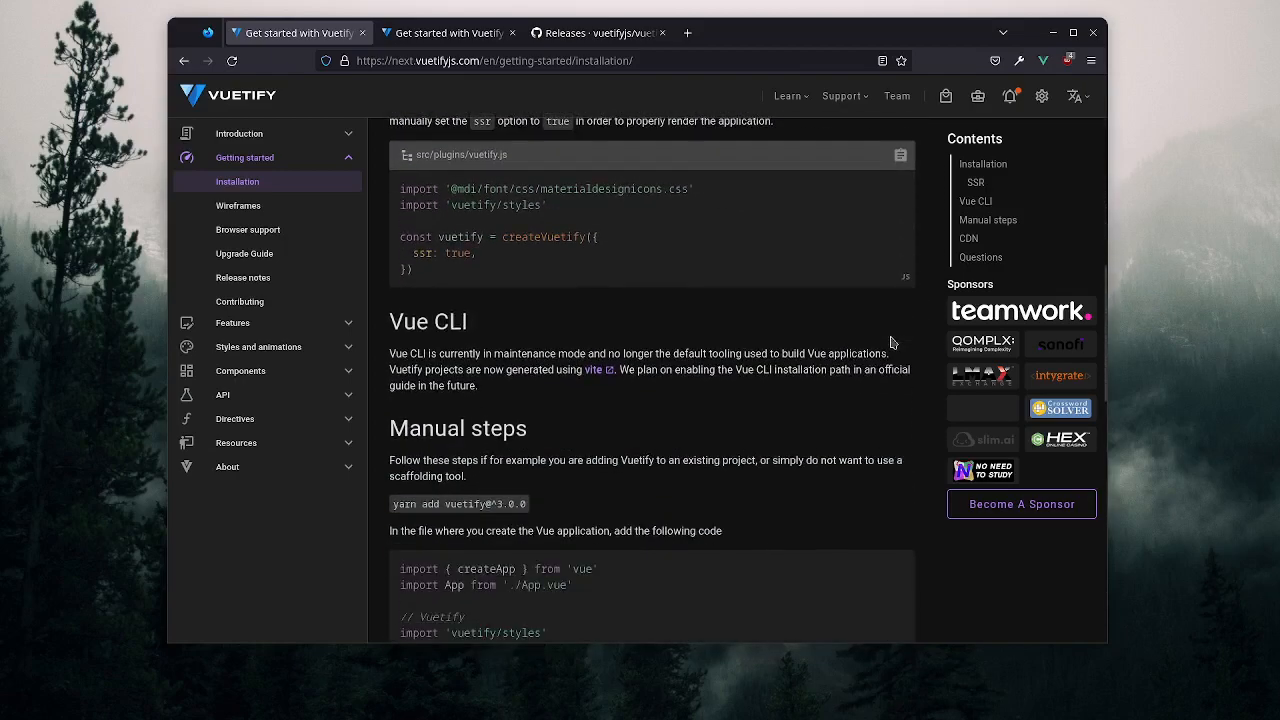
pyautogui.scroll(-3)
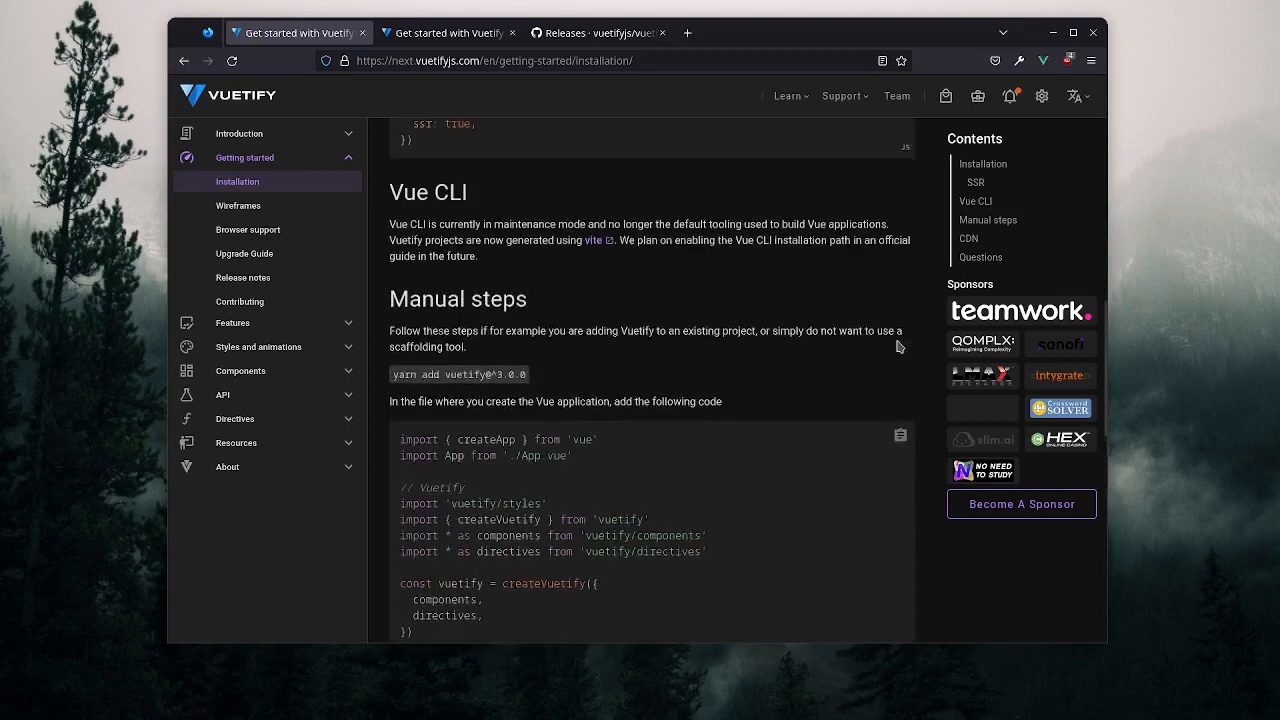
pyautogui.scroll(3)
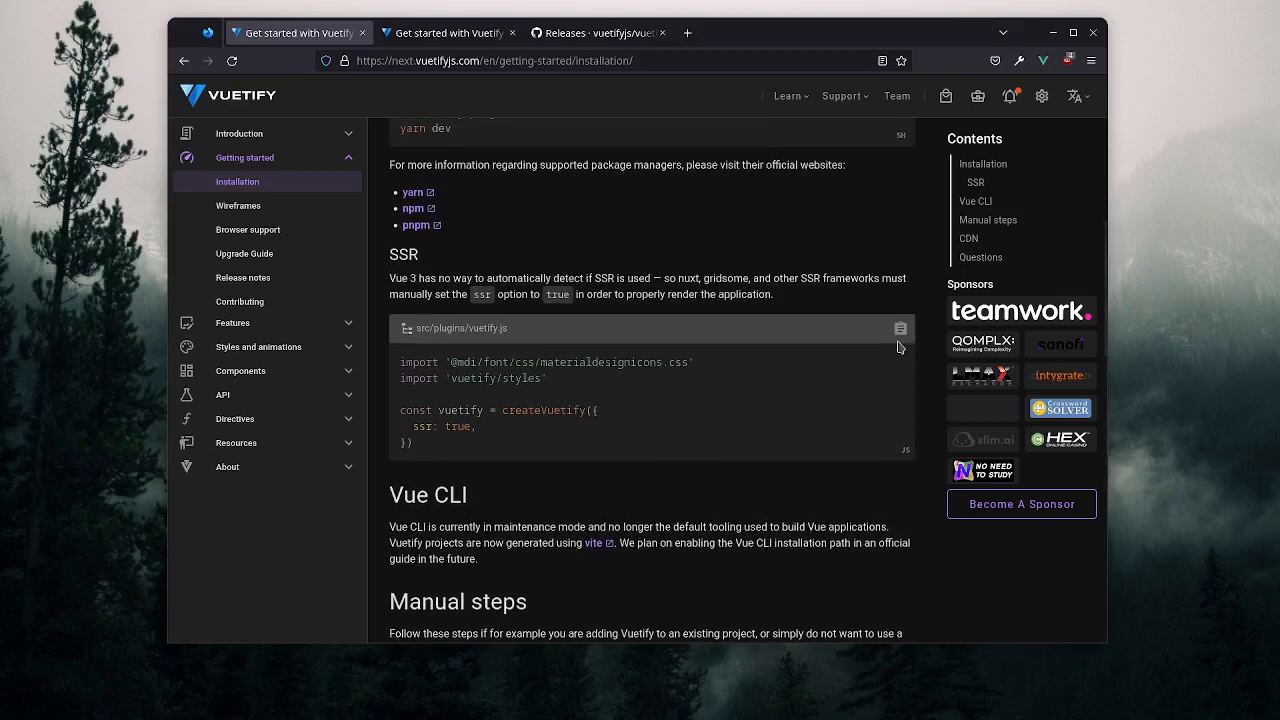
pyautogui.scroll(3)
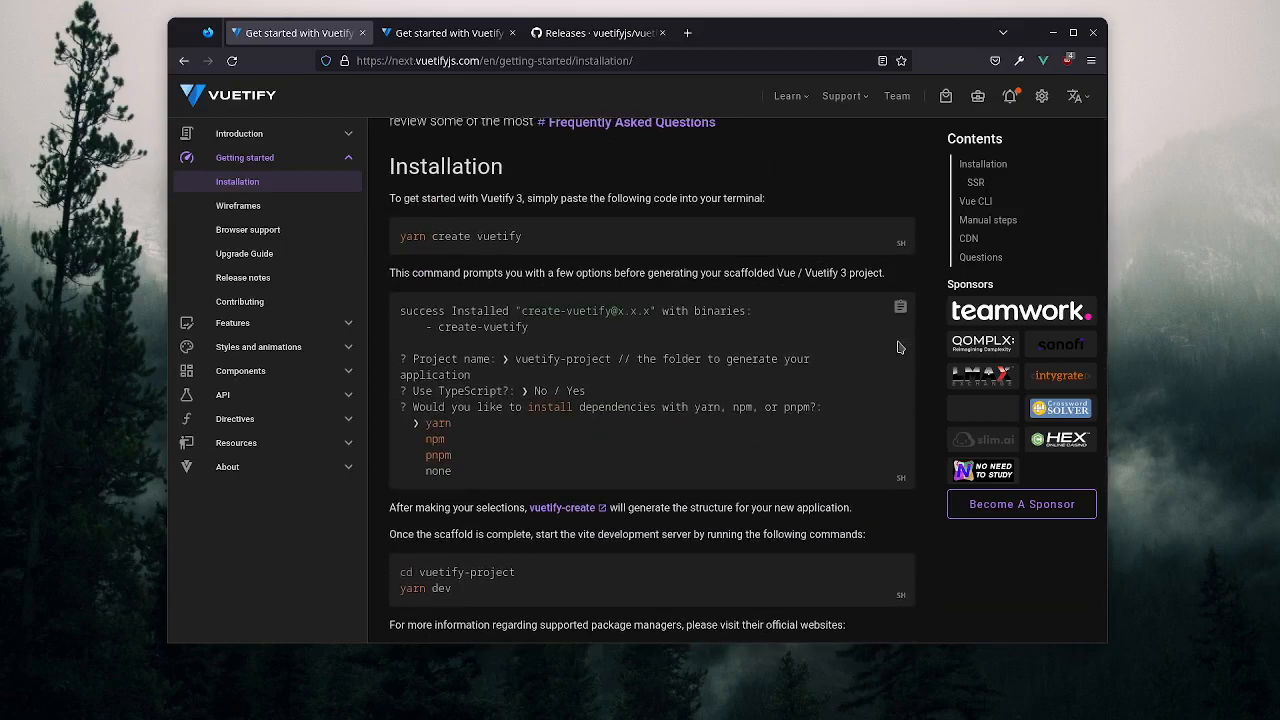
pyautogui.scroll(3)
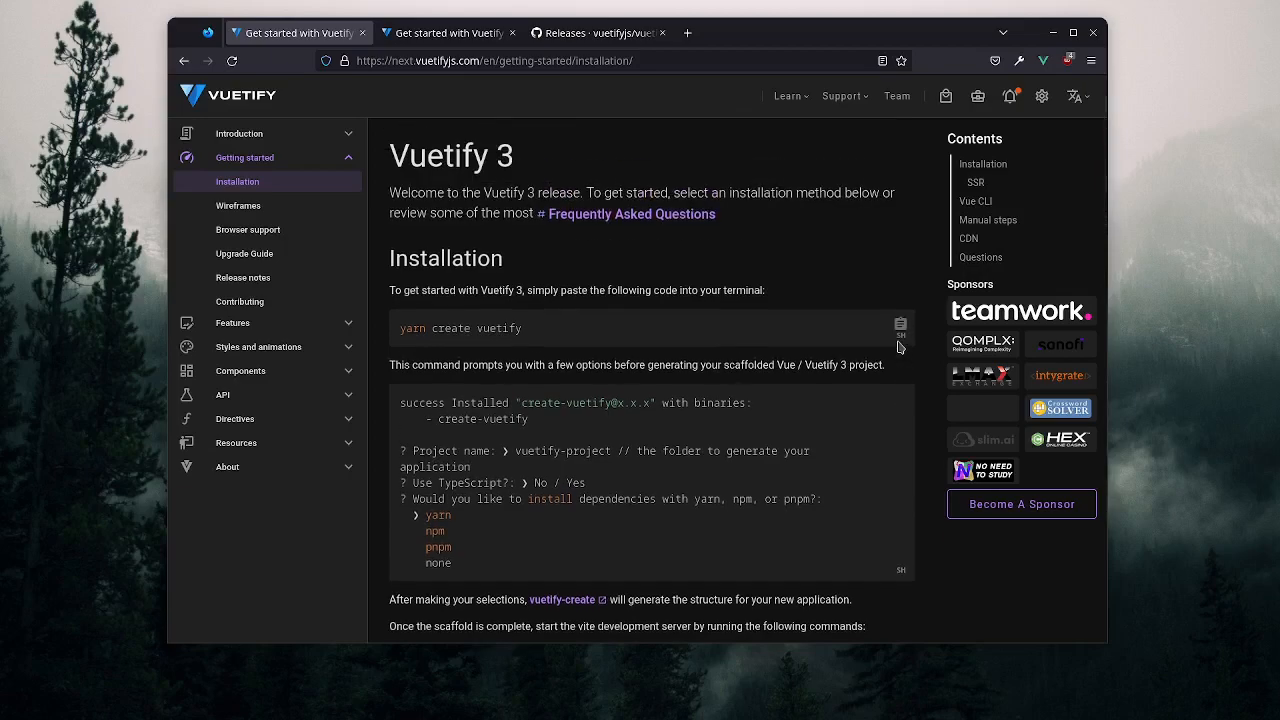
pyautogui.moveTo(856, 322)
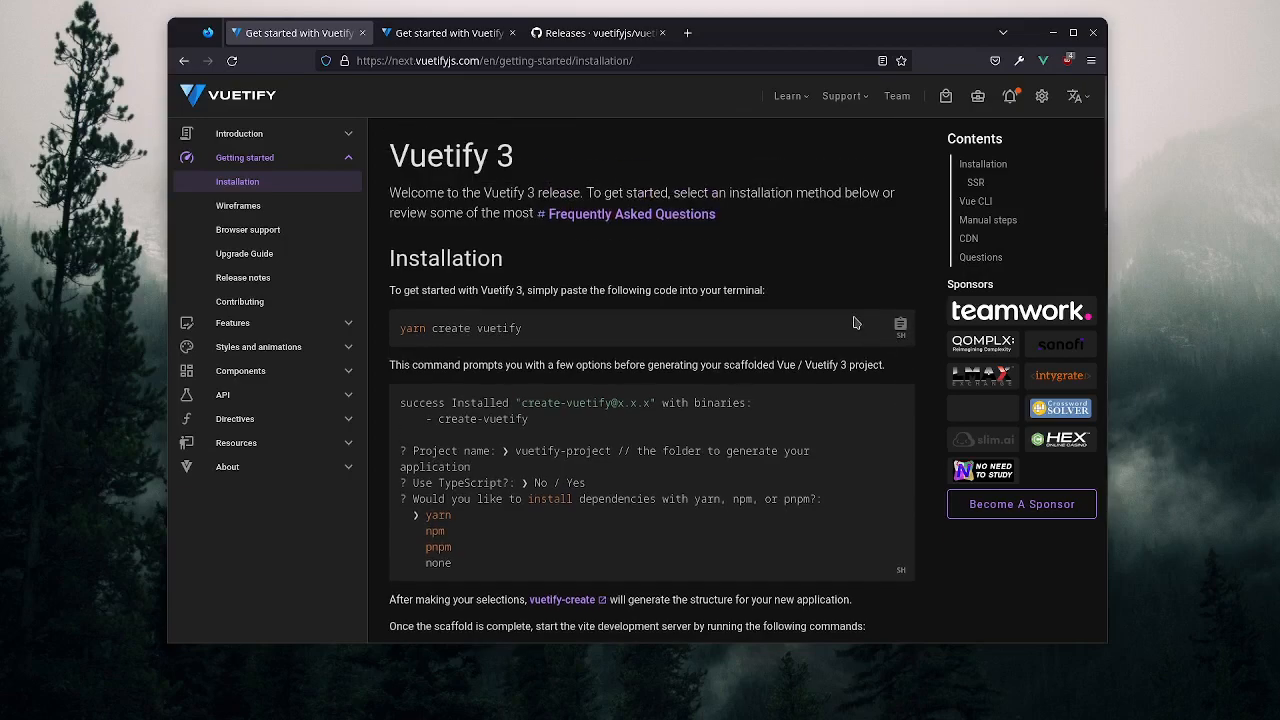
pyautogui.moveTo(858, 286)
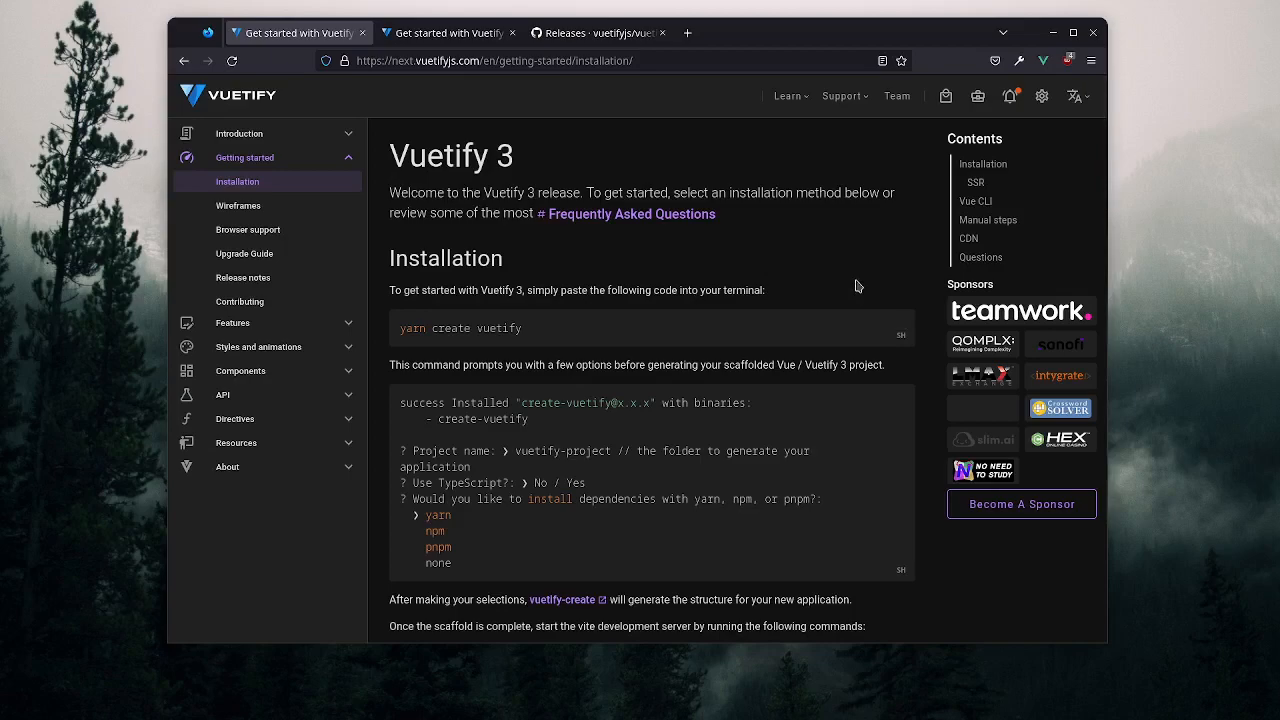
pyautogui.moveTo(764, 342)
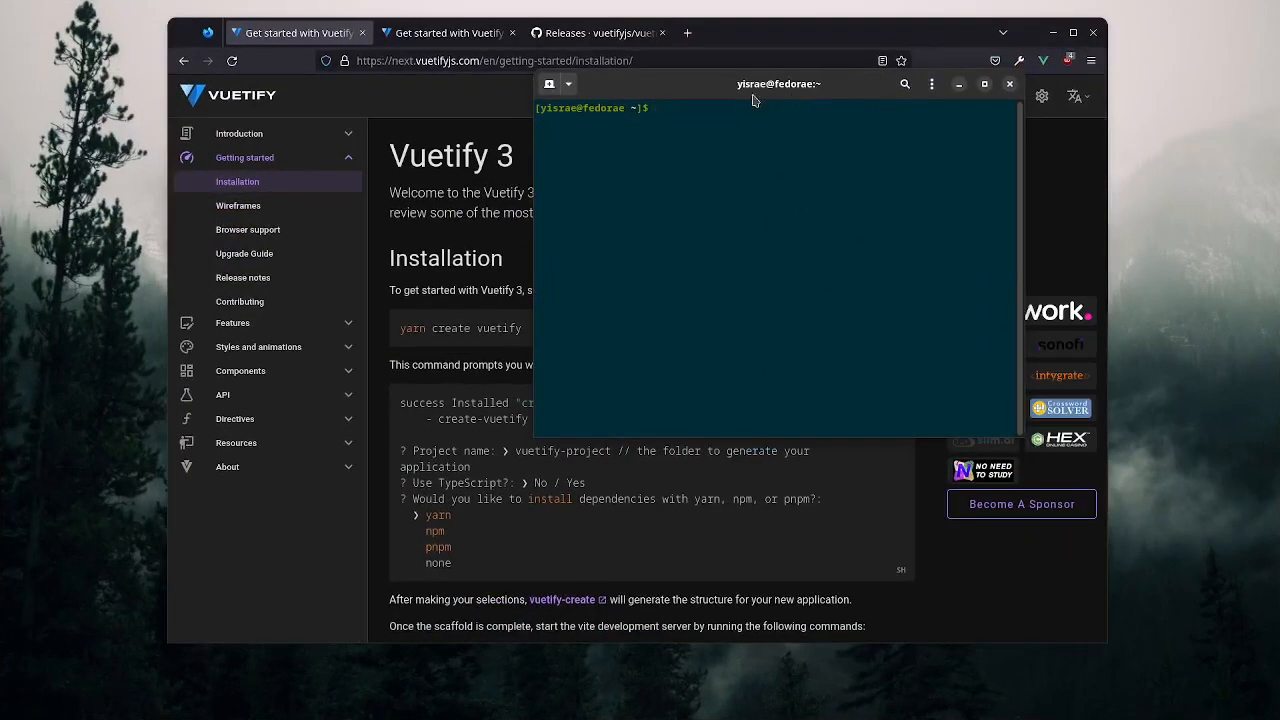
# - Move the terminal aside and change into the Projects/YouTube/vue folder
pyautogui.moveTo(756, 84); pyautogui.dragTo(884, 116)
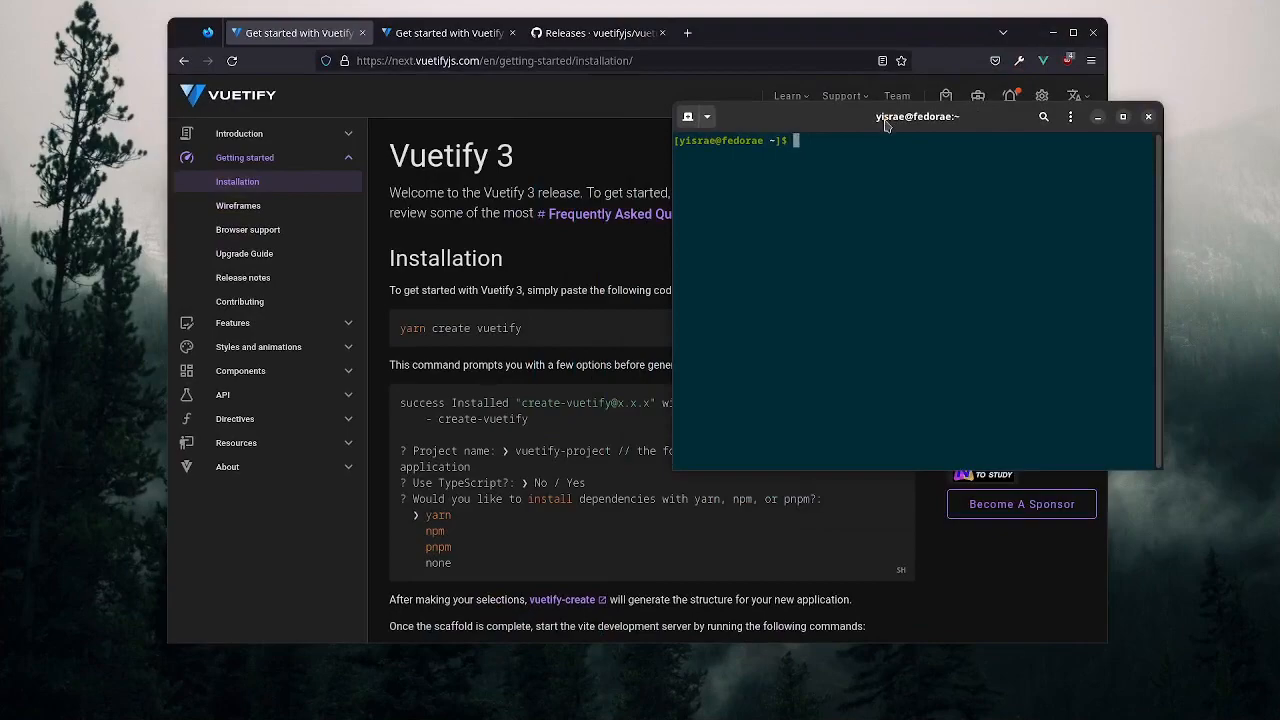
pyautogui.write('cd')
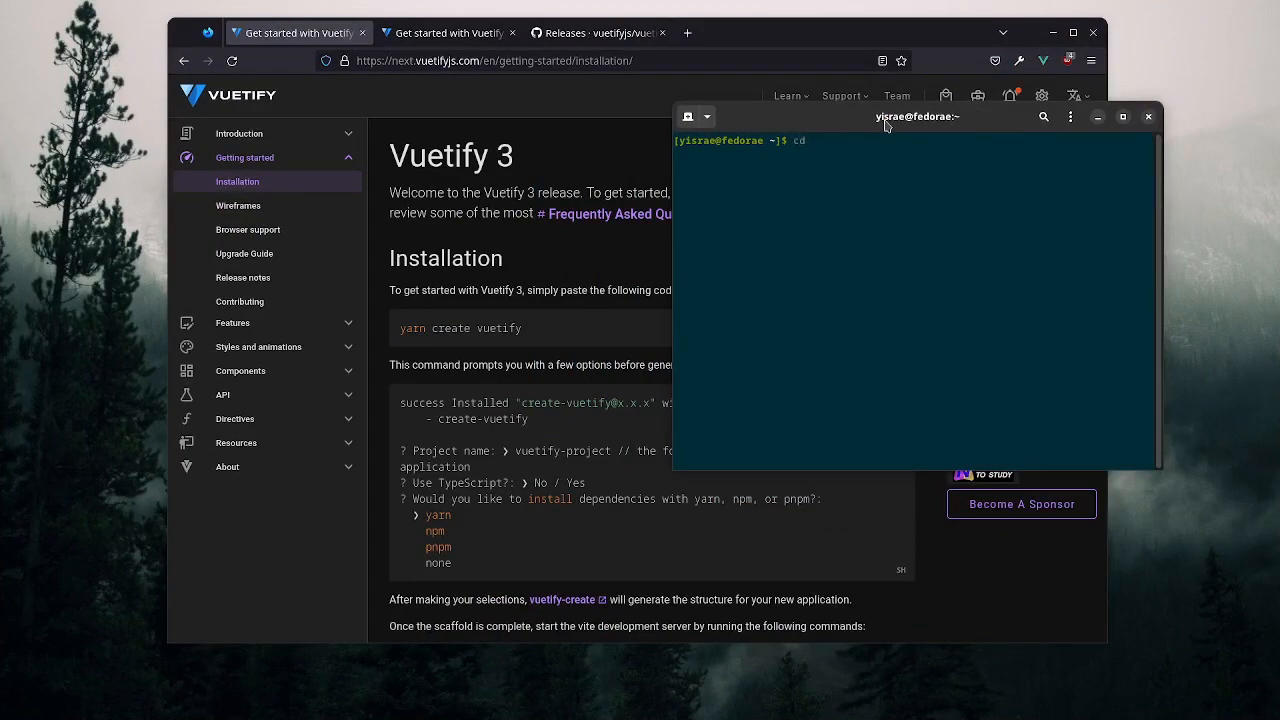
pyautogui.write('Projects/YouTube/')
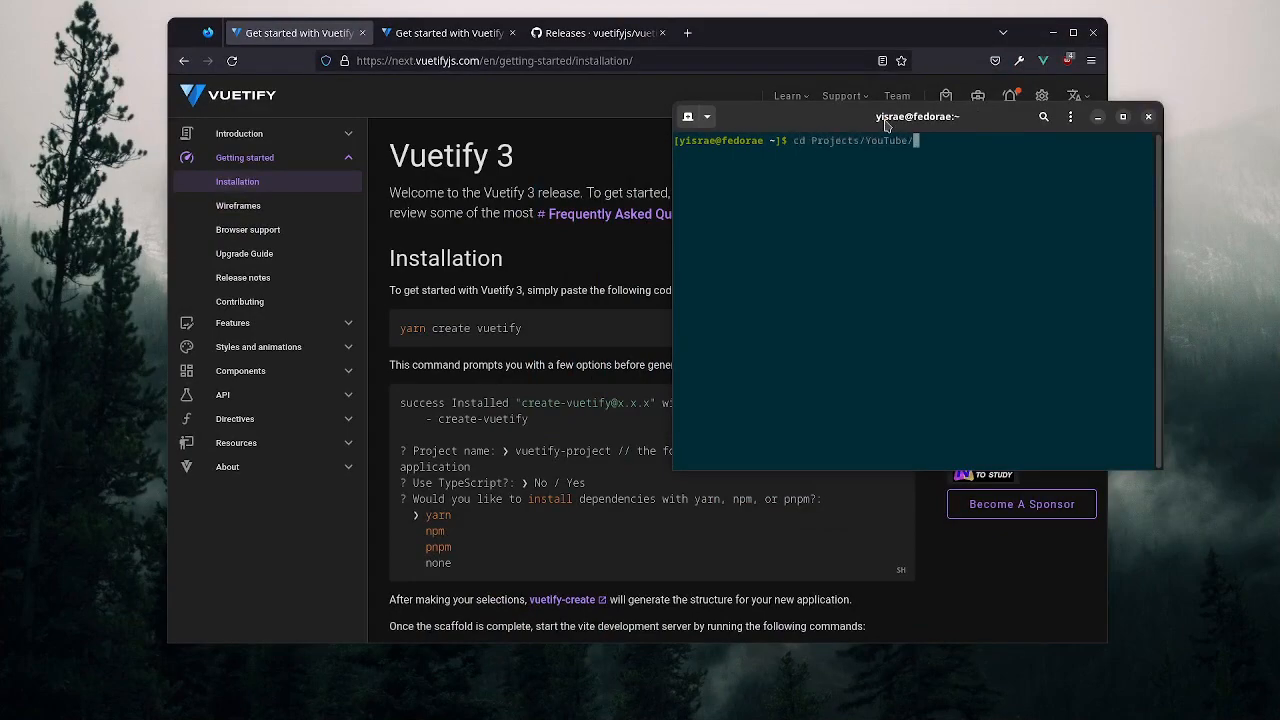
pyautogui.write('vue/')
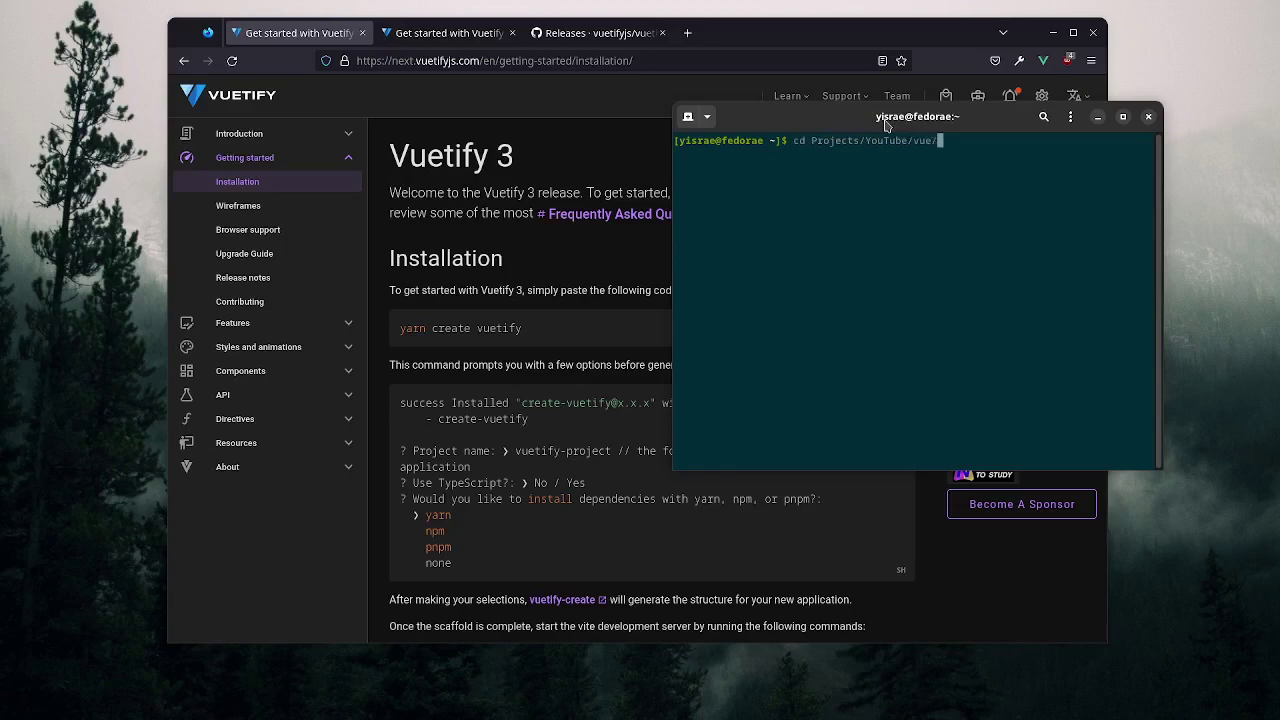
pyautogui.press('Return')
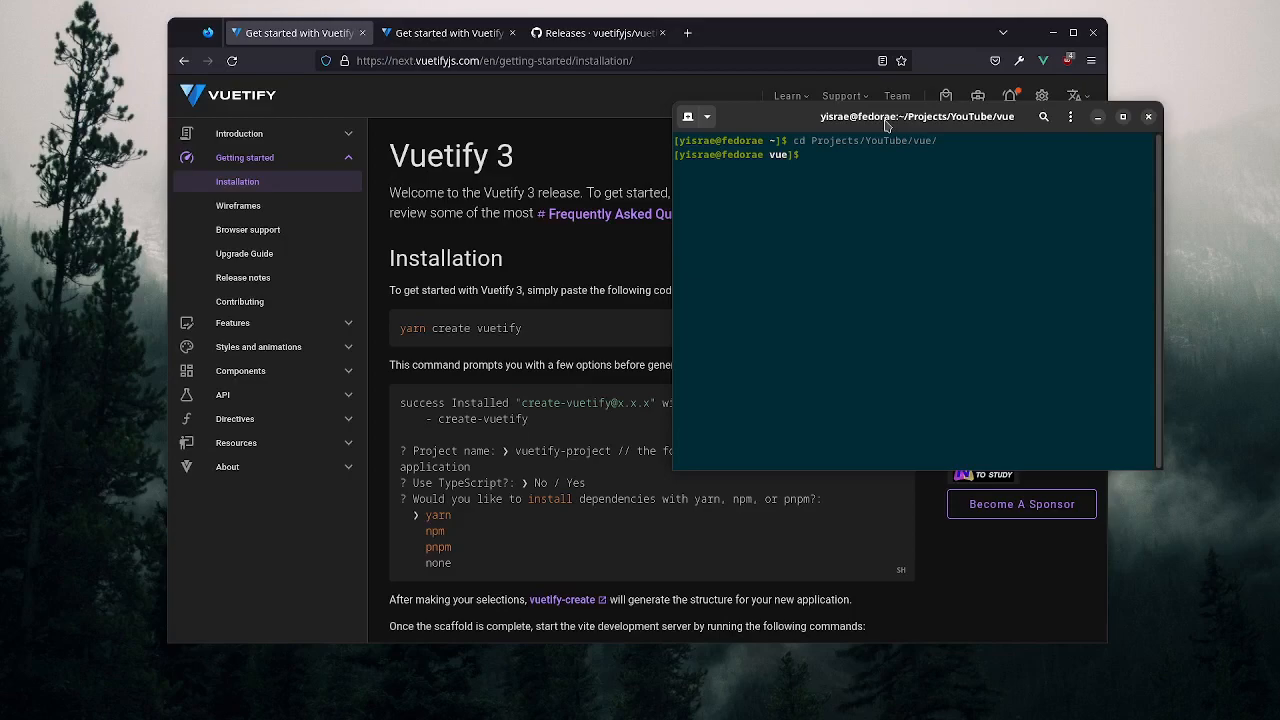
# - Run yarn create vuetify to launch the project scaffolder
pyautogui.write('yarn create')
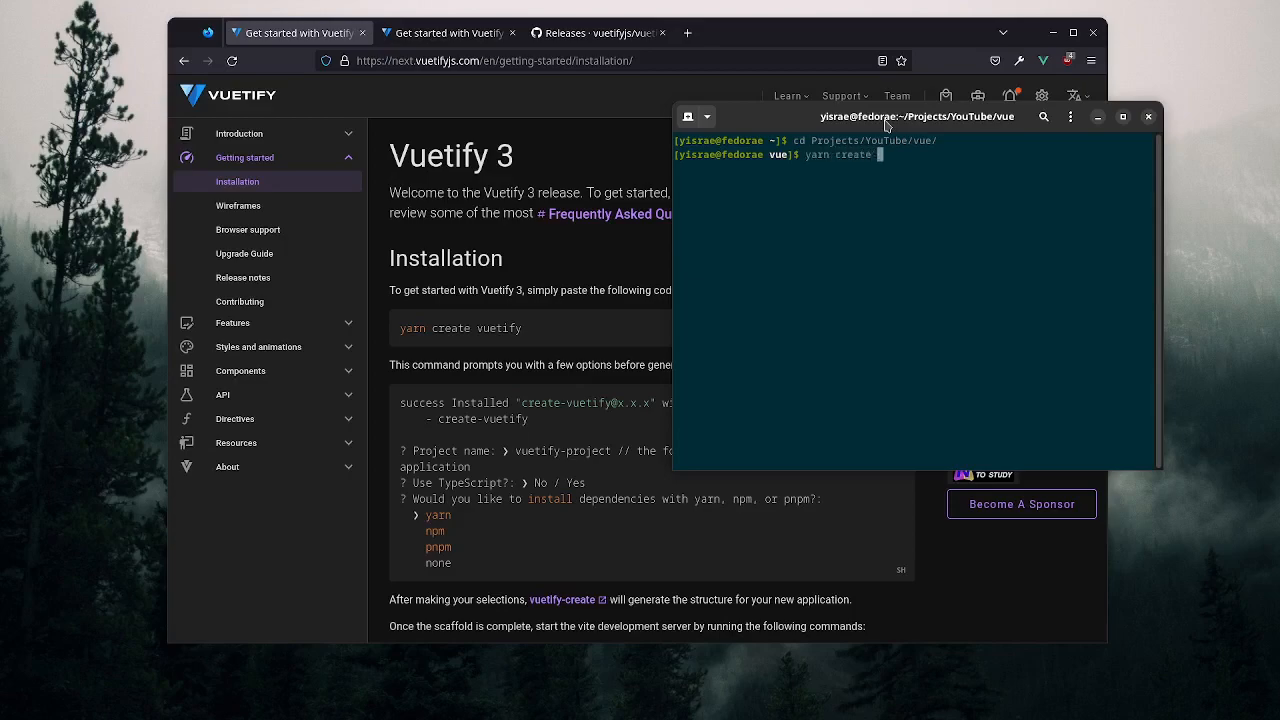
pyautogui.write('vuetif')
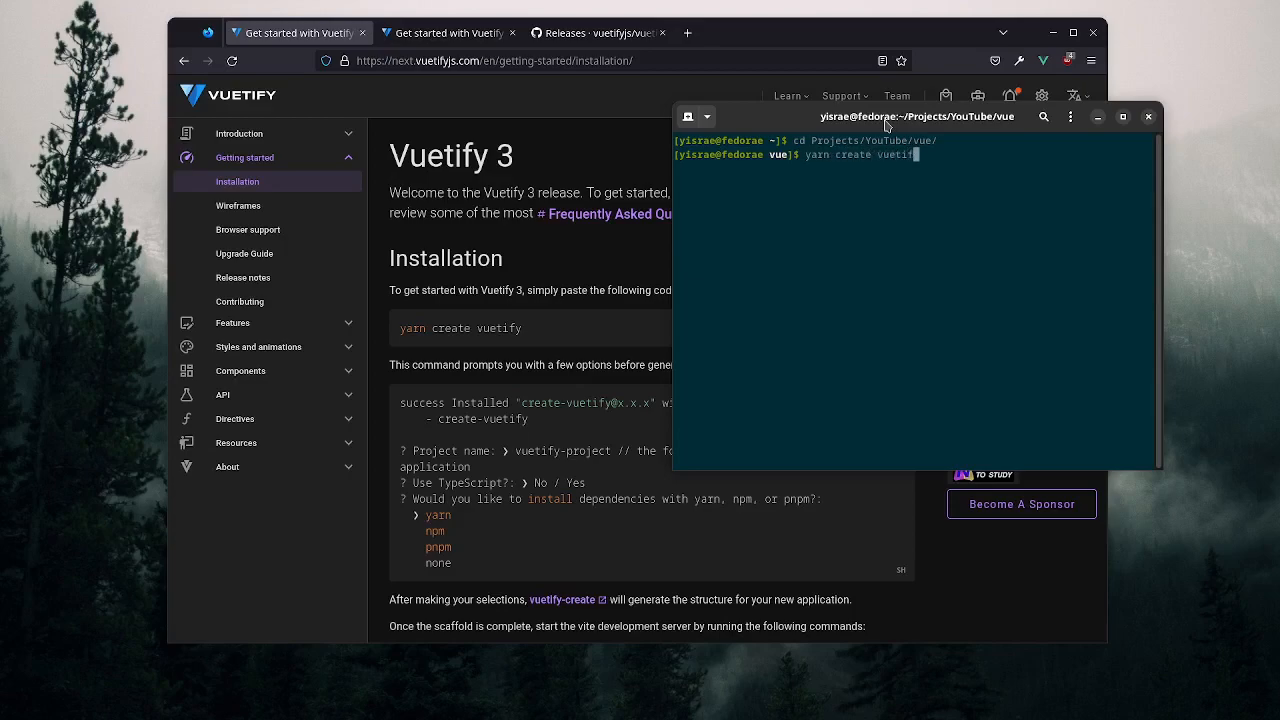
pyautogui.press('Return')
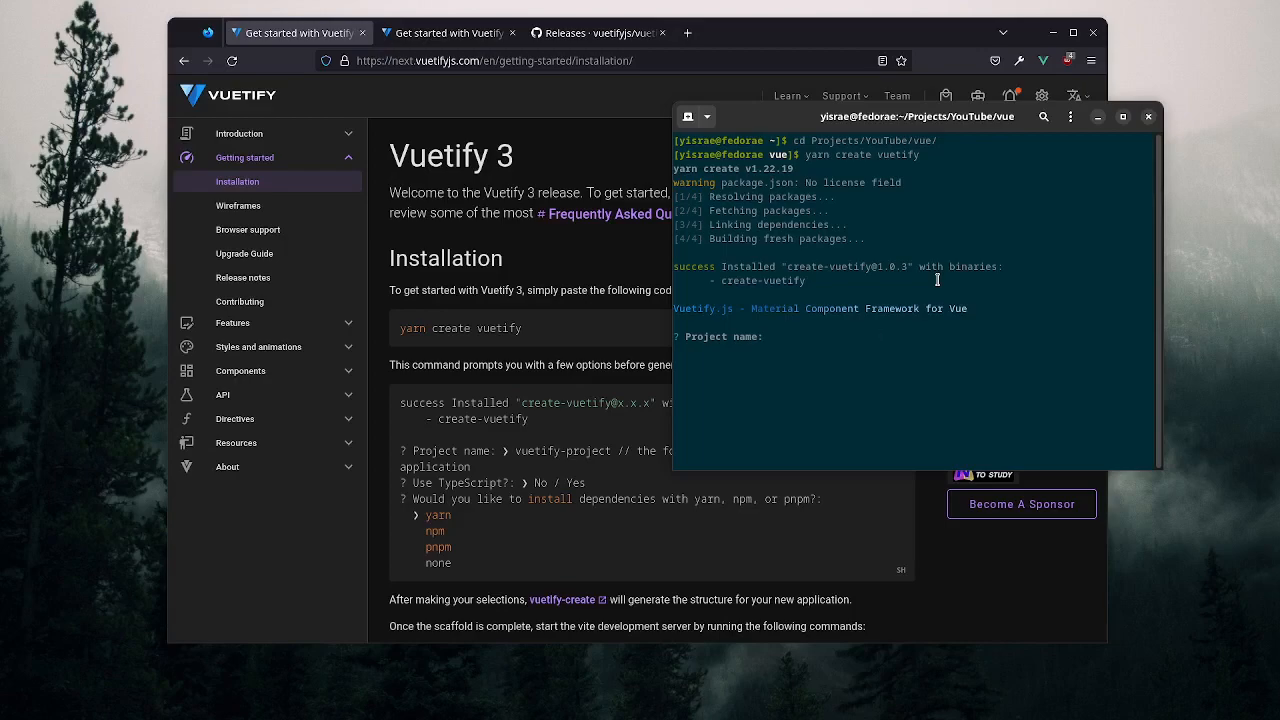
# - Name the project vuetify3-vue3 and choose yarn to install its dependencies
pyautogui.write('vuetify')
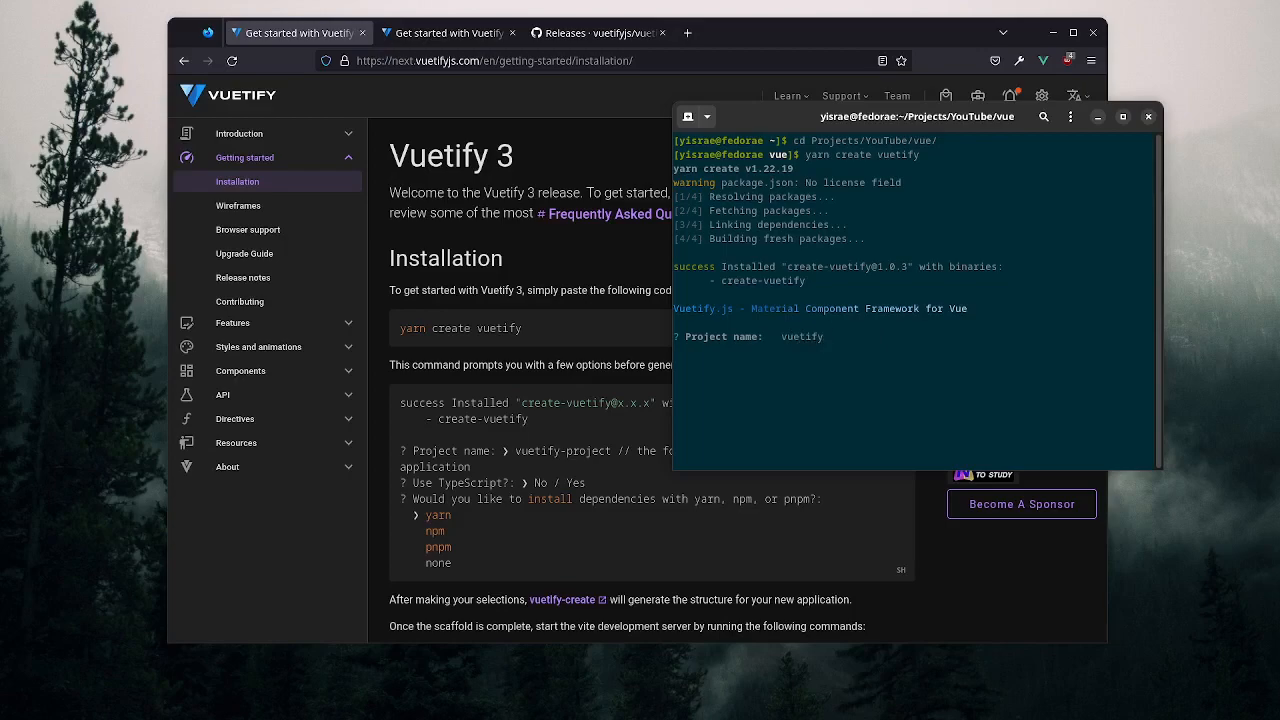
pyautogui.write('3')
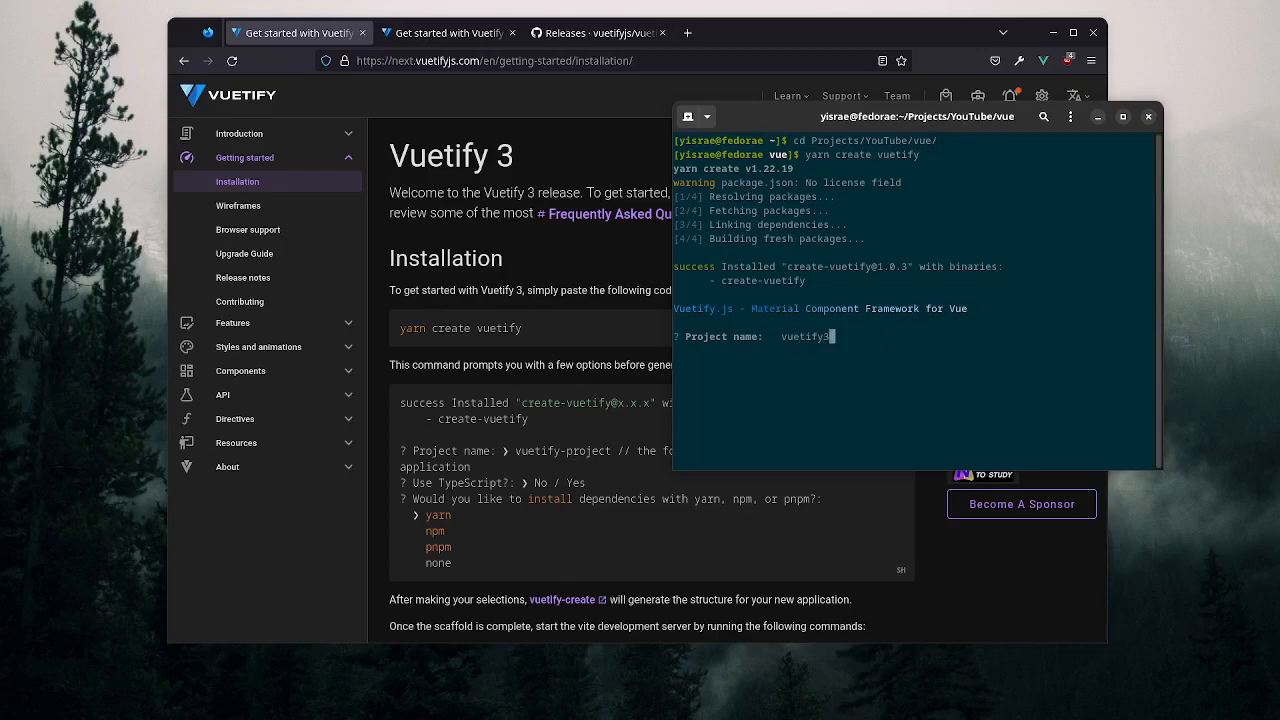
pyautogui.write('-vue3')
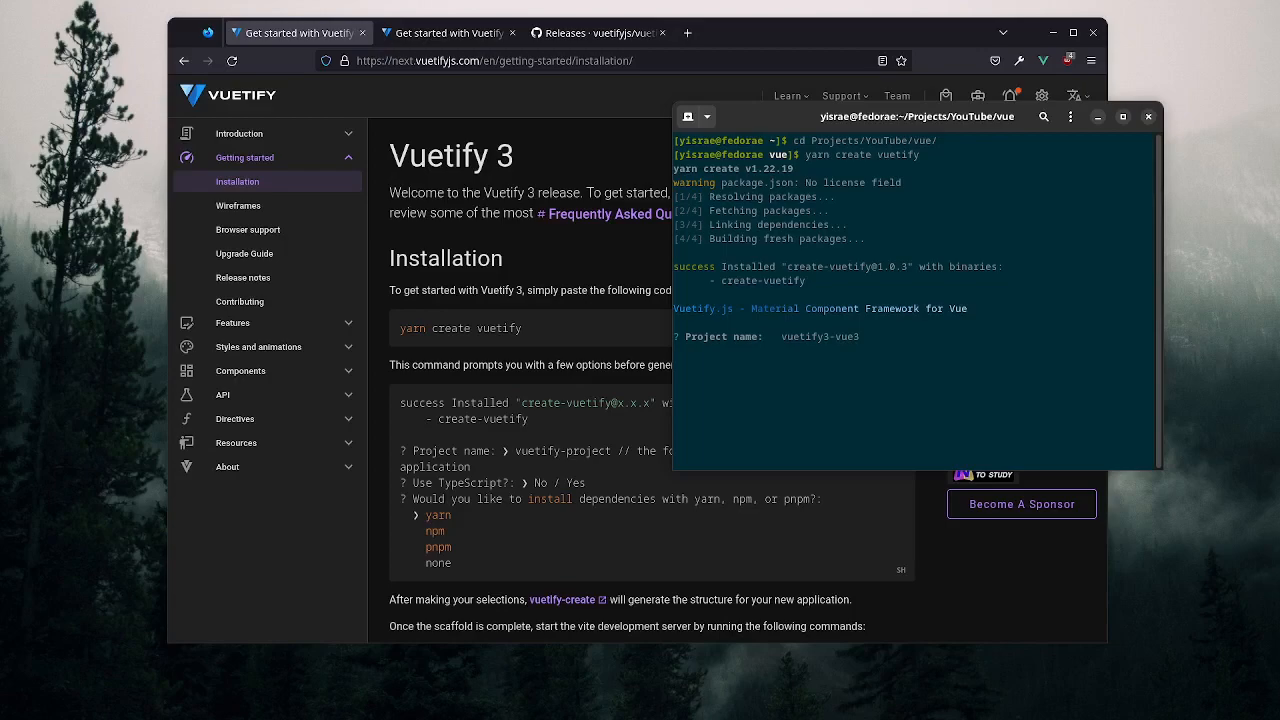
pyautogui.press('Return')
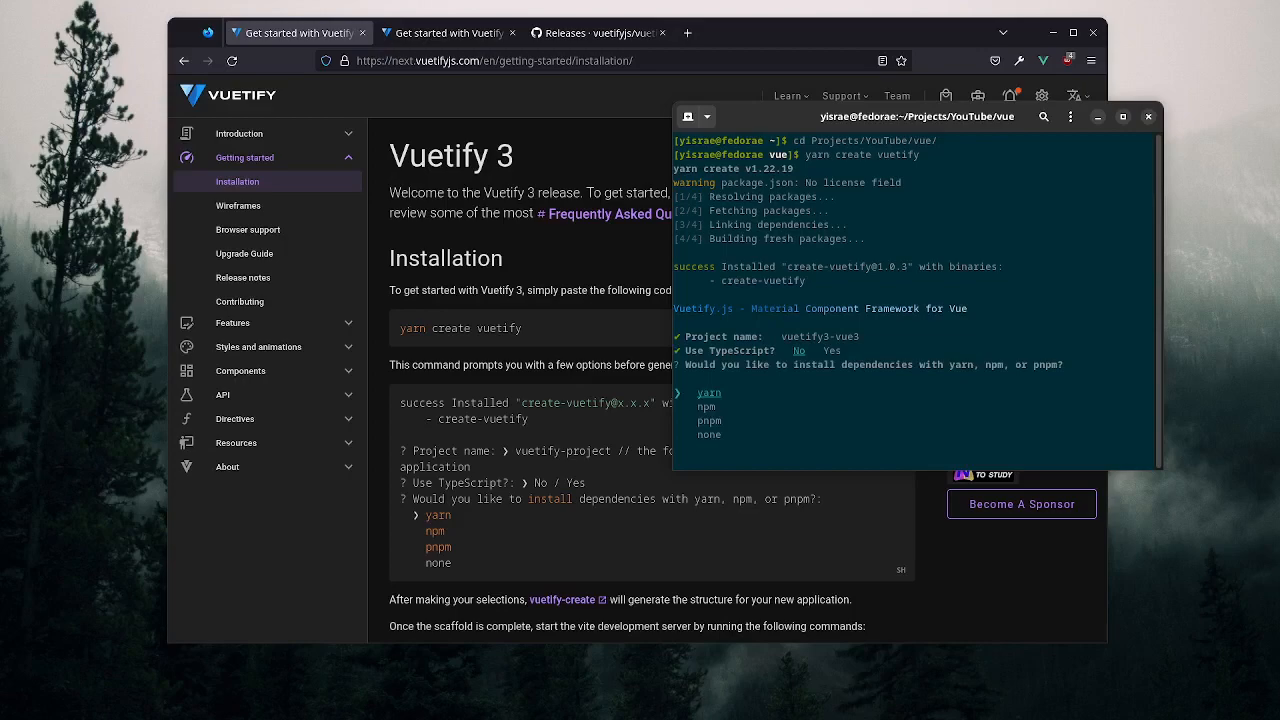
pyautogui.press('Return')
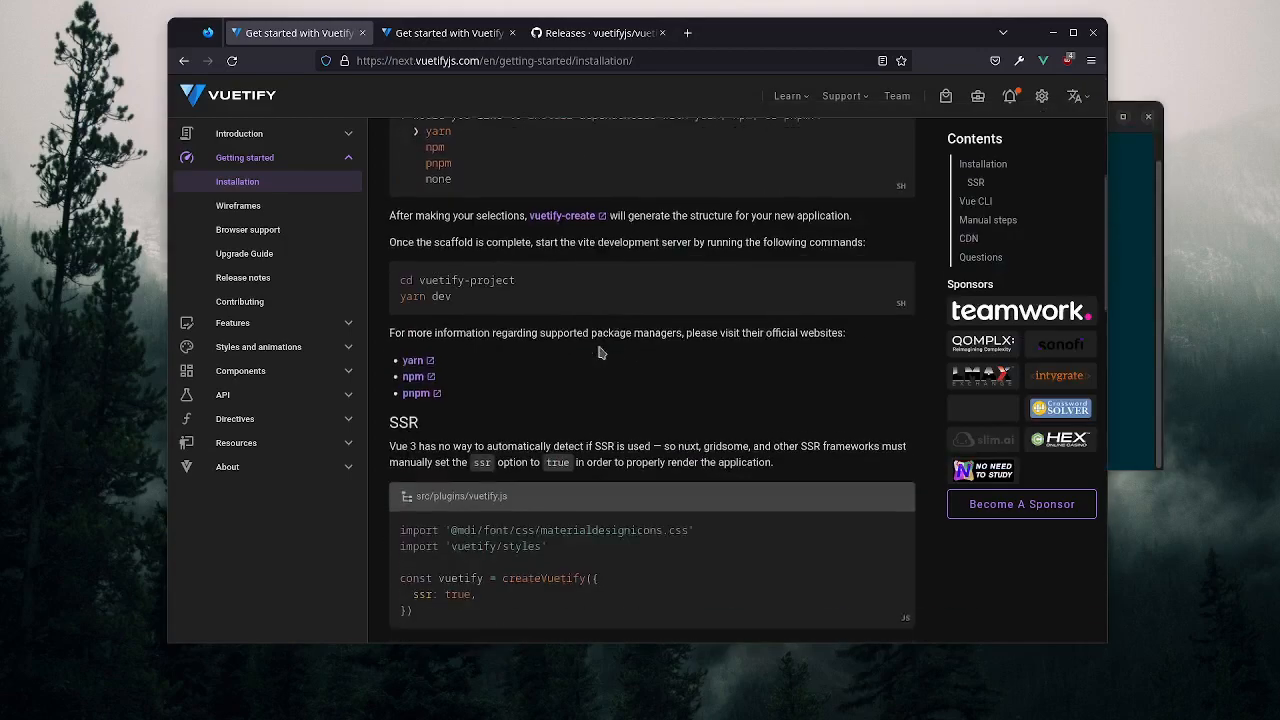
# - Browse the Installation page's start-server commands, SSR, manual steps and CDN sections
pyautogui.scroll(-3)
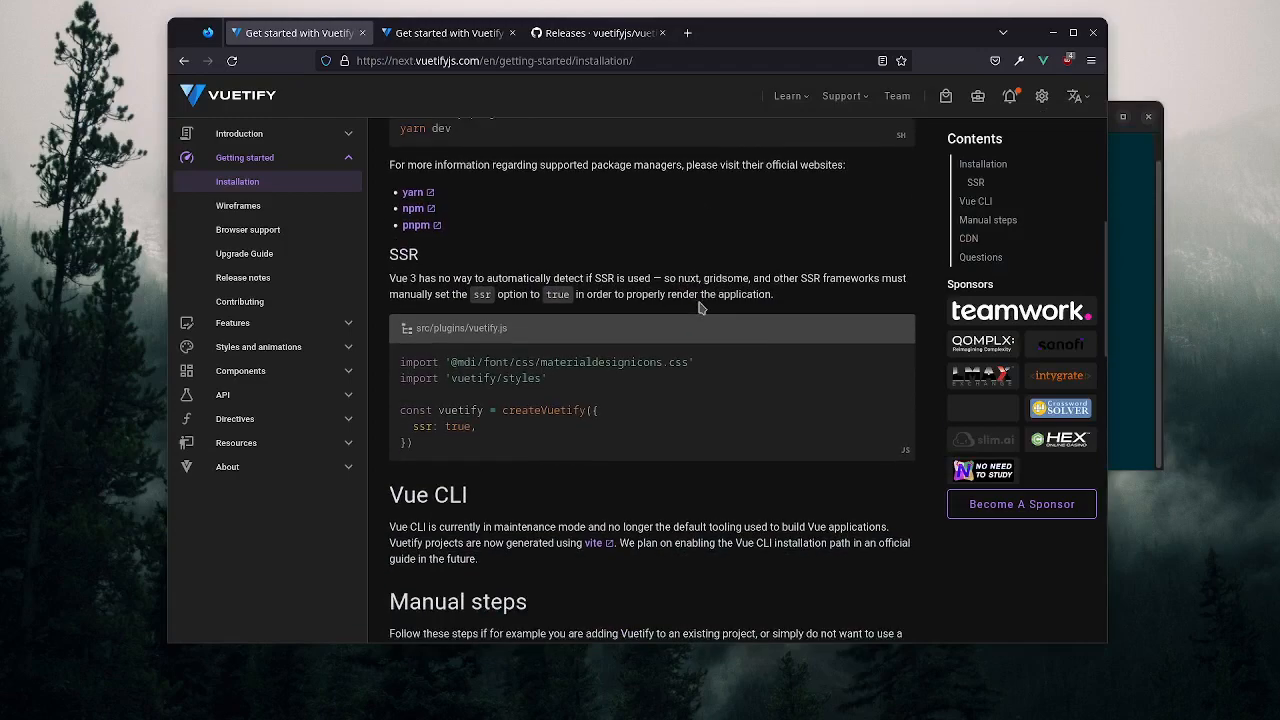
pyautogui.scroll(3)
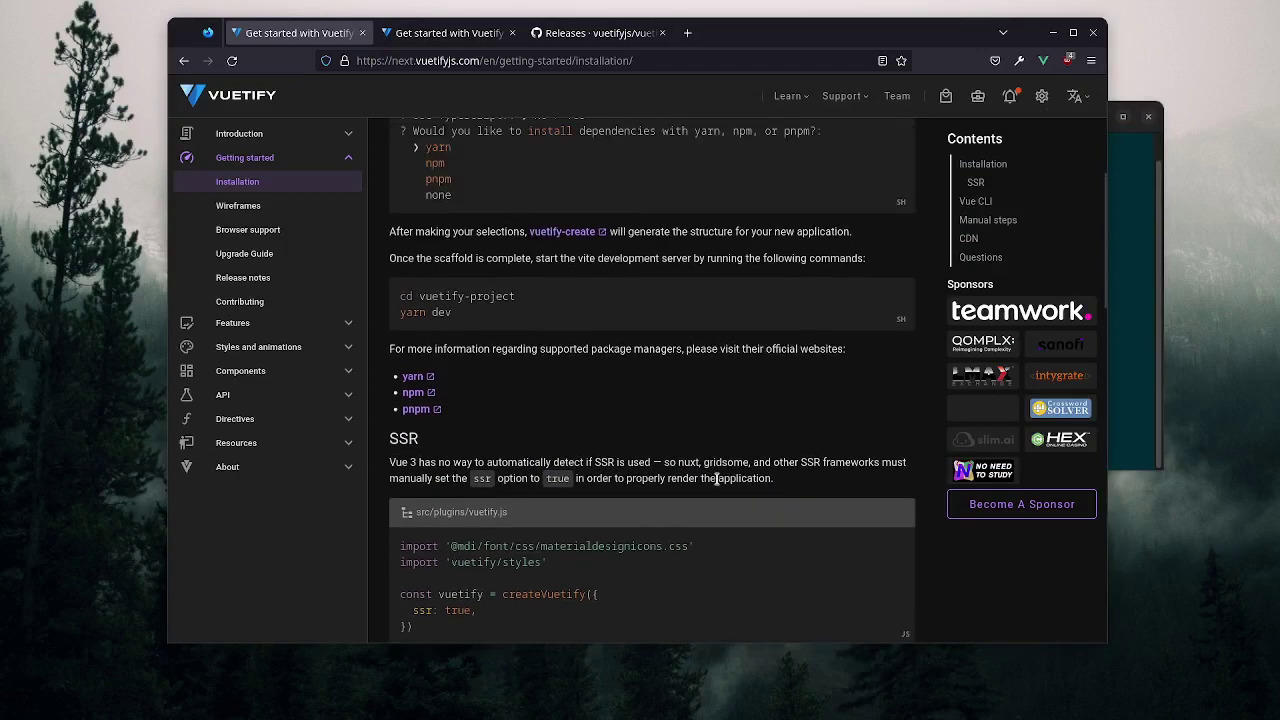
pyautogui.scroll(3)
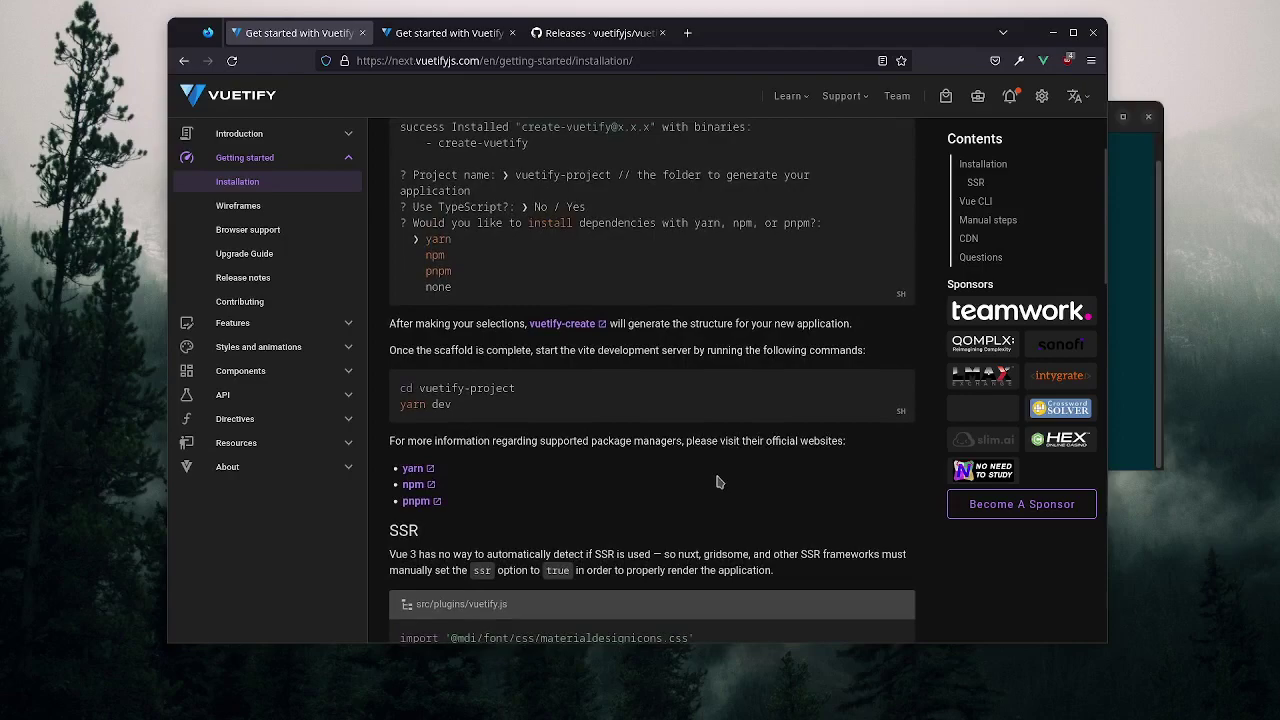
pyautogui.scroll(-3)
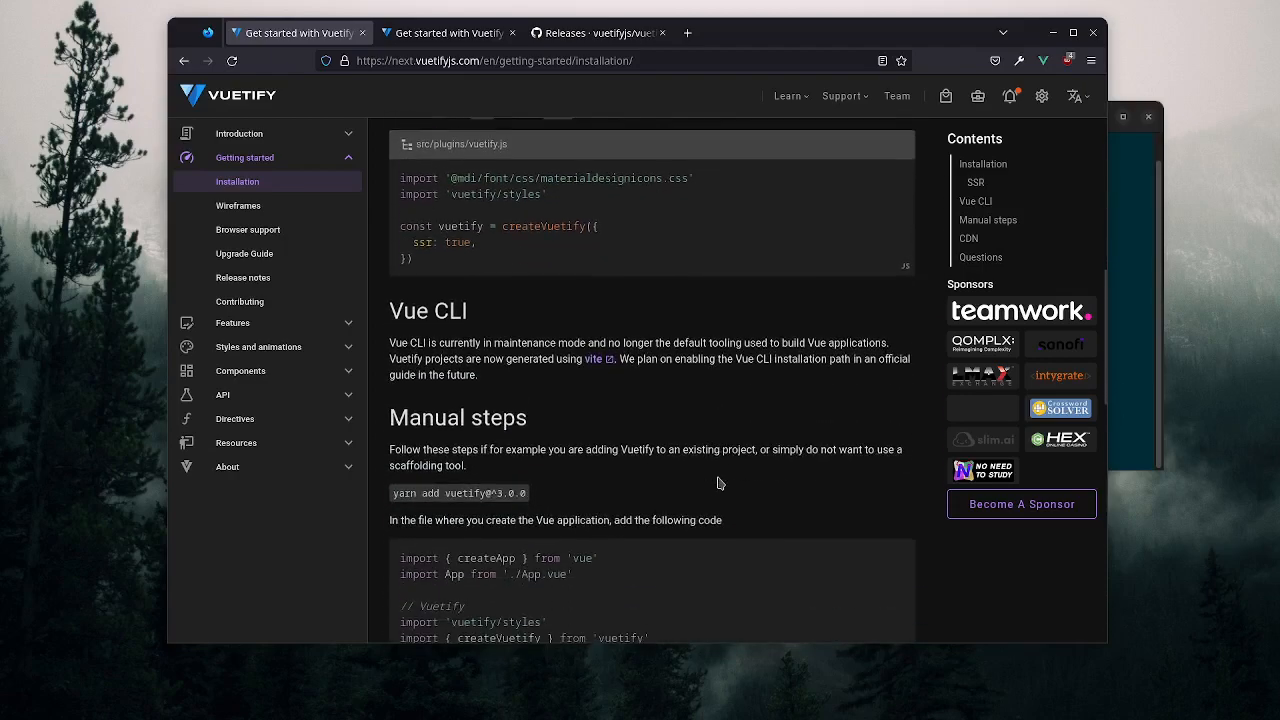
pyautogui.scroll(-3)
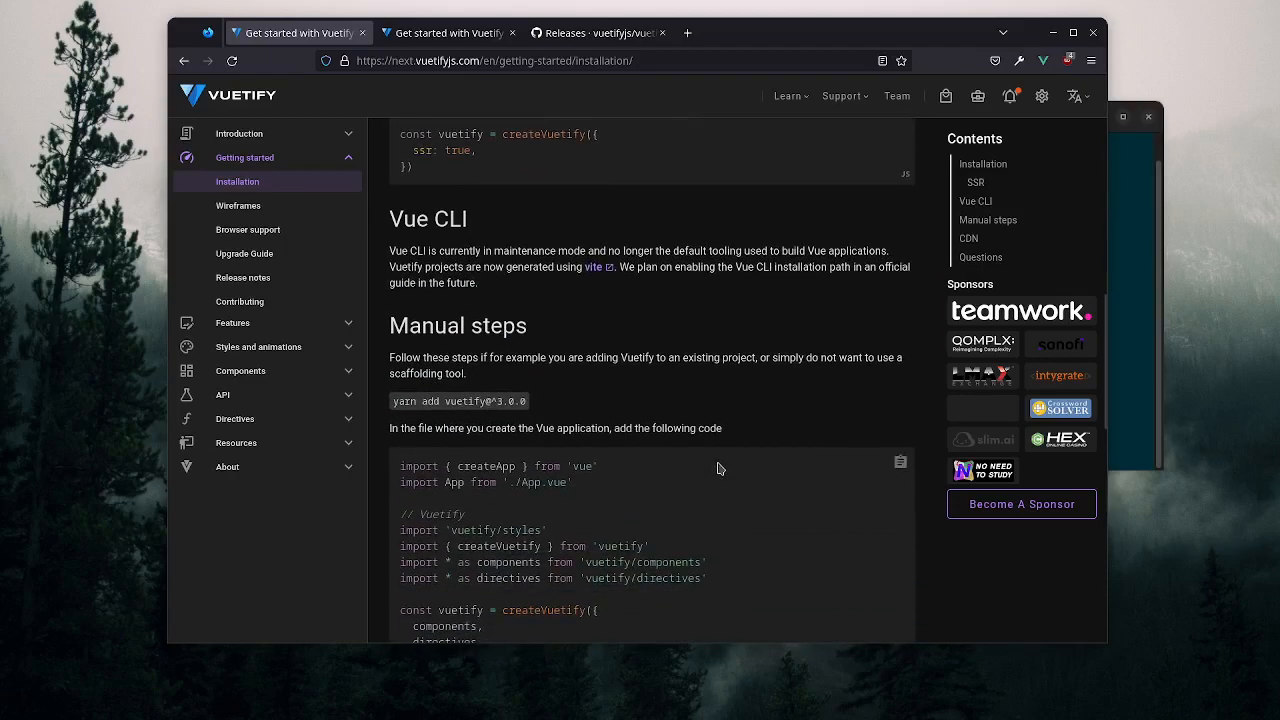
pyautogui.moveTo(772, 352)
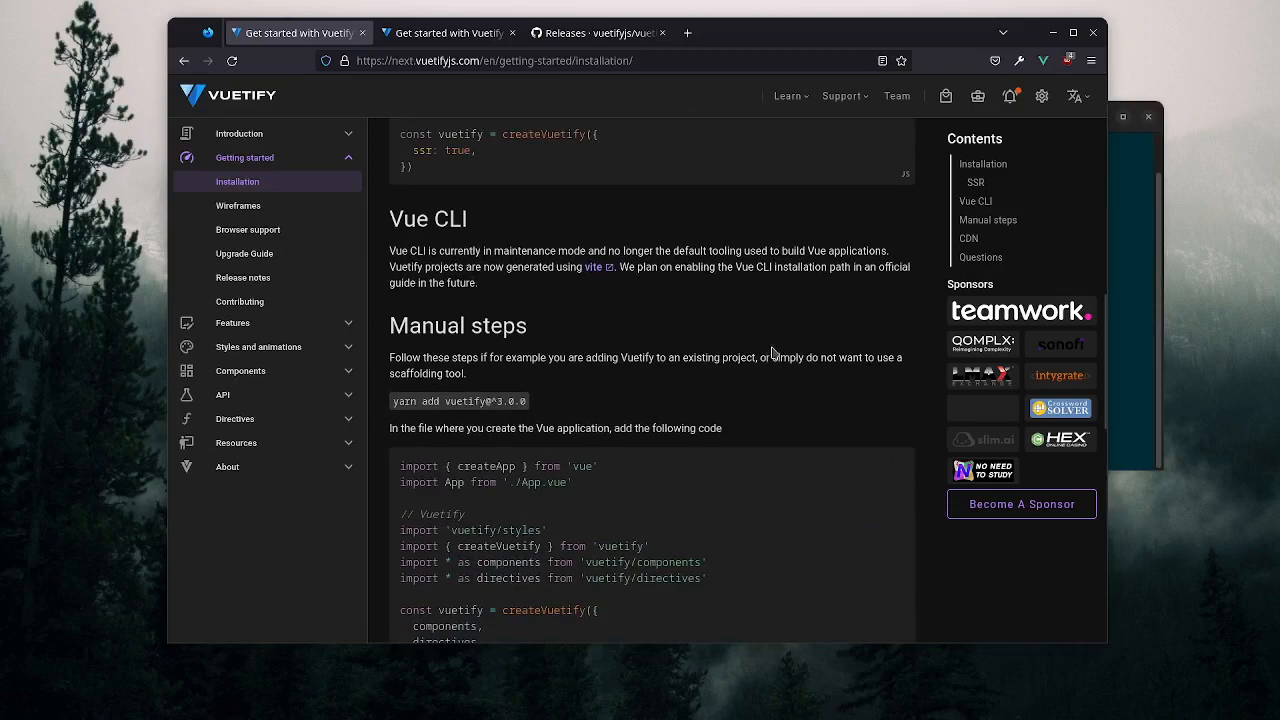
pyautogui.scroll(3)
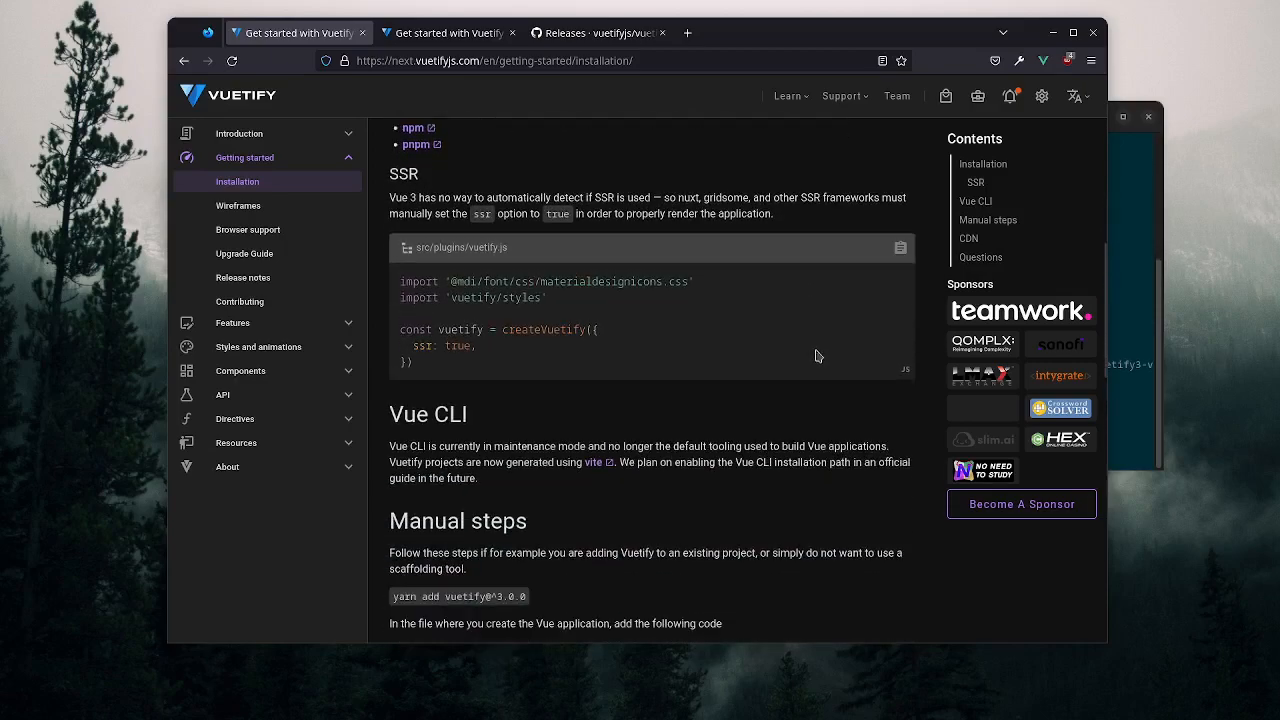
pyautogui.scroll(-3)
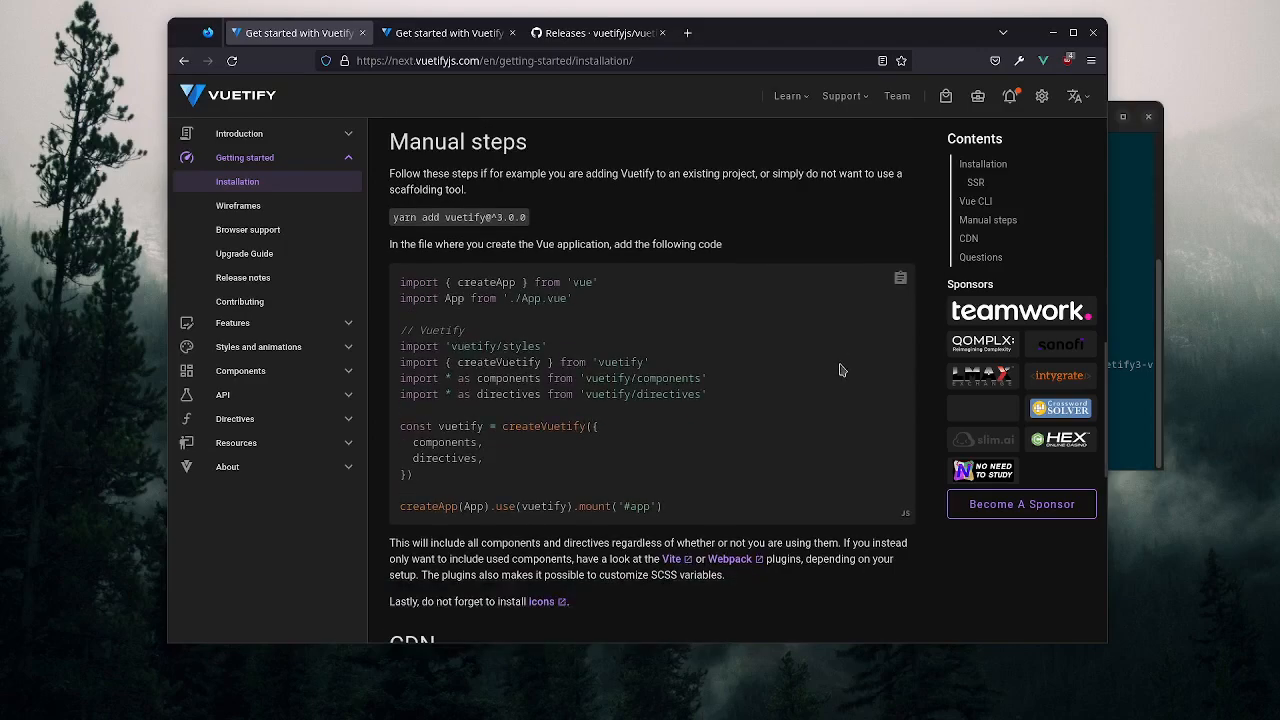
pyautogui.scroll(-3)
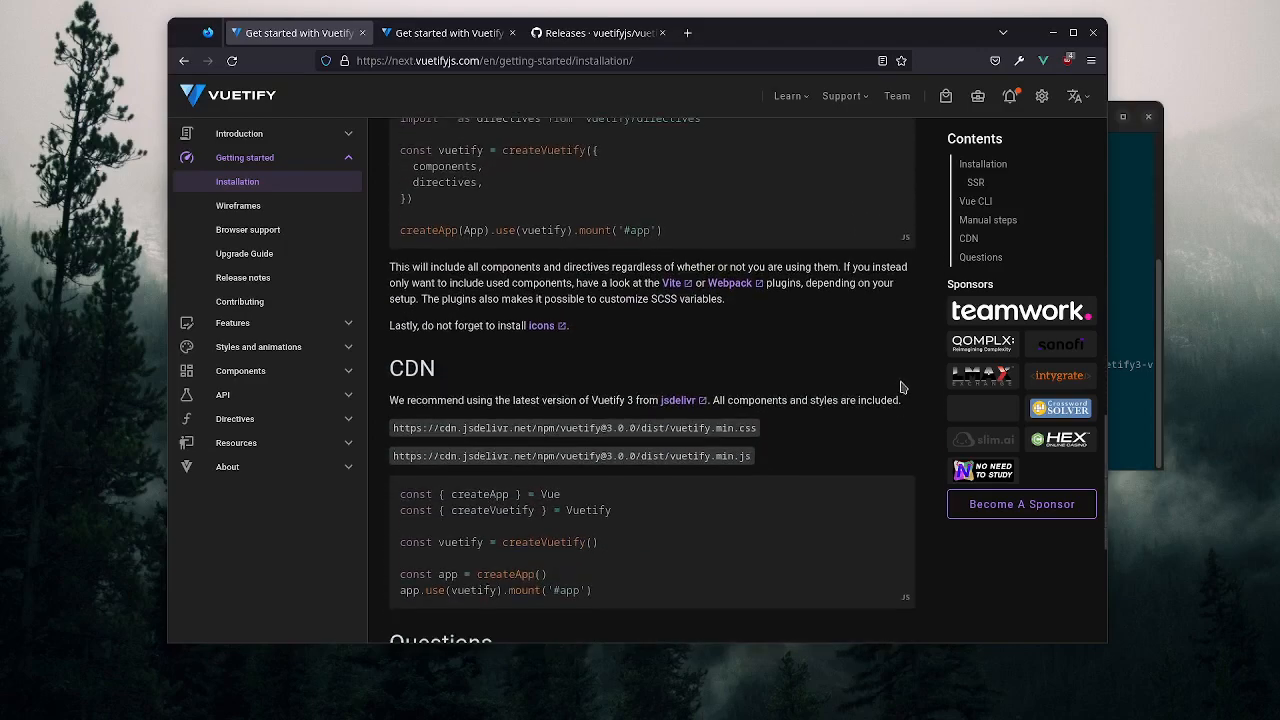
pyautogui.scroll(3)
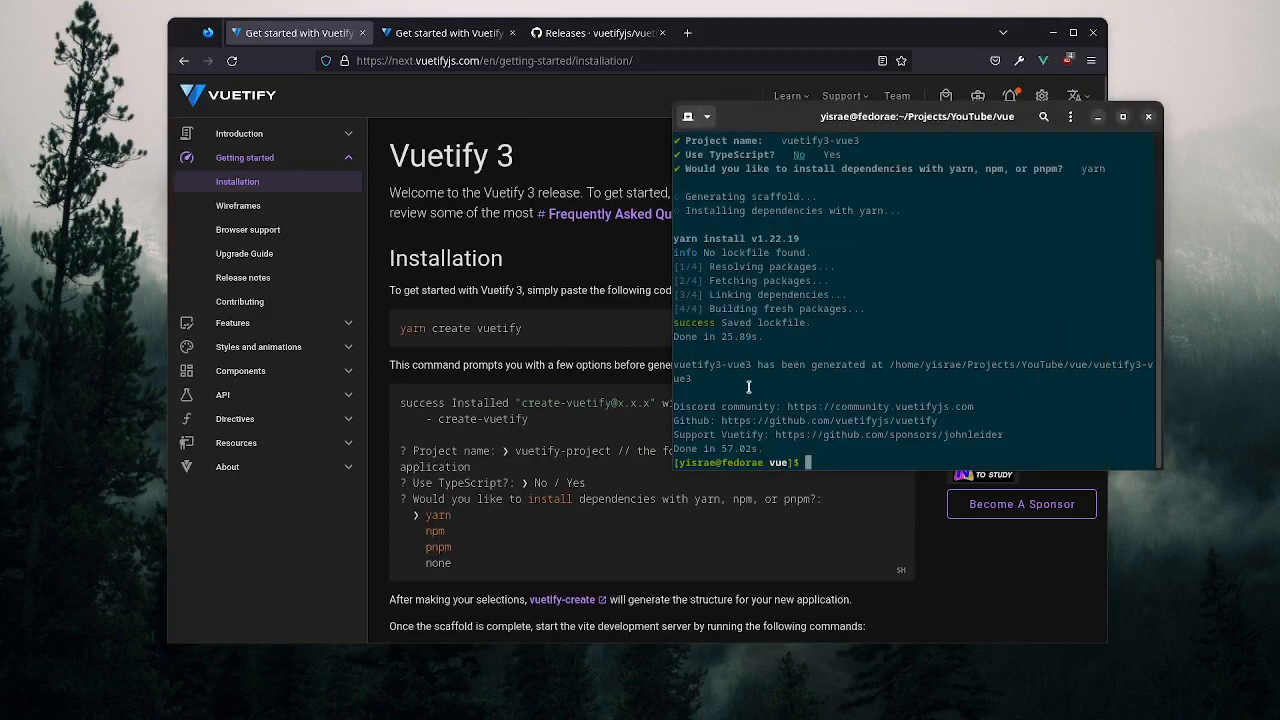
pyautogui.moveTo(952, 322)
pyautogui.write('ls')
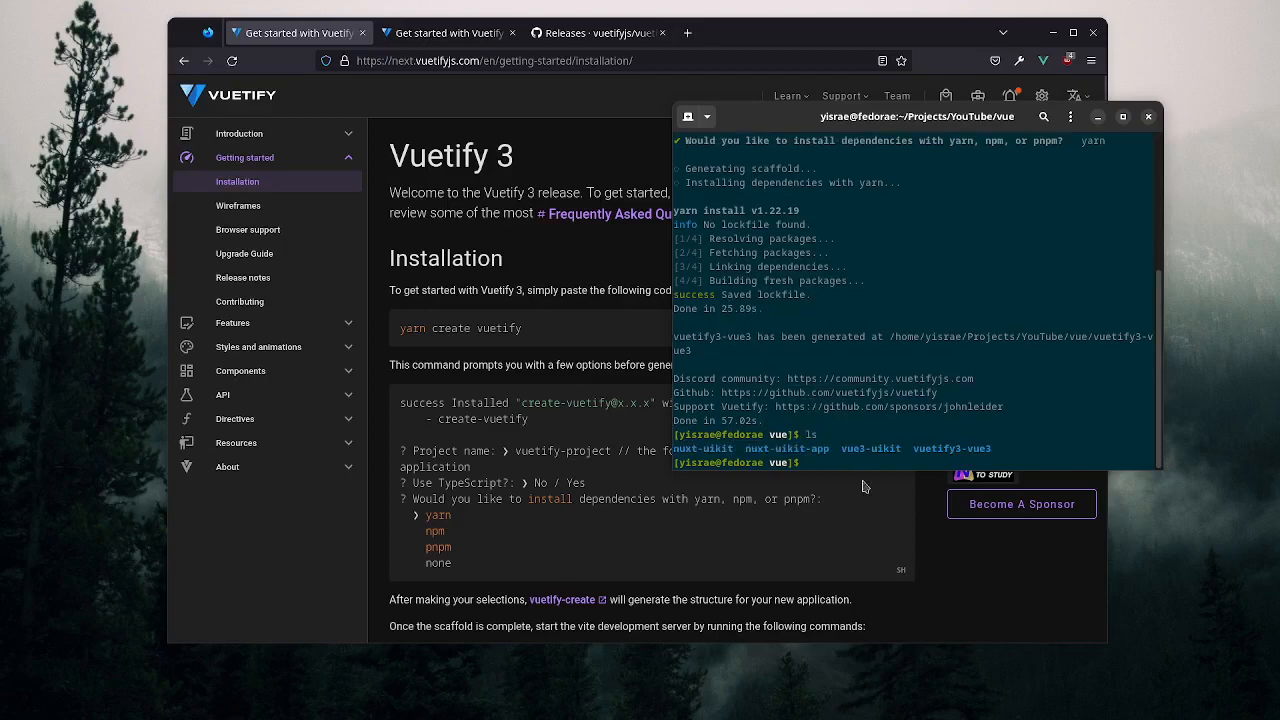
pyautogui.moveTo(990, 408)
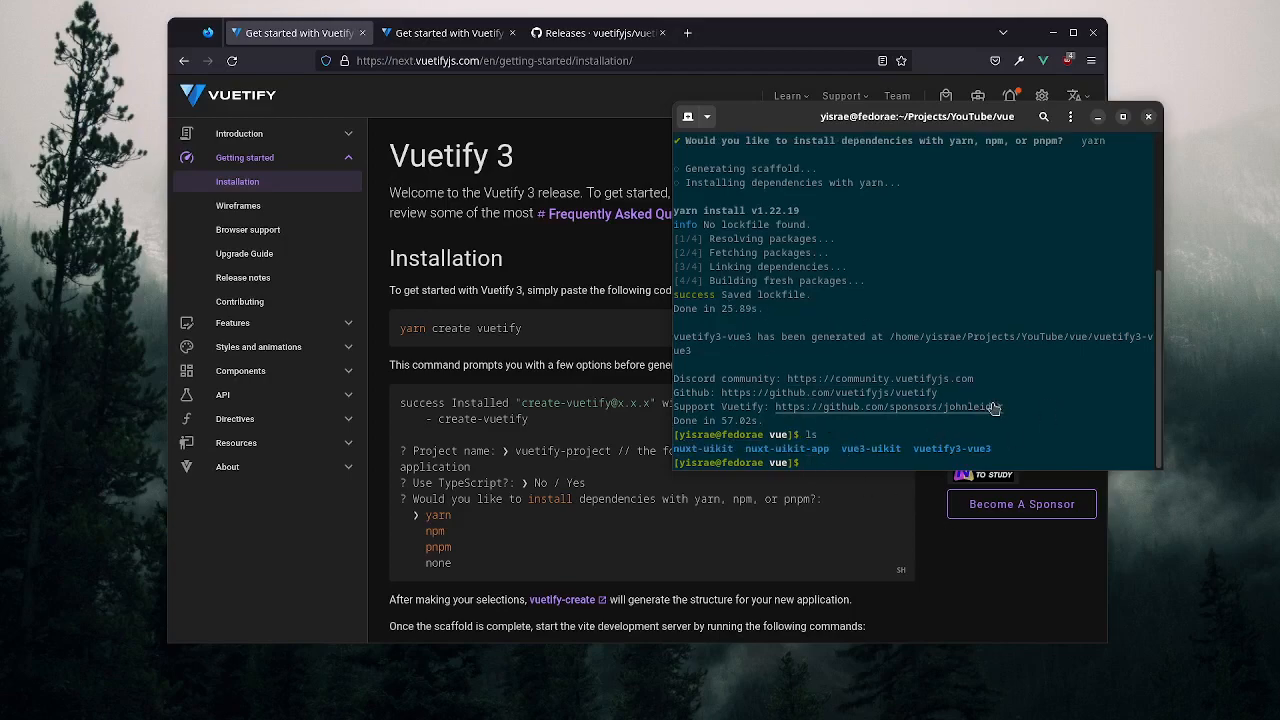
# - Change into the vuetify3-vue3 project and print its package.json
pyautogui.write('cd vue')
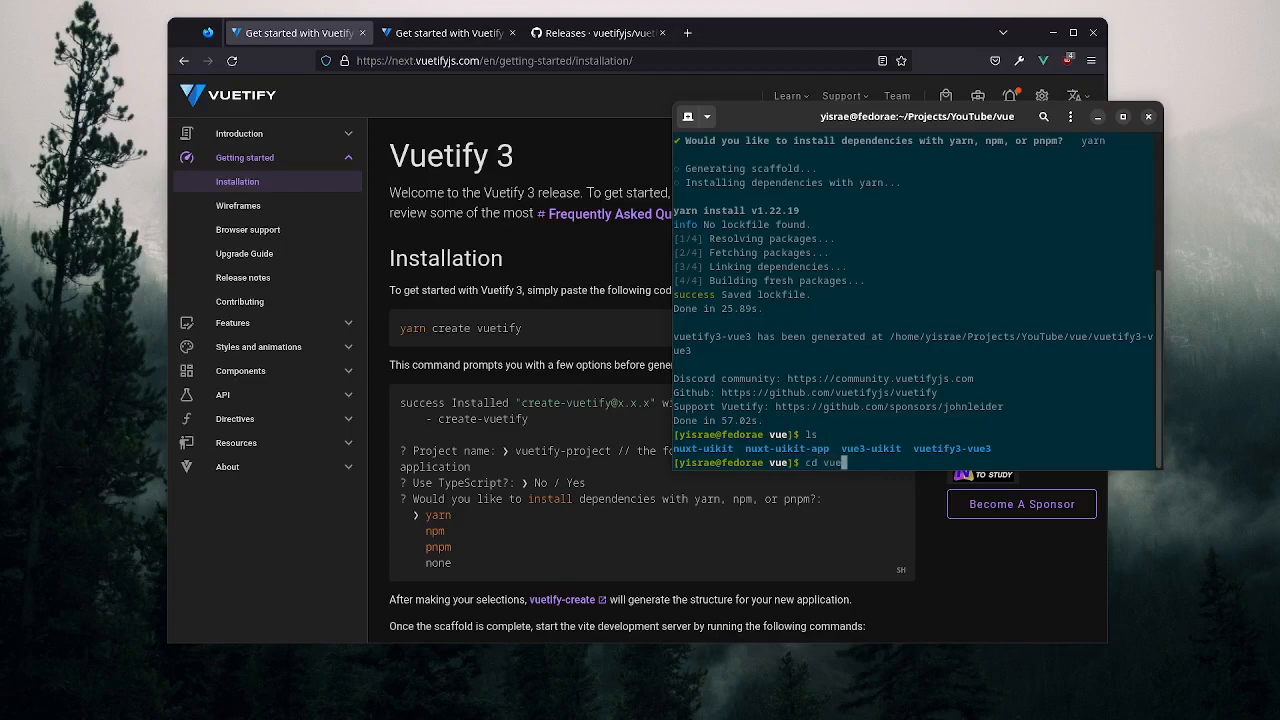
pyautogui.press('Return')
pyautogui.write('ls -a')
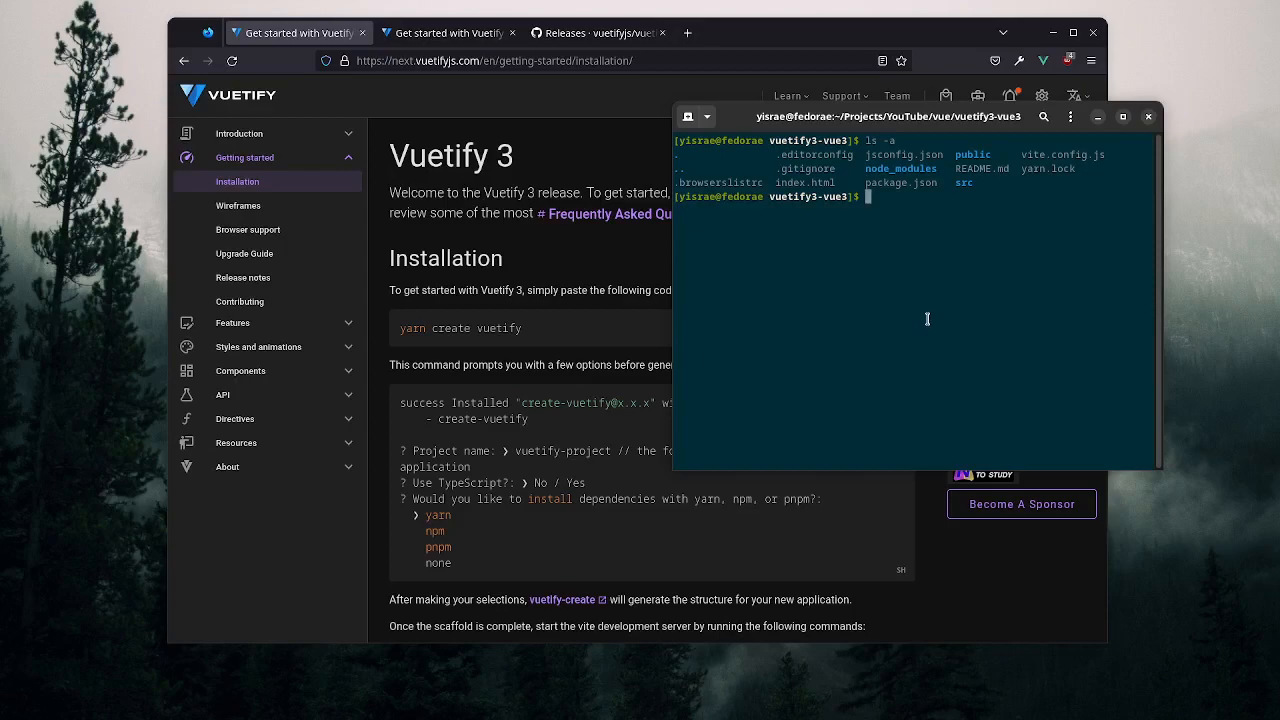
pyautogui.moveTo(946, 308)
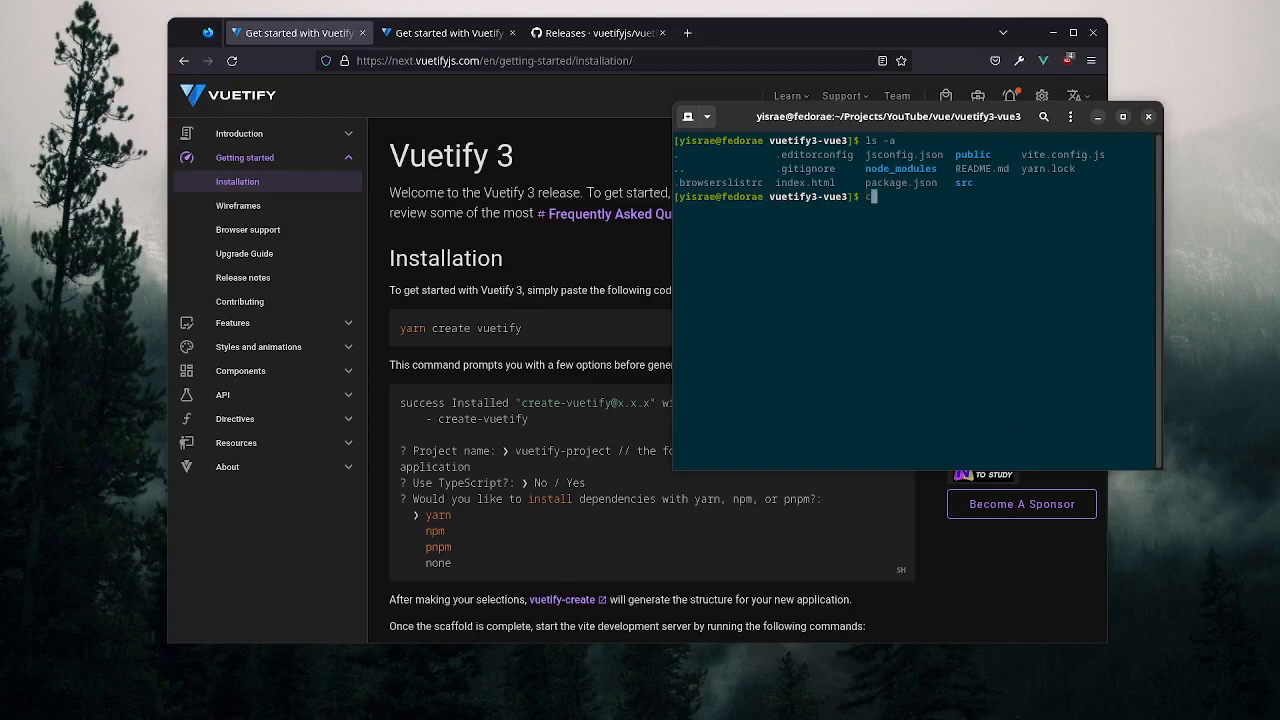
pyautogui.write('cat package.json')
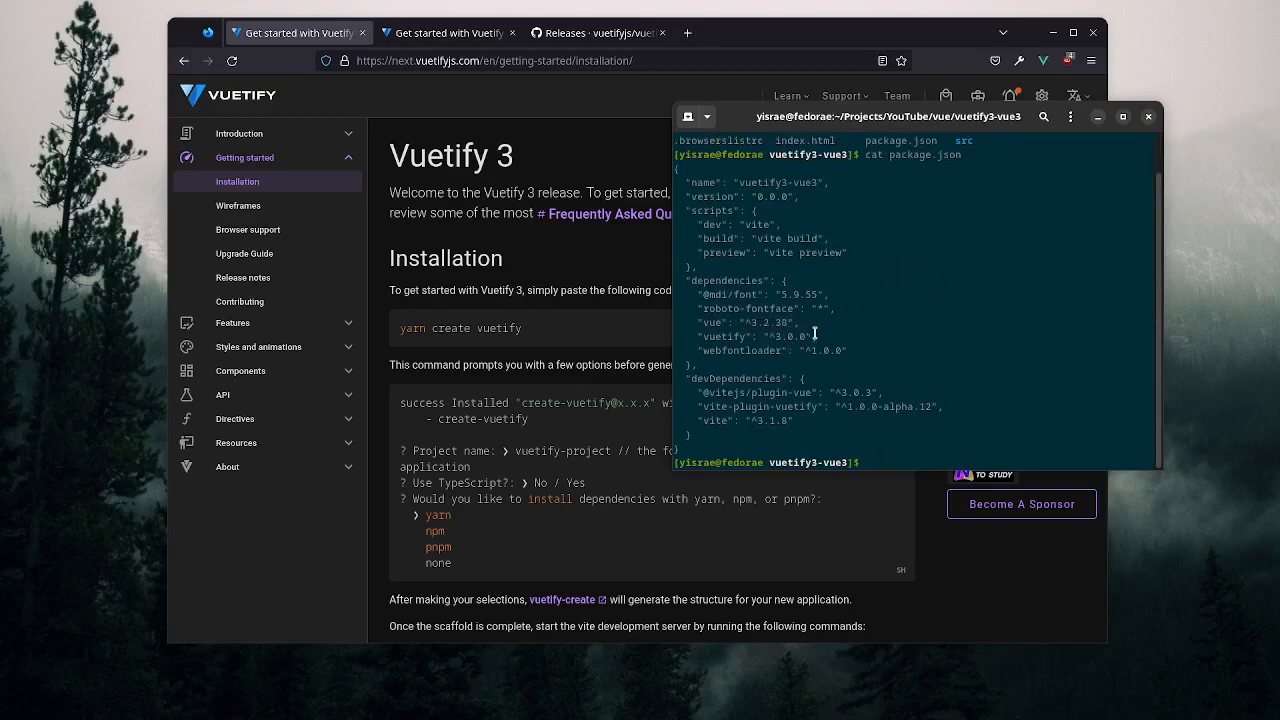
pyautogui.moveTo(838, 332)
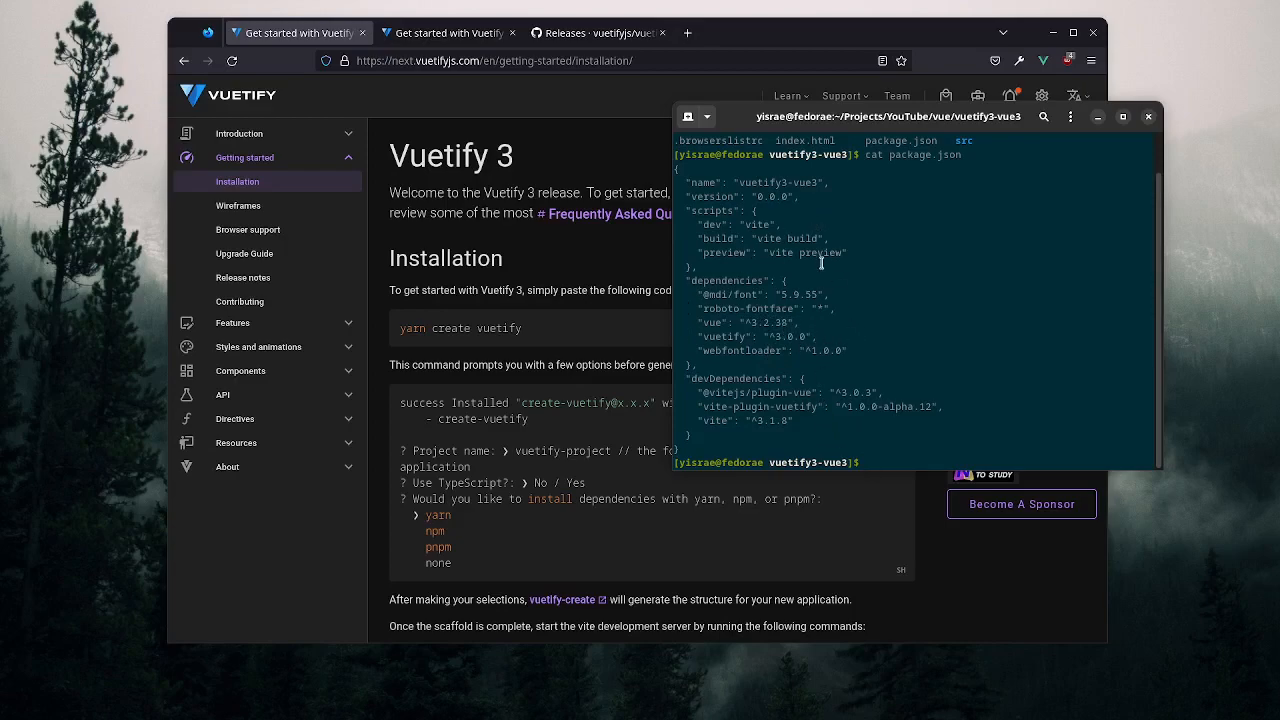
pyautogui.moveTo(944, 384)
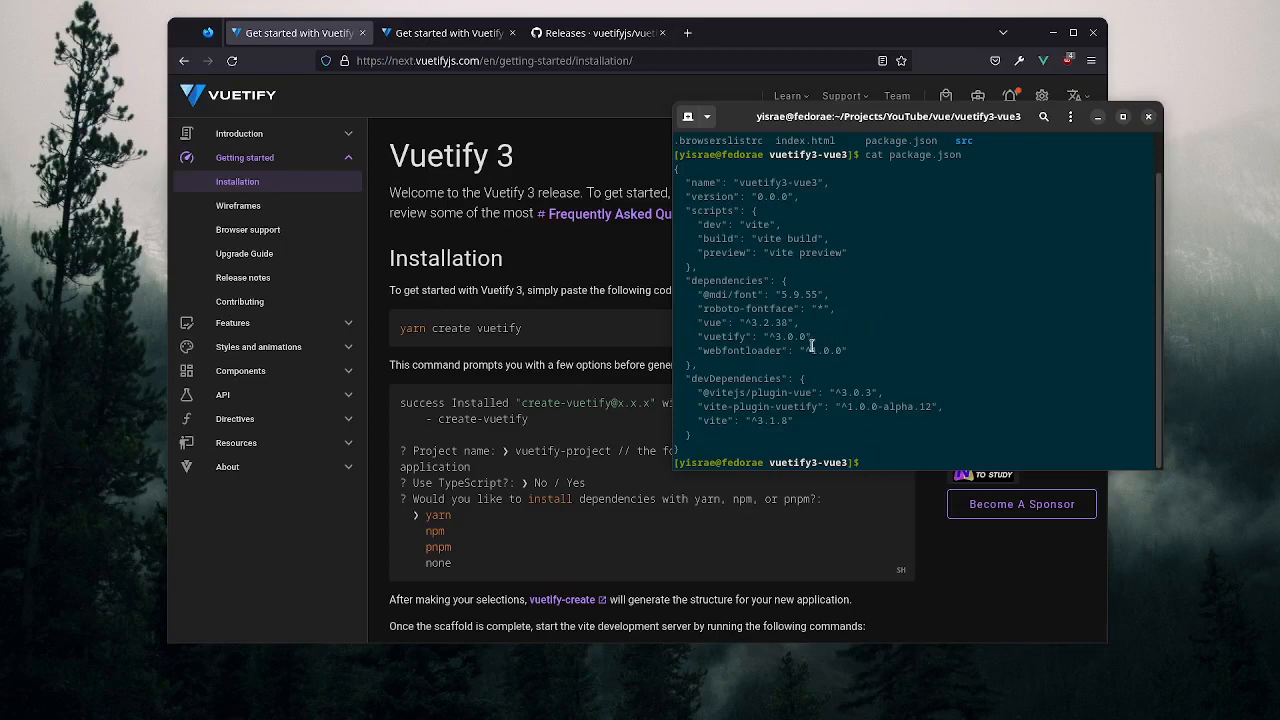
pyautogui.moveTo(838, 392)
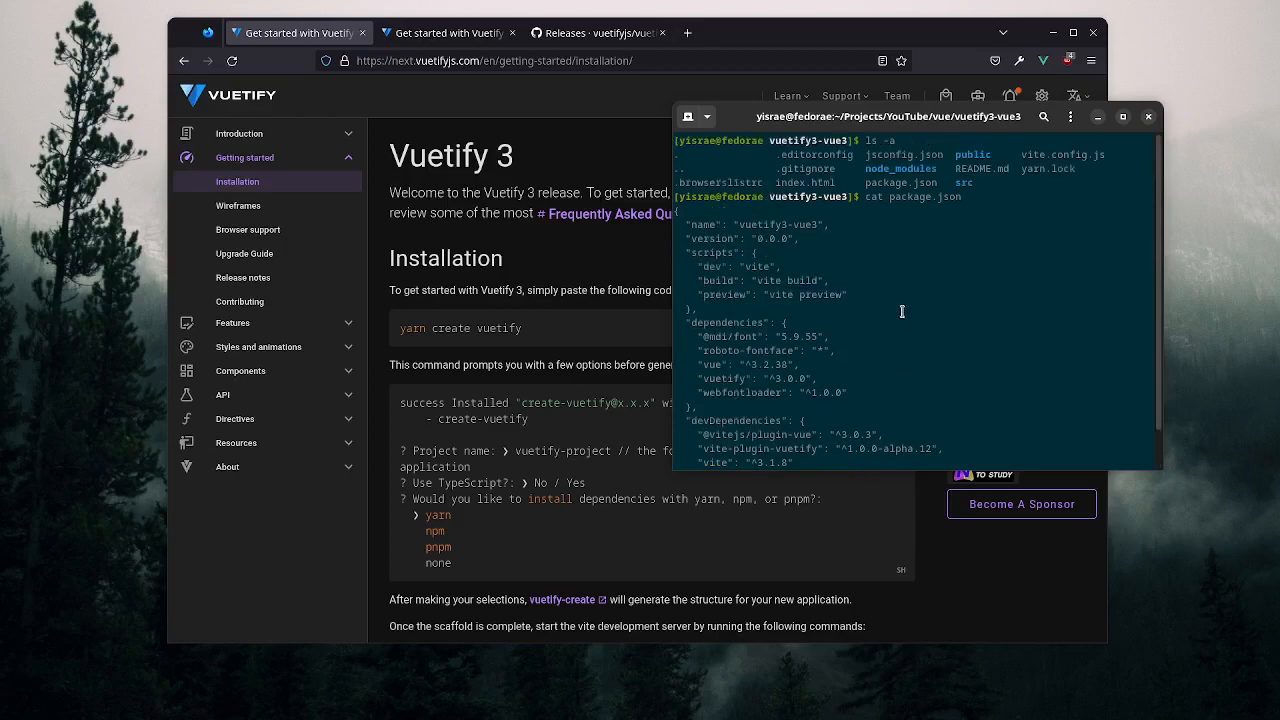
pyautogui.moveTo(944, 262)
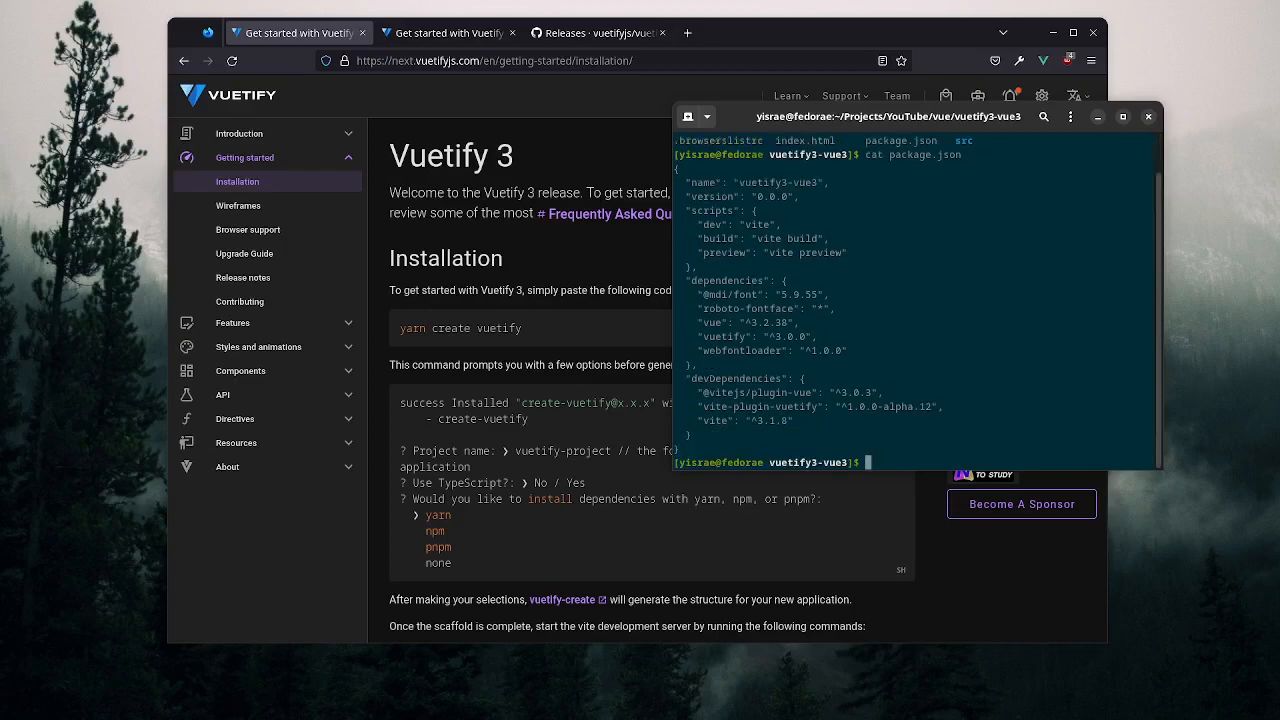
# - List the src folder showing App.vue, assets, components, main.js and plugins
pyautogui.write('ls src/')
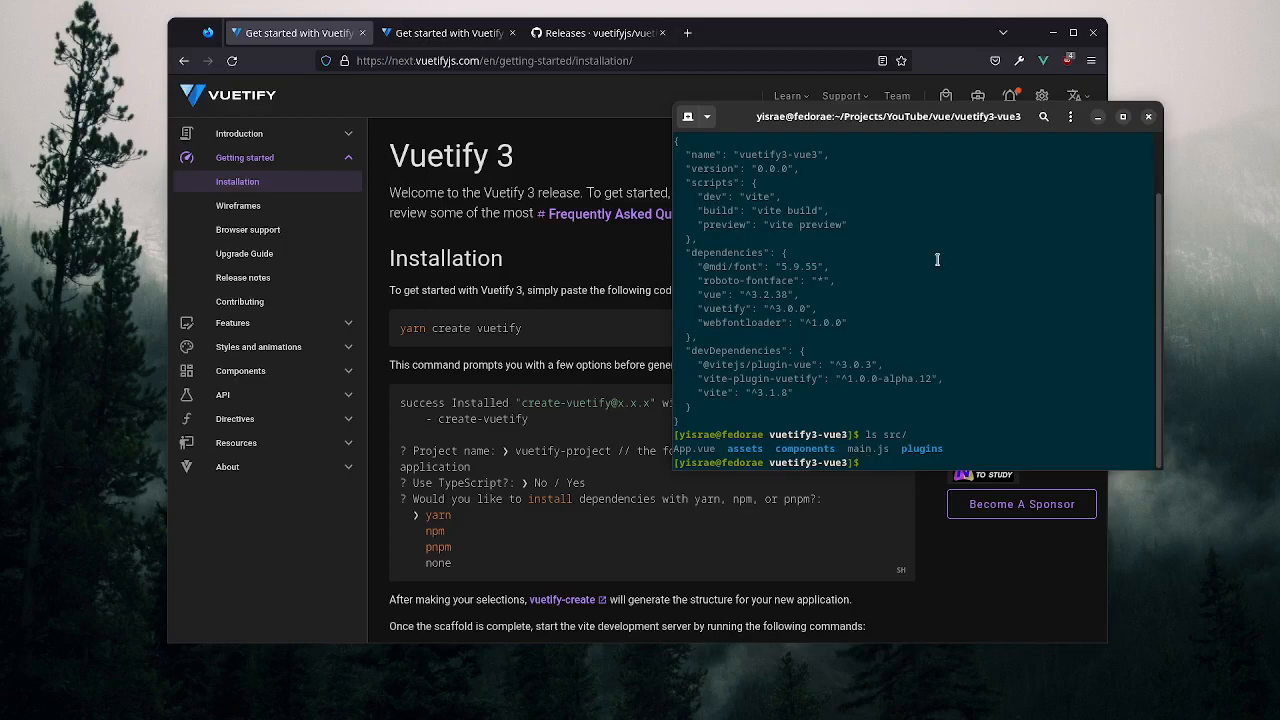
pyautogui.moveTo(876, 316)
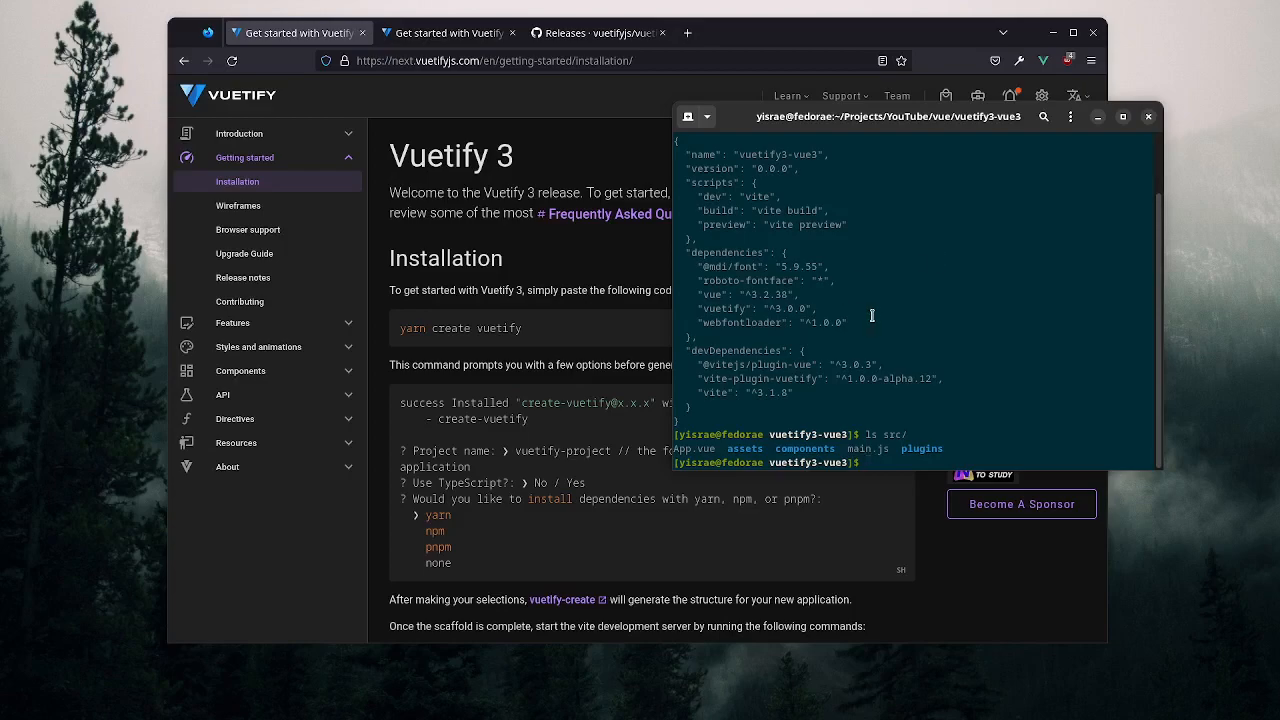
# - Print src/main.js, then switch to the Vuetify releases tab on GitHub
pyautogui.write('cat s')
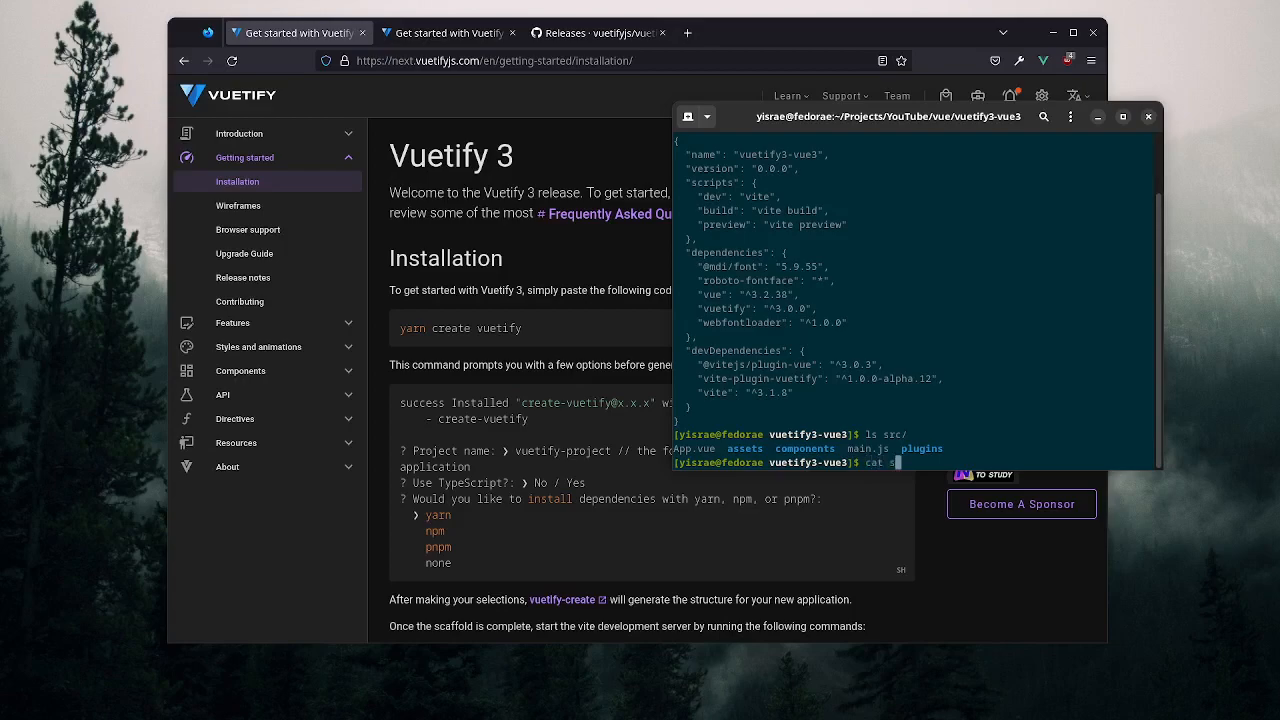
pyautogui.write('rc/main.js')
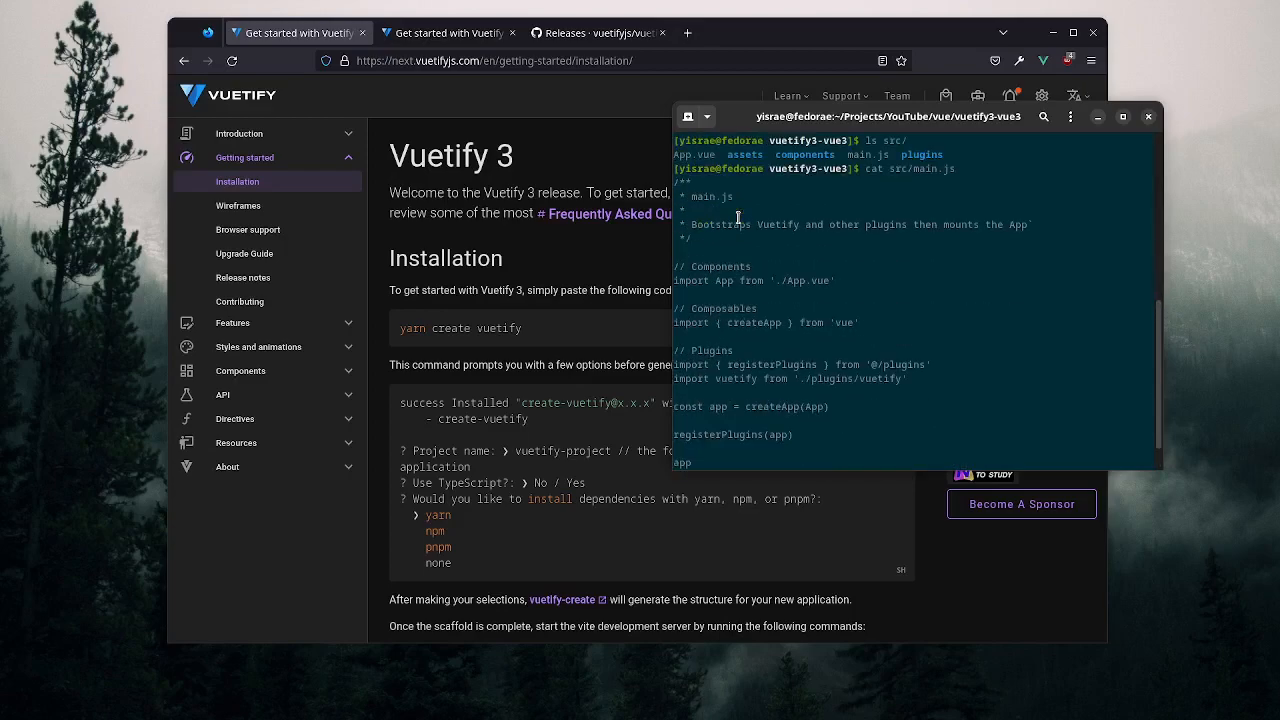
pyautogui.moveTo(710, 276)
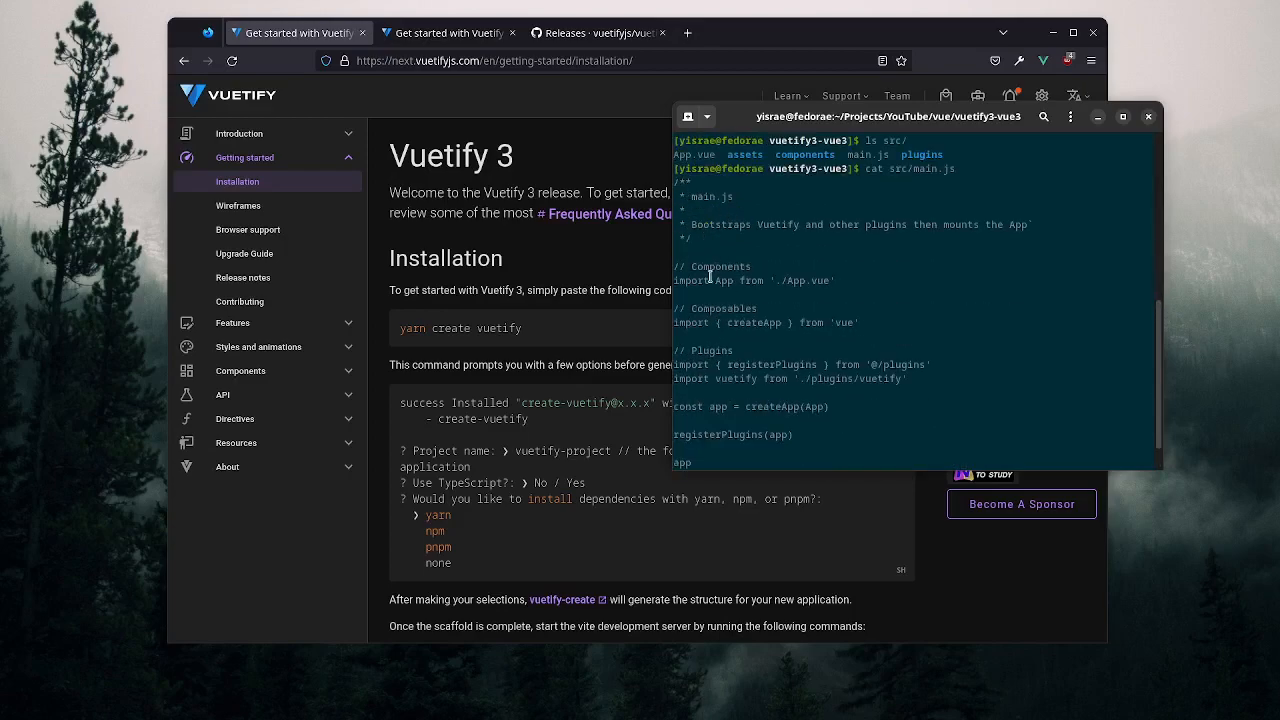
pyautogui.moveTo(808, 276)
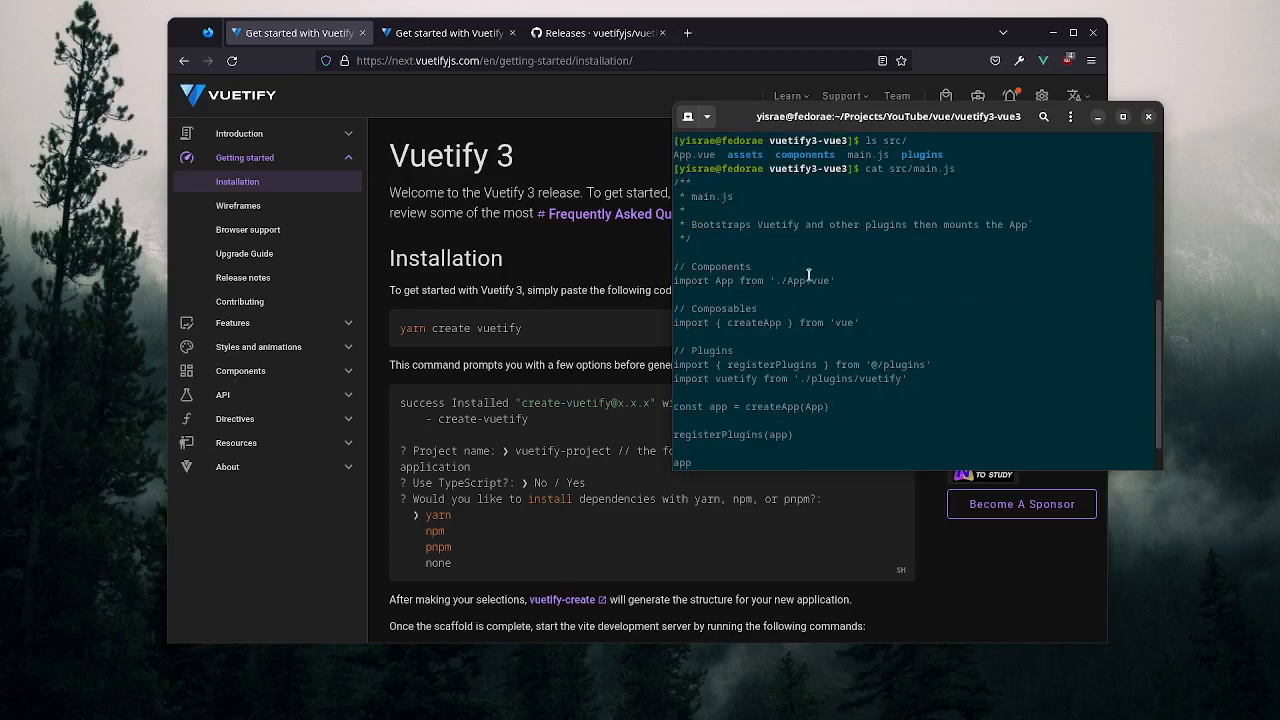
pyautogui.scroll(-3)
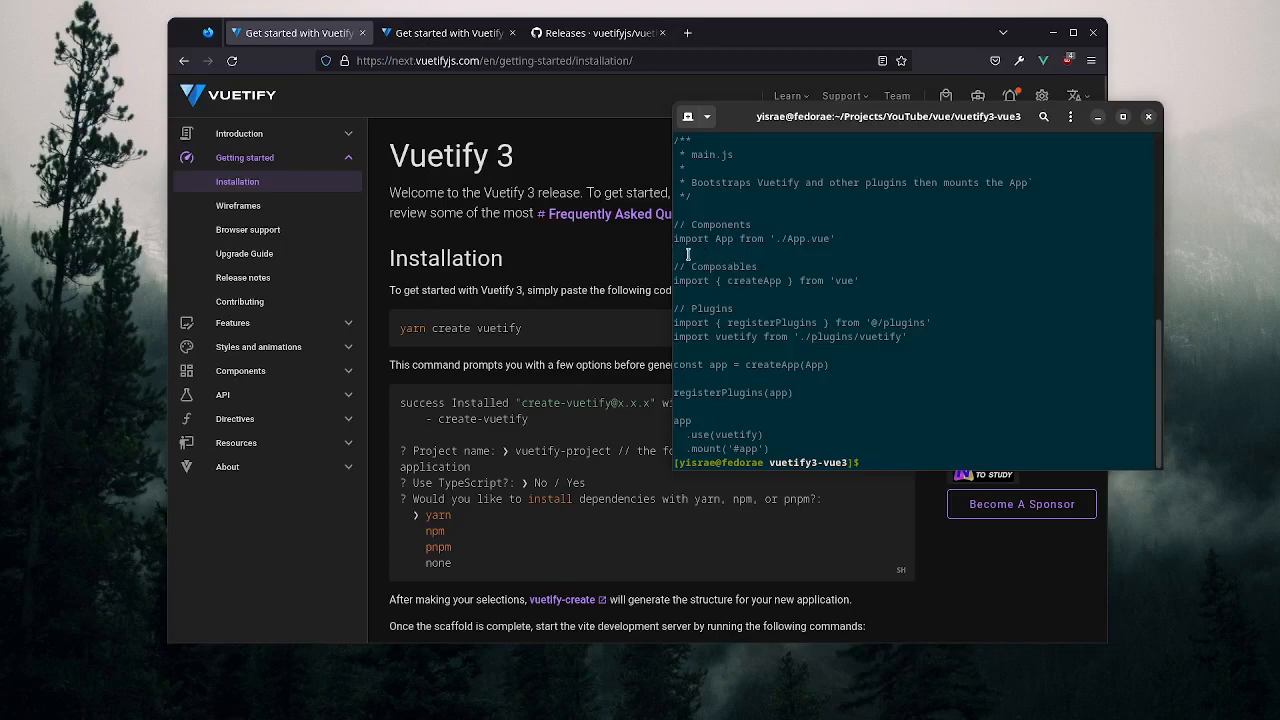
pyautogui.moveTo(766, 330)
pyautogui.write('cat package.json')
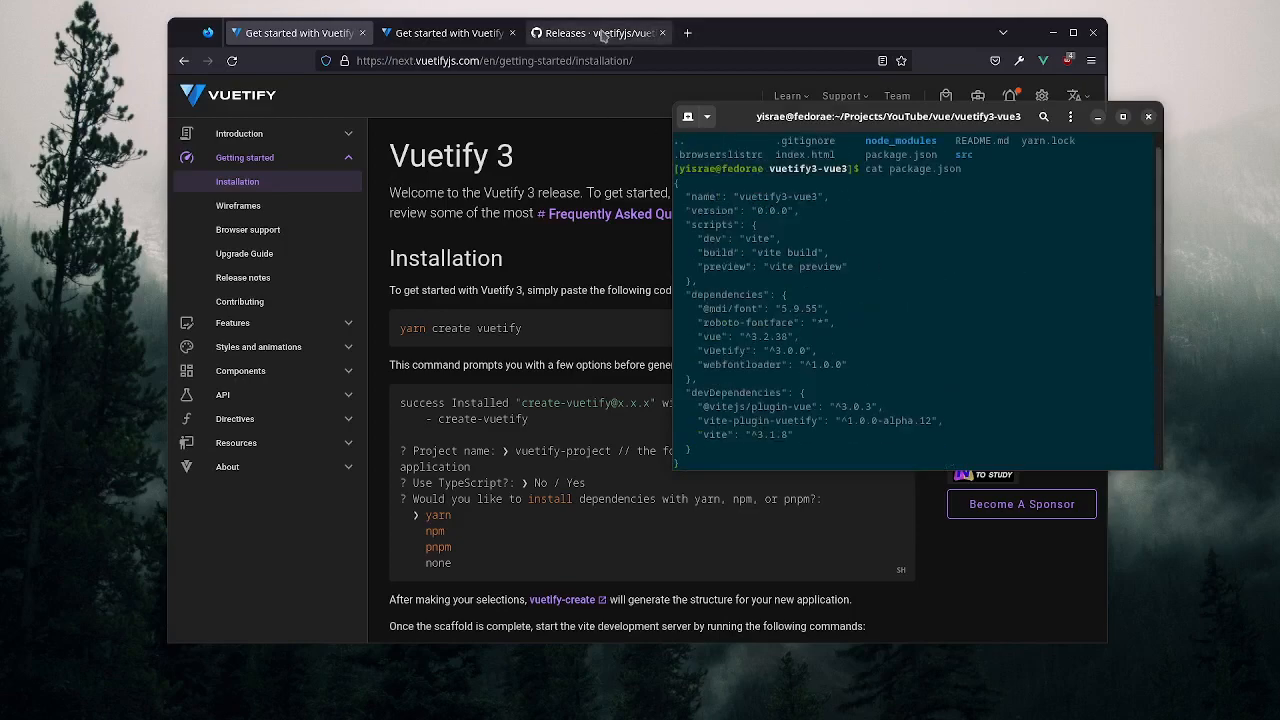
pyautogui.click(596, 32)
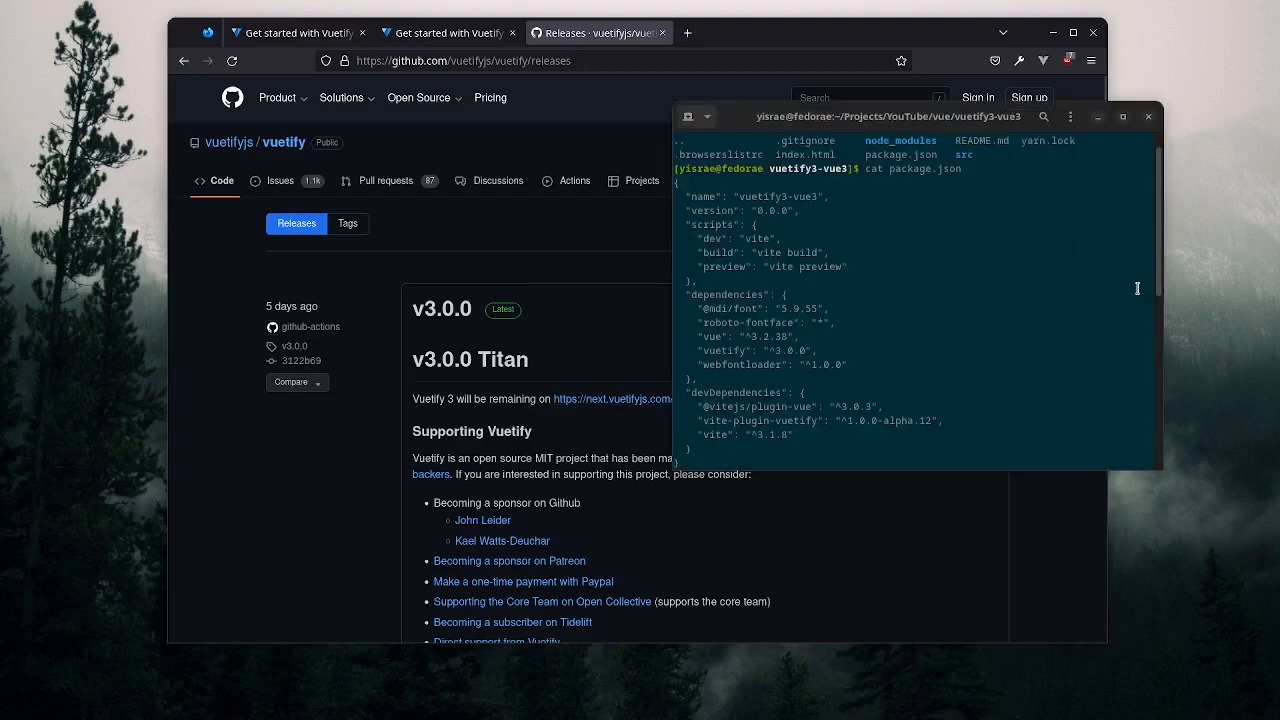
pyautogui.moveTo(932, 320)
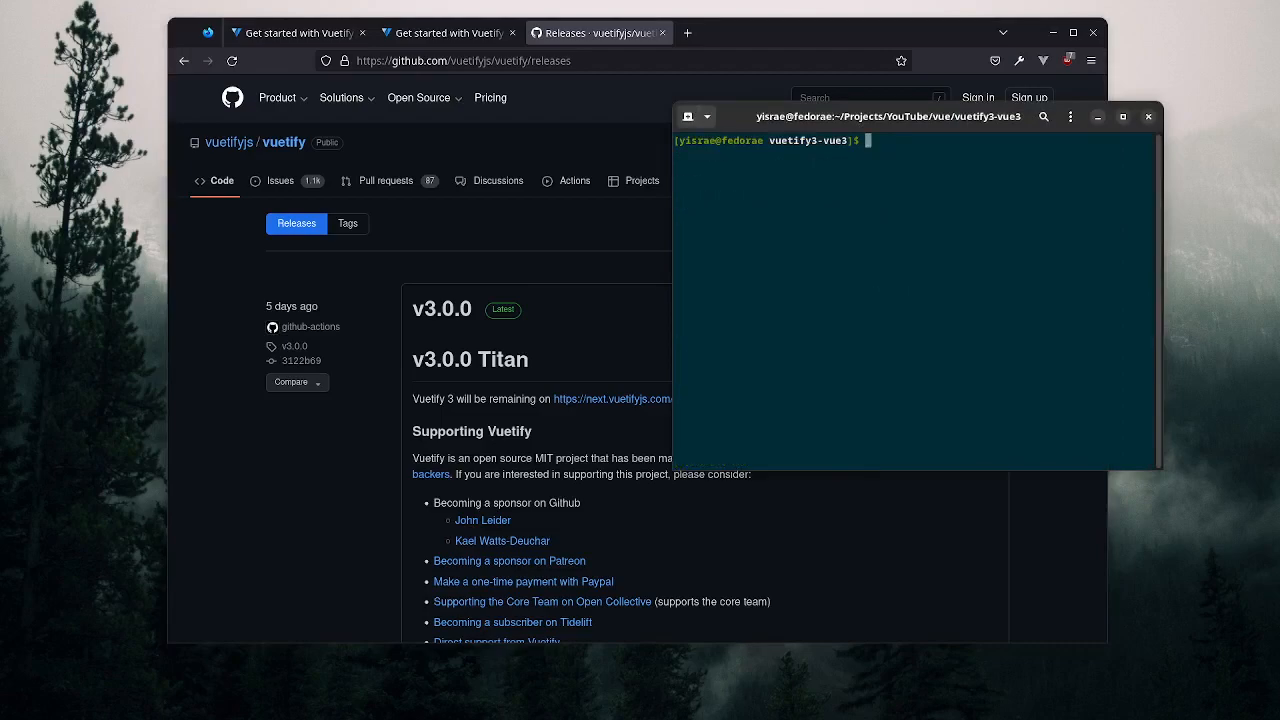
pyautogui.write('yarn')
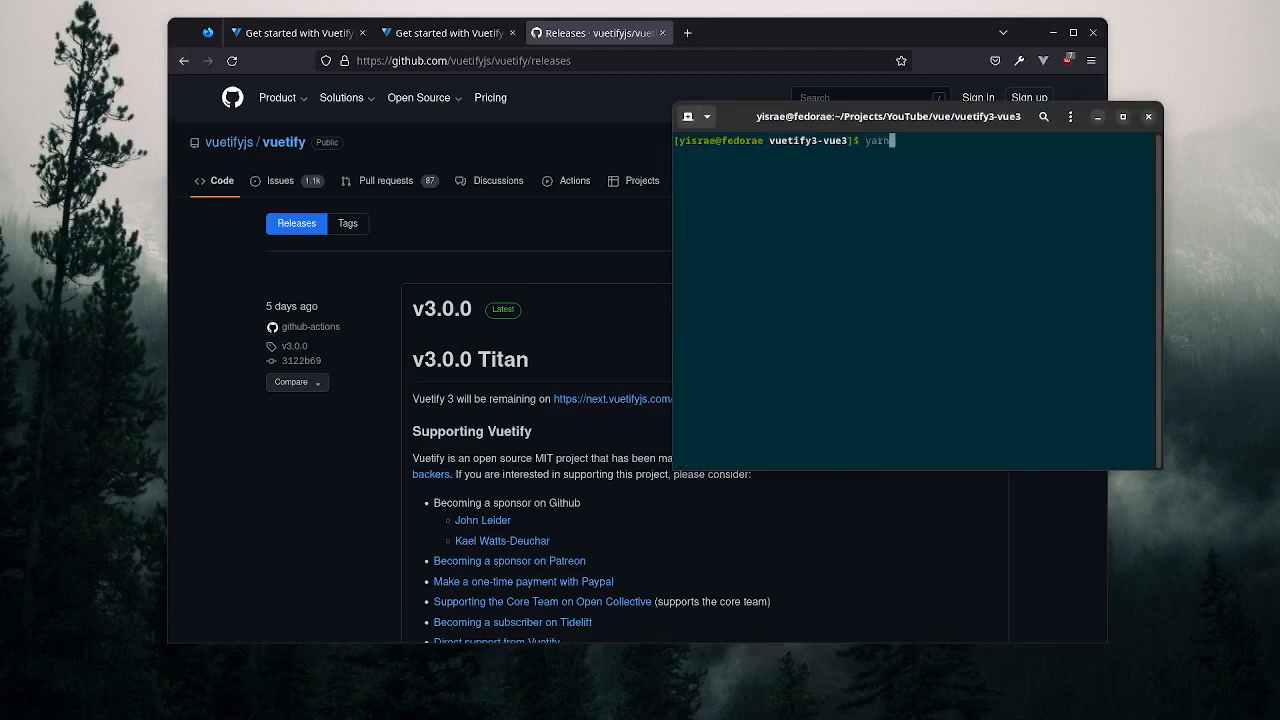
pyautogui.write('dwev')
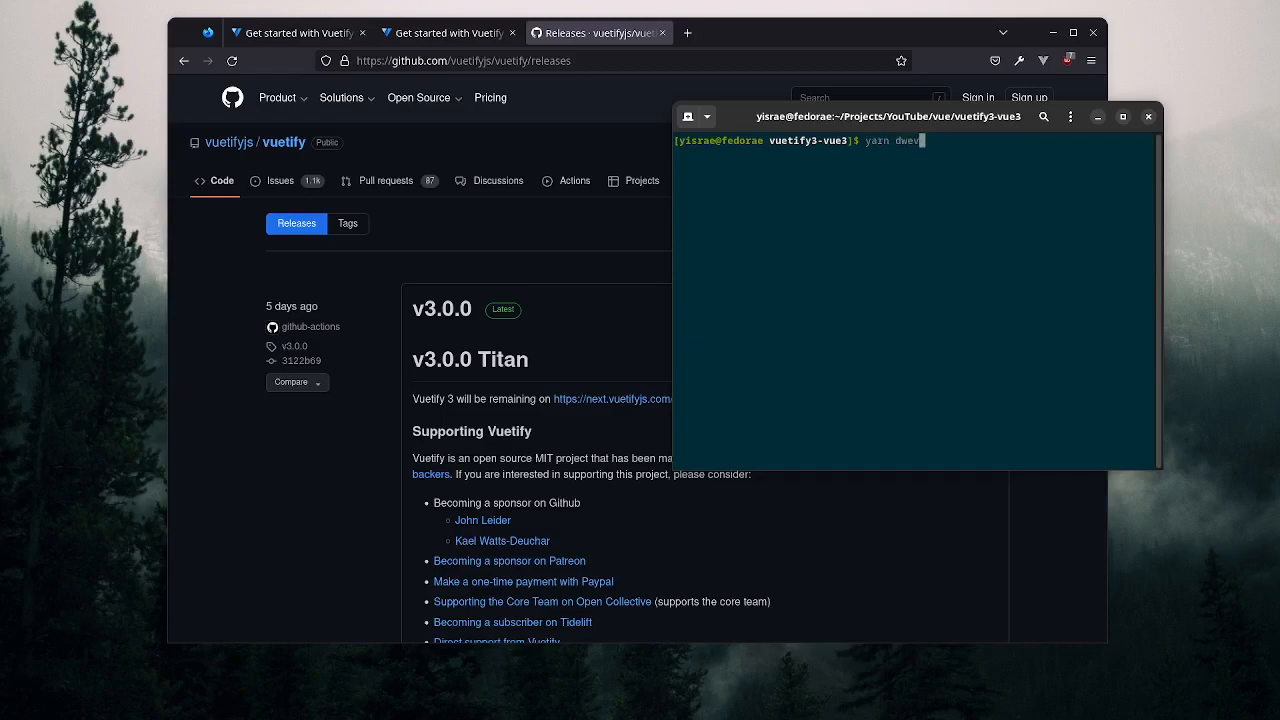
pyautogui.press('Return')
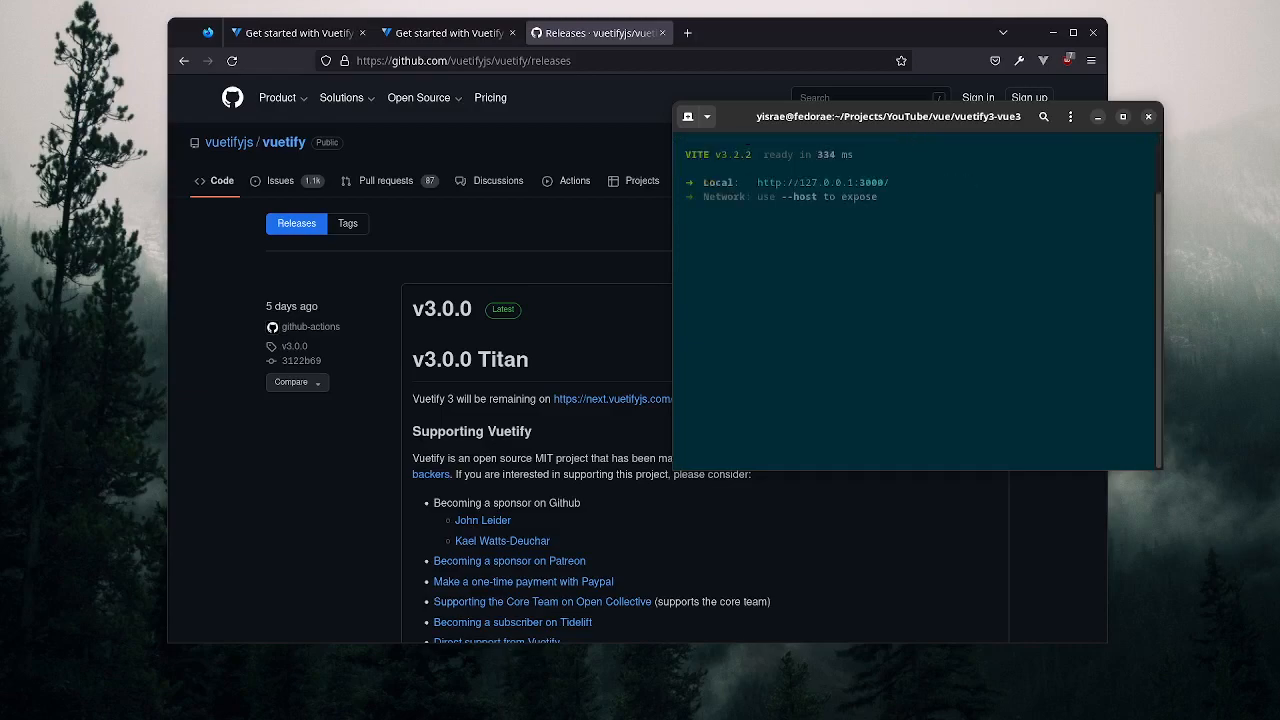
pyautogui.click(822, 182)
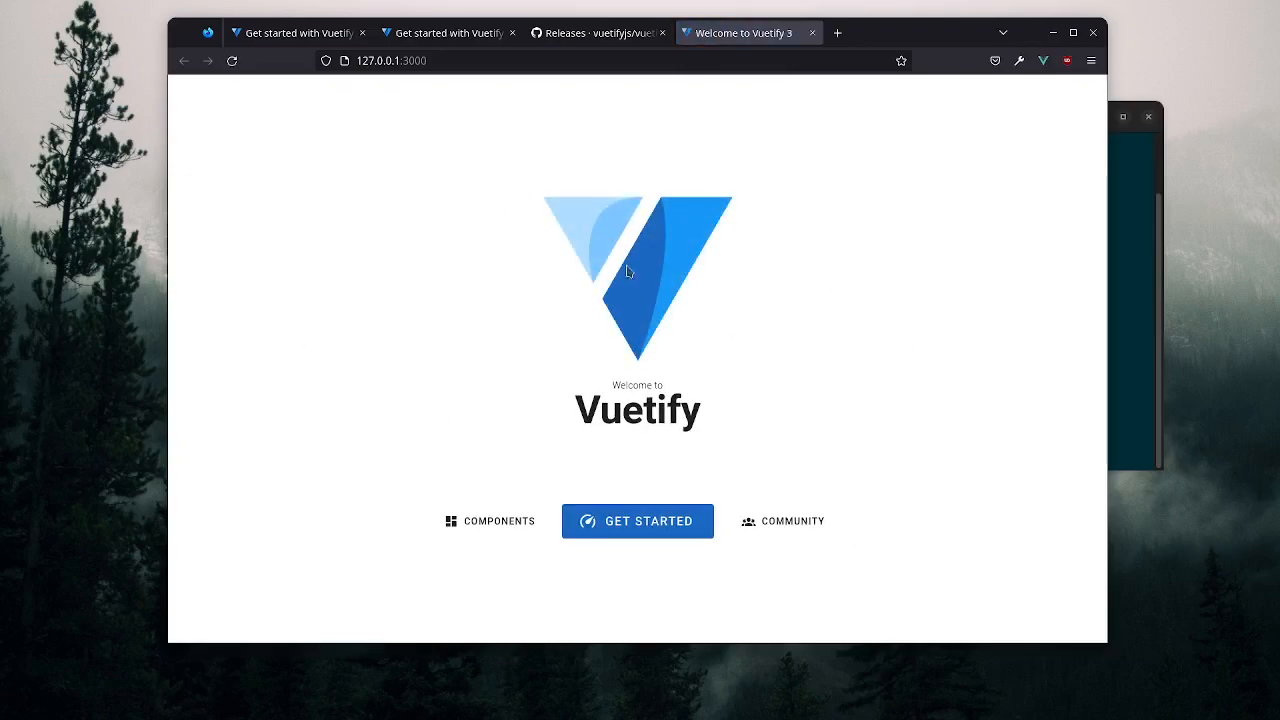
pyautogui.moveTo(840, 364)
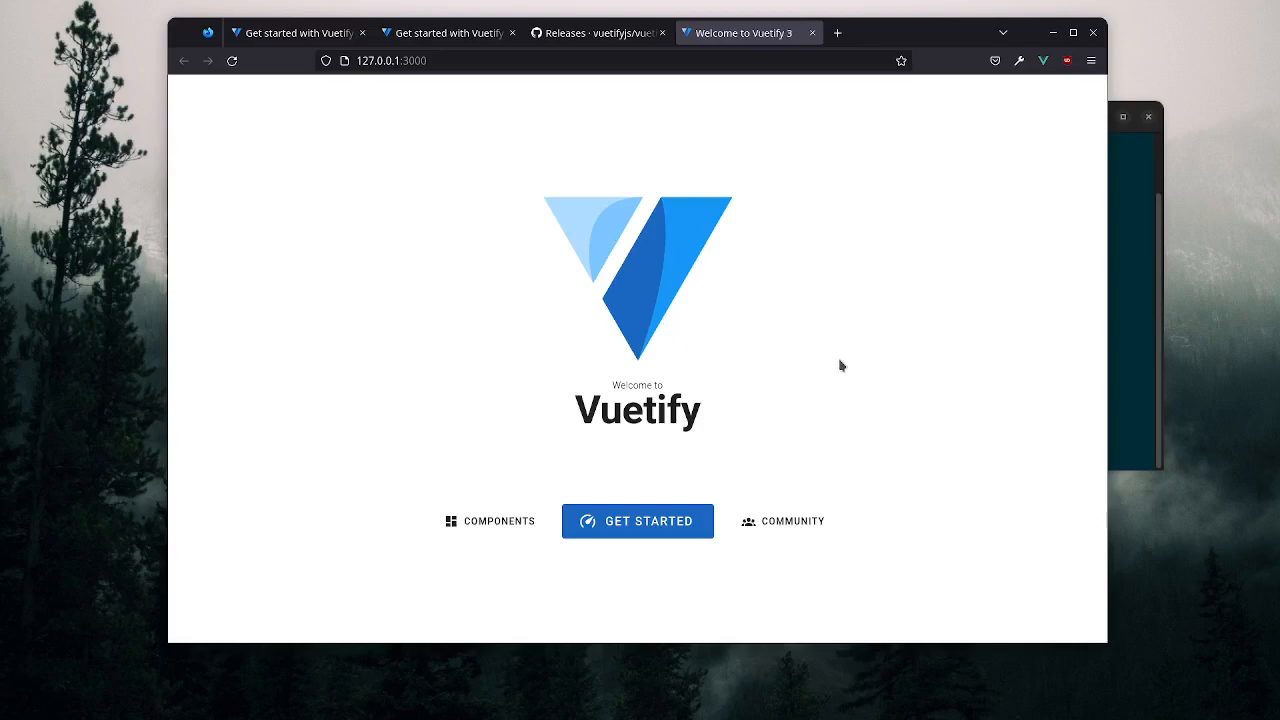
pyautogui.moveTo(816, 368)
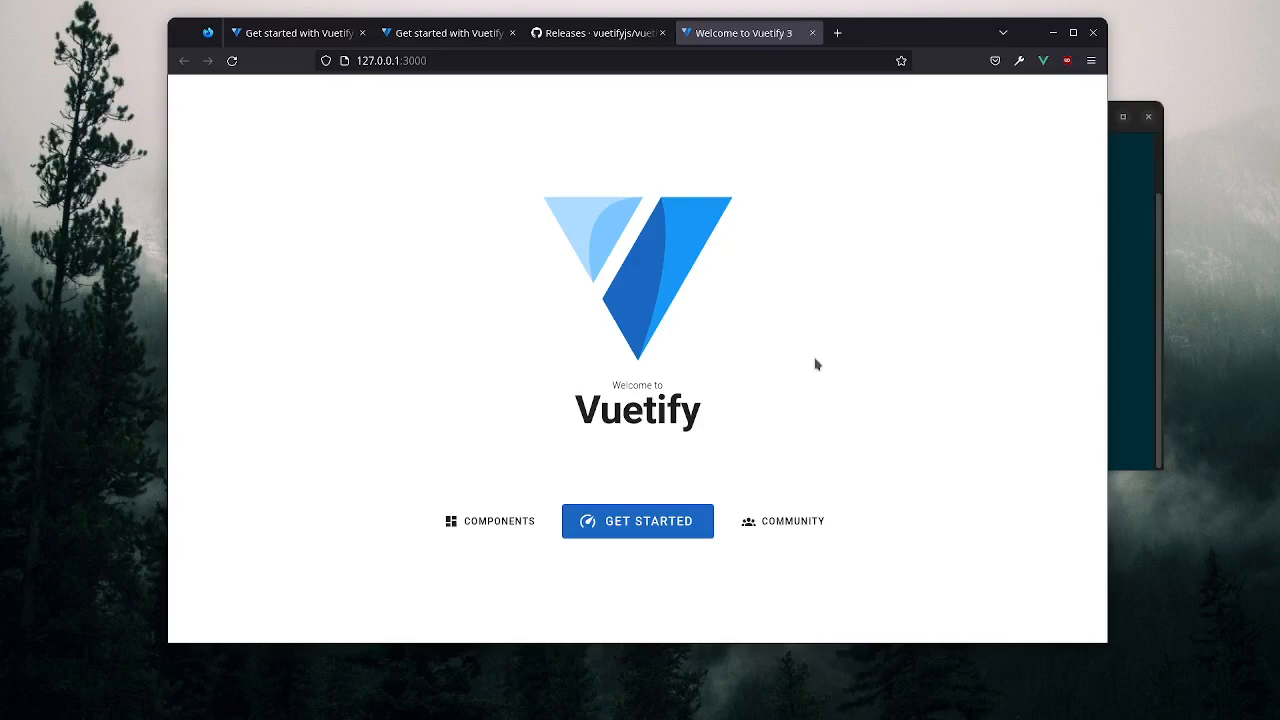
pyautogui.moveTo(940, 278)
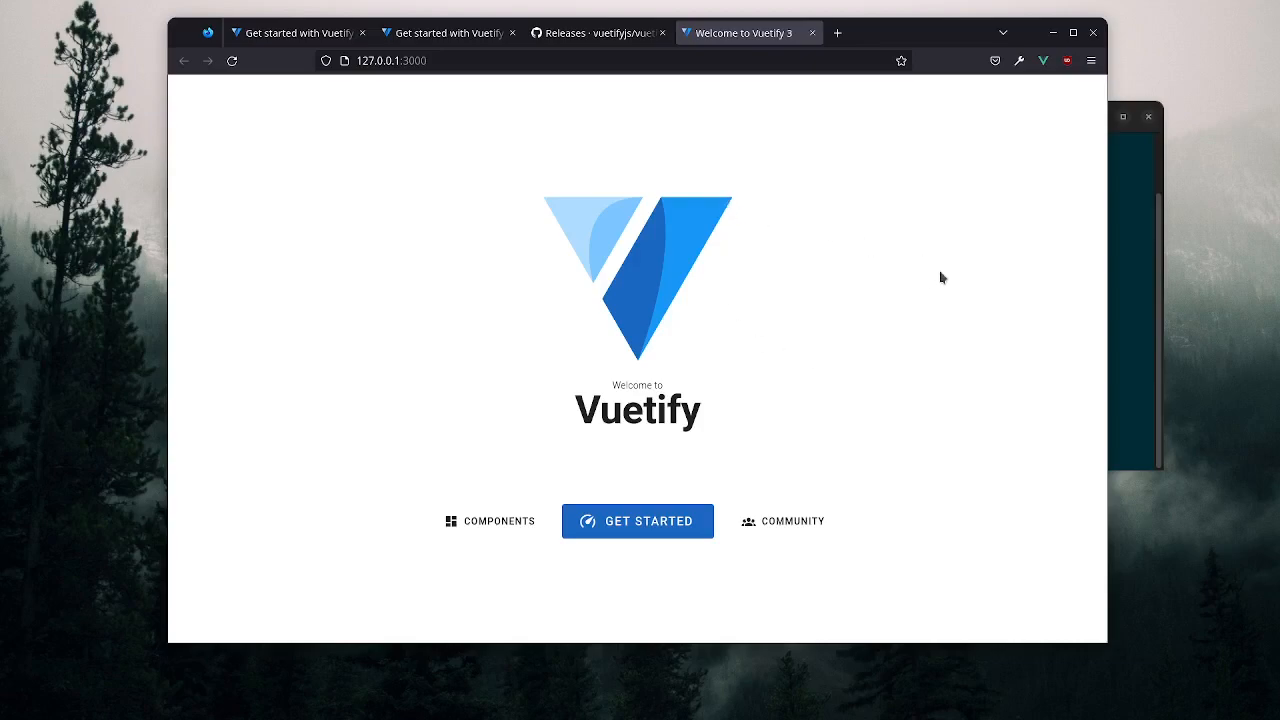
pyautogui.moveTo(768, 434)
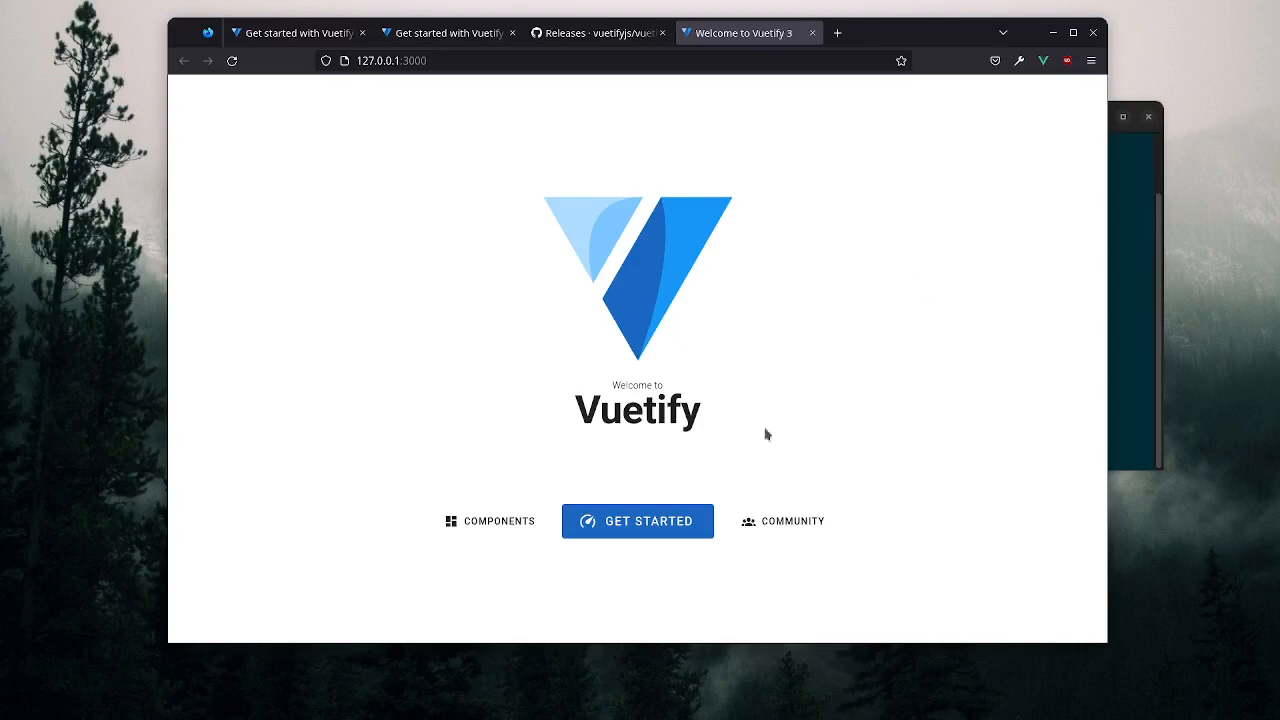
pyautogui.moveTo(812, 520)
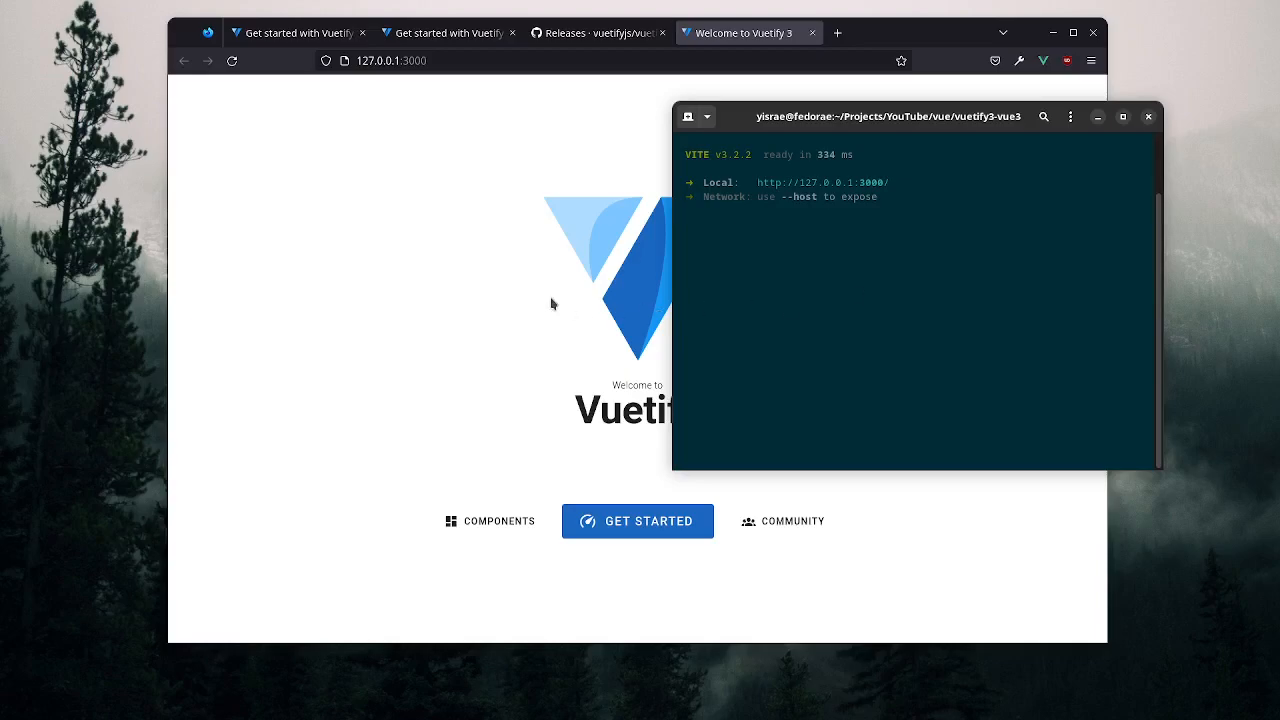
pyautogui.moveTo(560, 278)
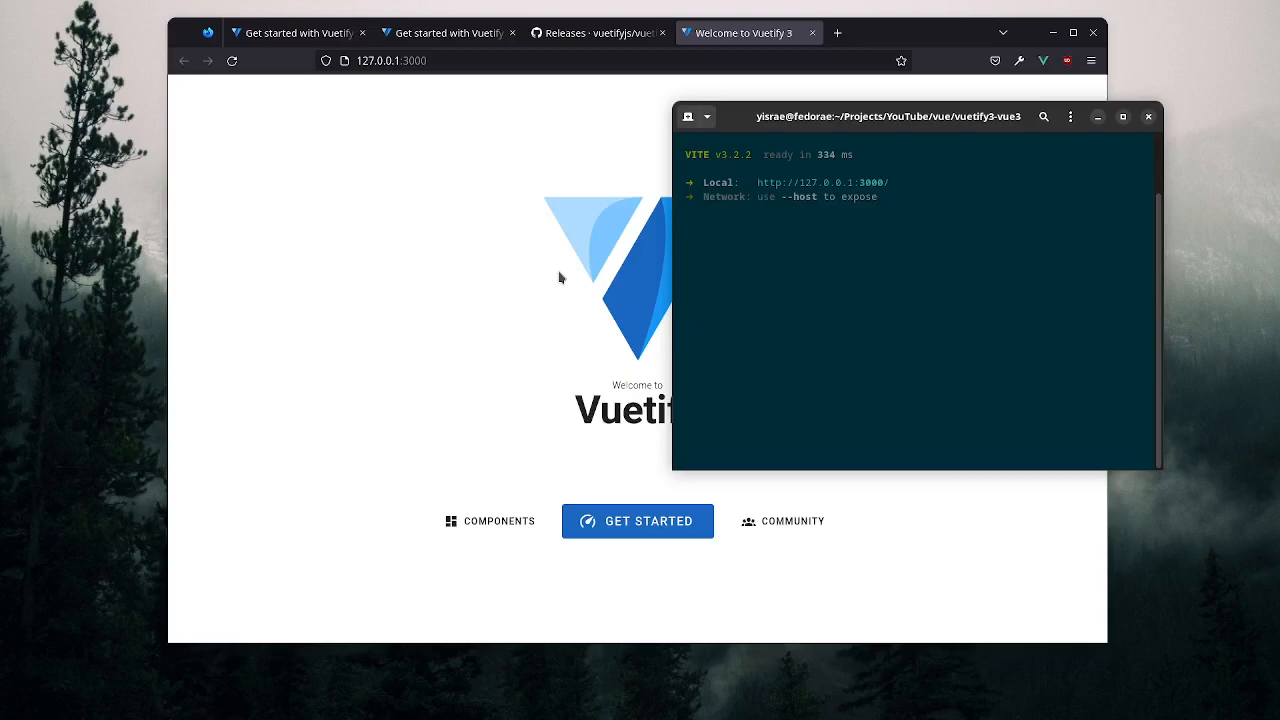
pyautogui.moveTo(416, 192)
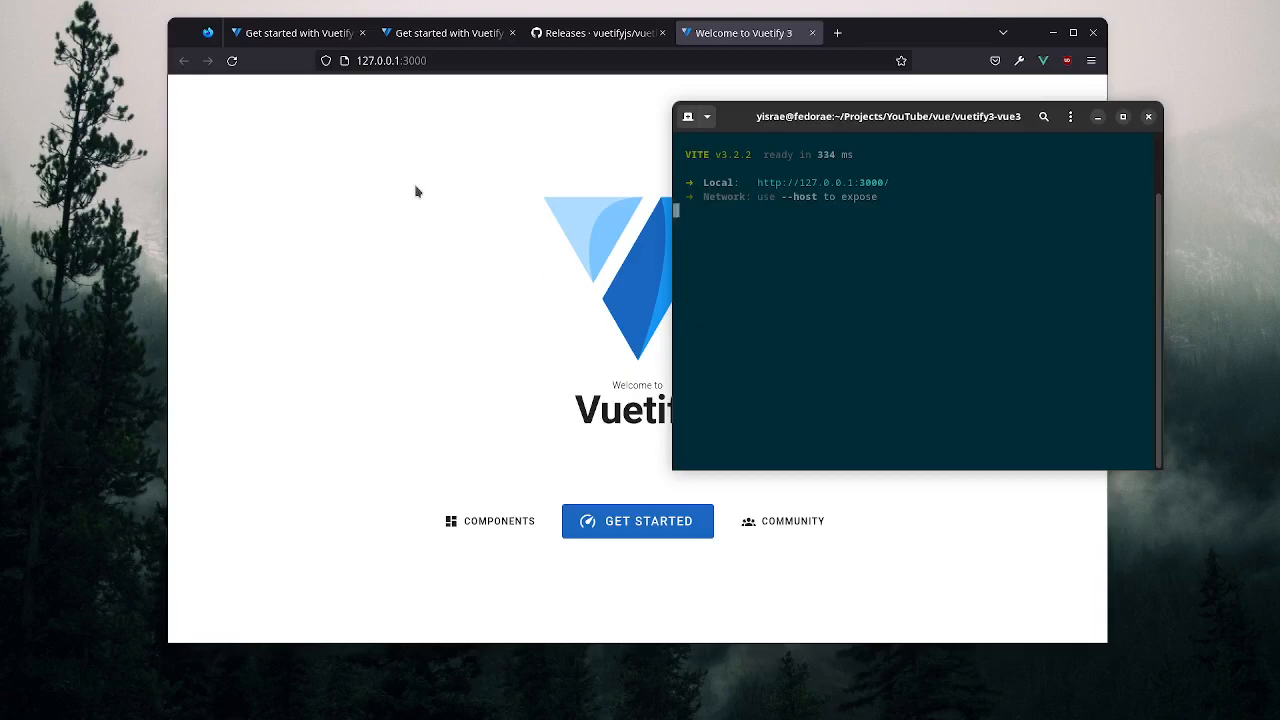
# - Bring Firefox forward to view the Welcome to Vuetify page at 127.0.0.1:3000
pyautogui.click(1096, 116)
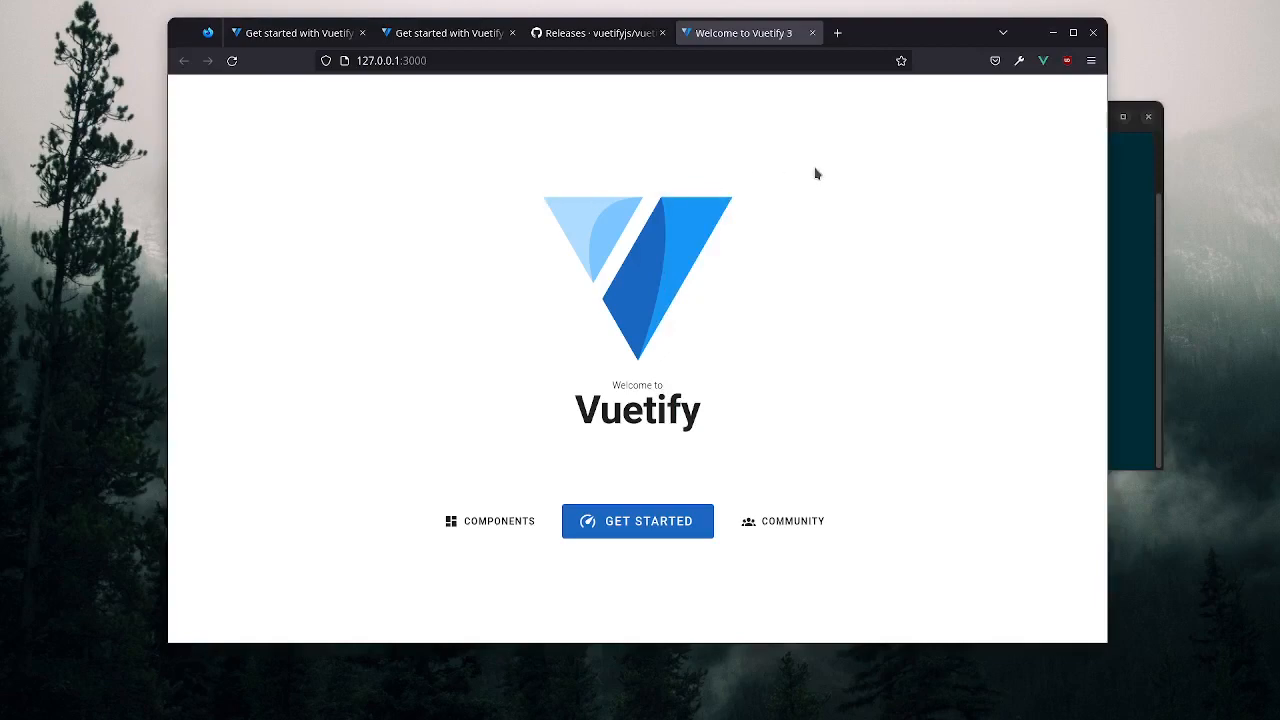
pyautogui.moveTo(940, 172)
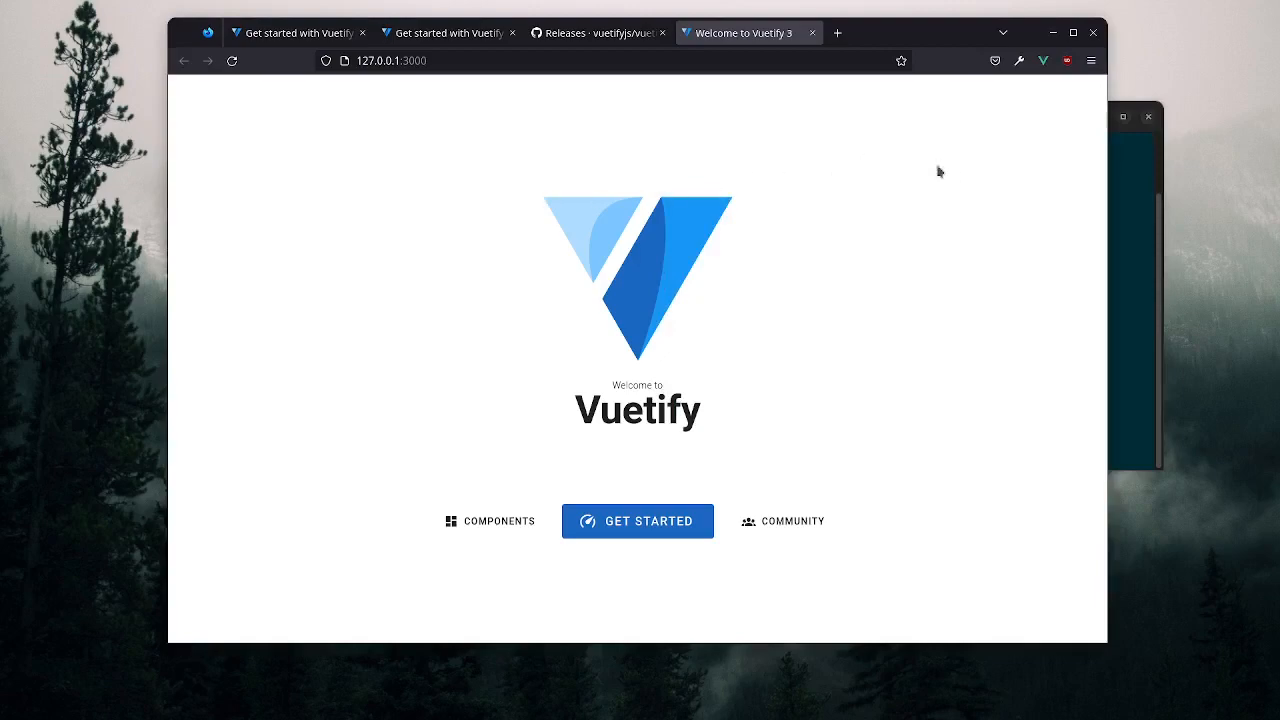
pyautogui.moveTo(984, 228)
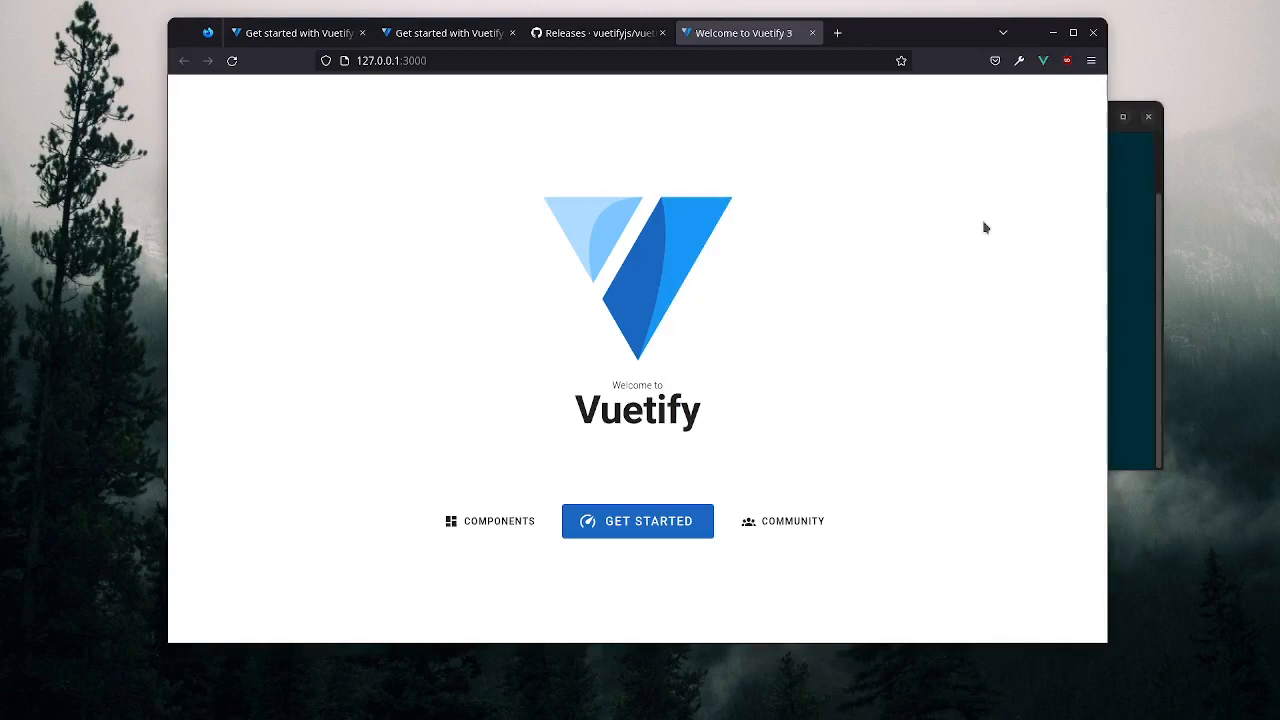